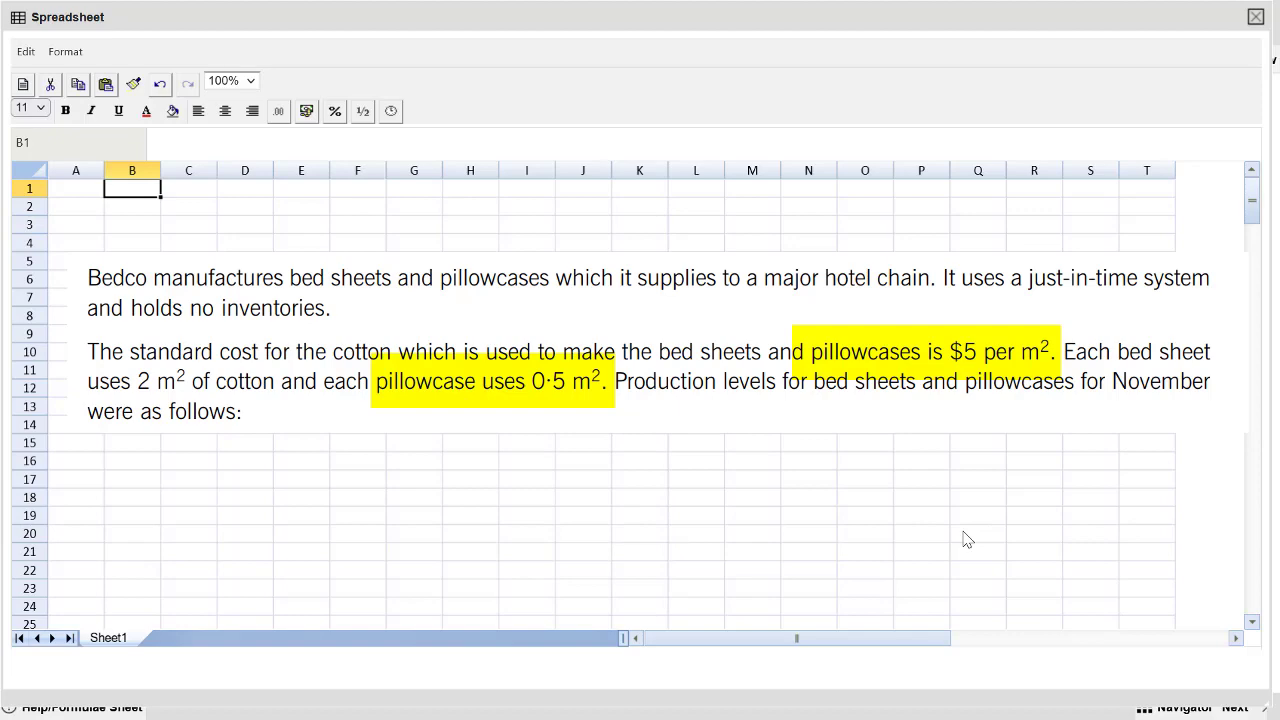
Label 'Standard cost of a pillow case:' in B2 with =0.5*5 giving 2.5 in E2.
text(Standar)
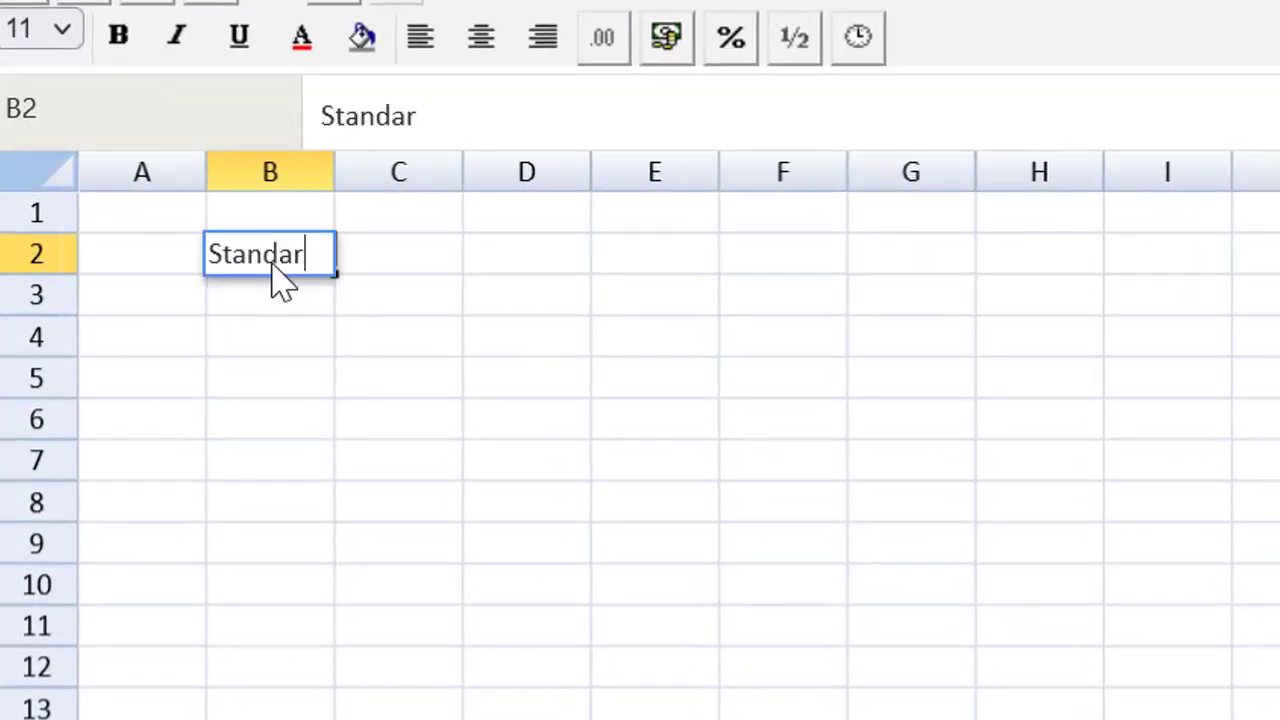
text(d cost of a pillow case:)
click(654, 254)
text(=)
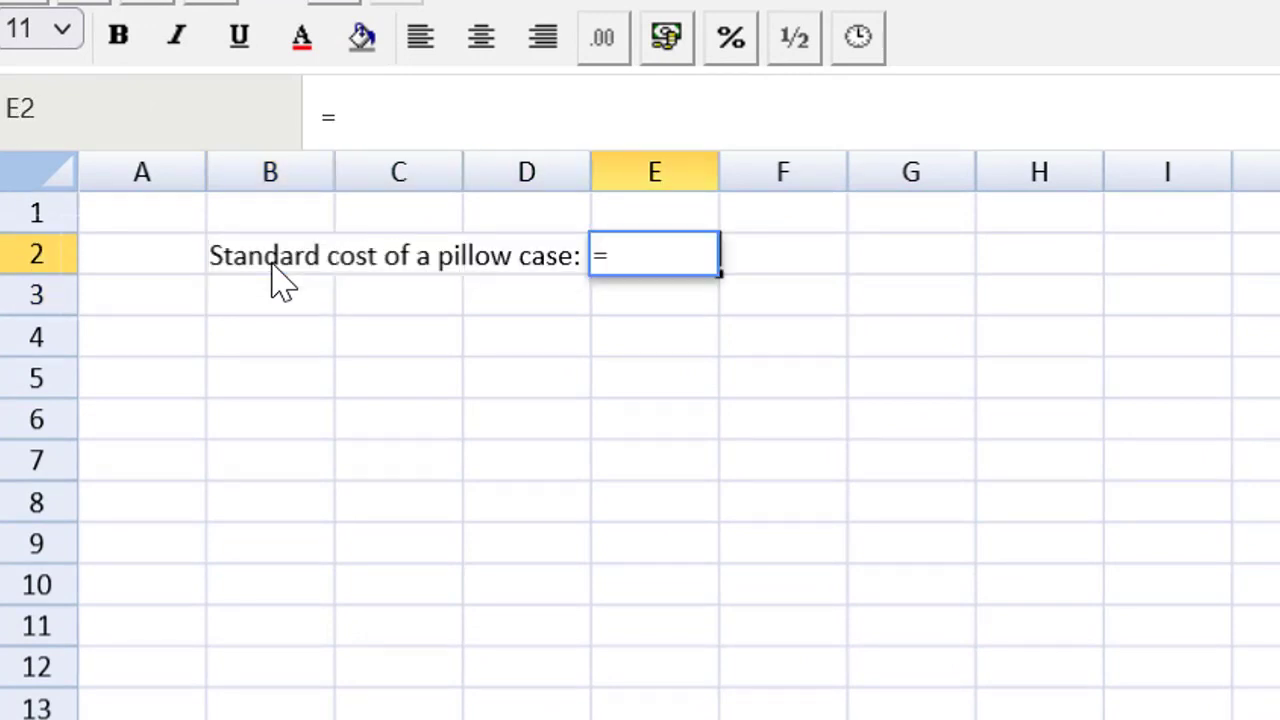
text(0)
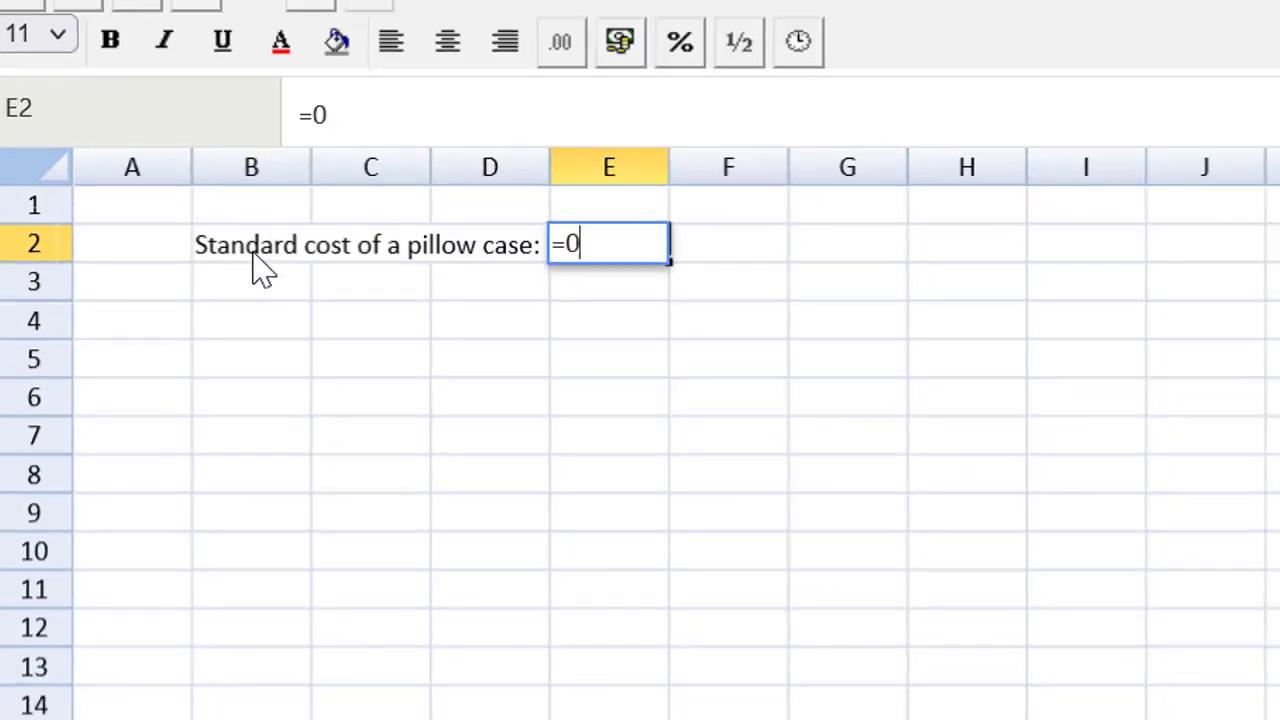
text(.5*)
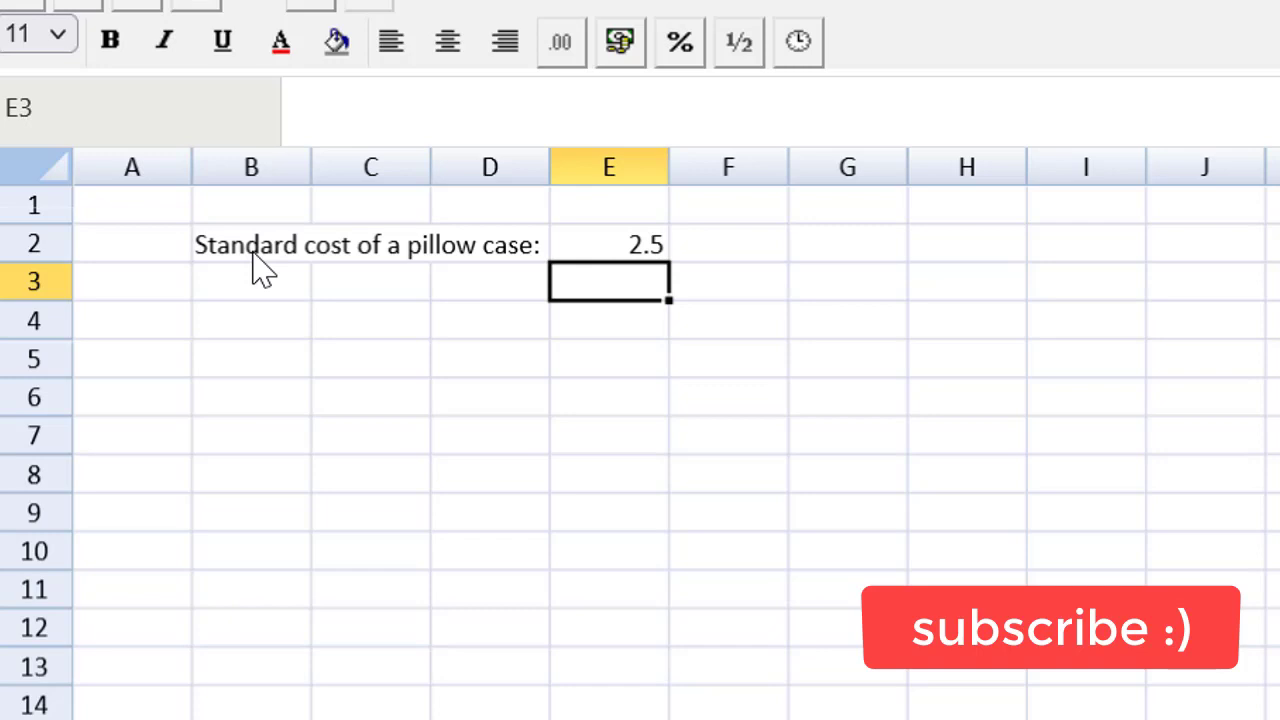
click(252, 320)
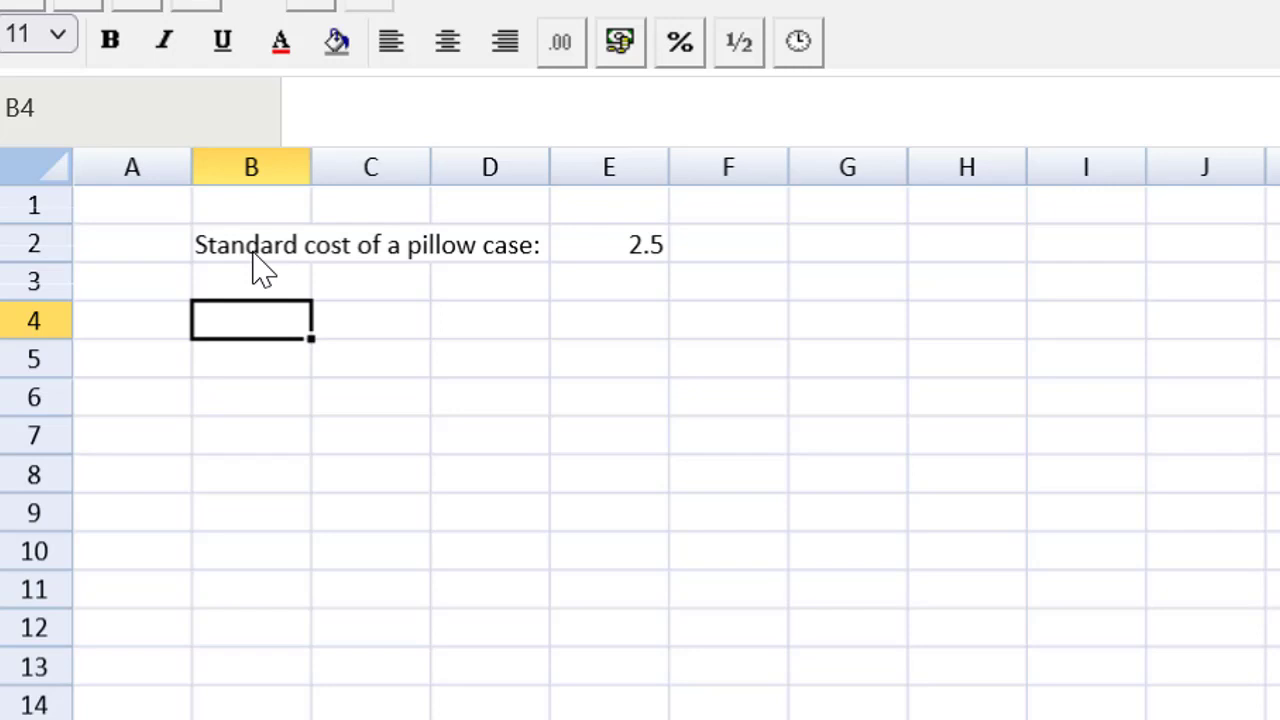
Add row-4 headings AA, AS and SS, then revise AA to read AqAp.
text(AA)
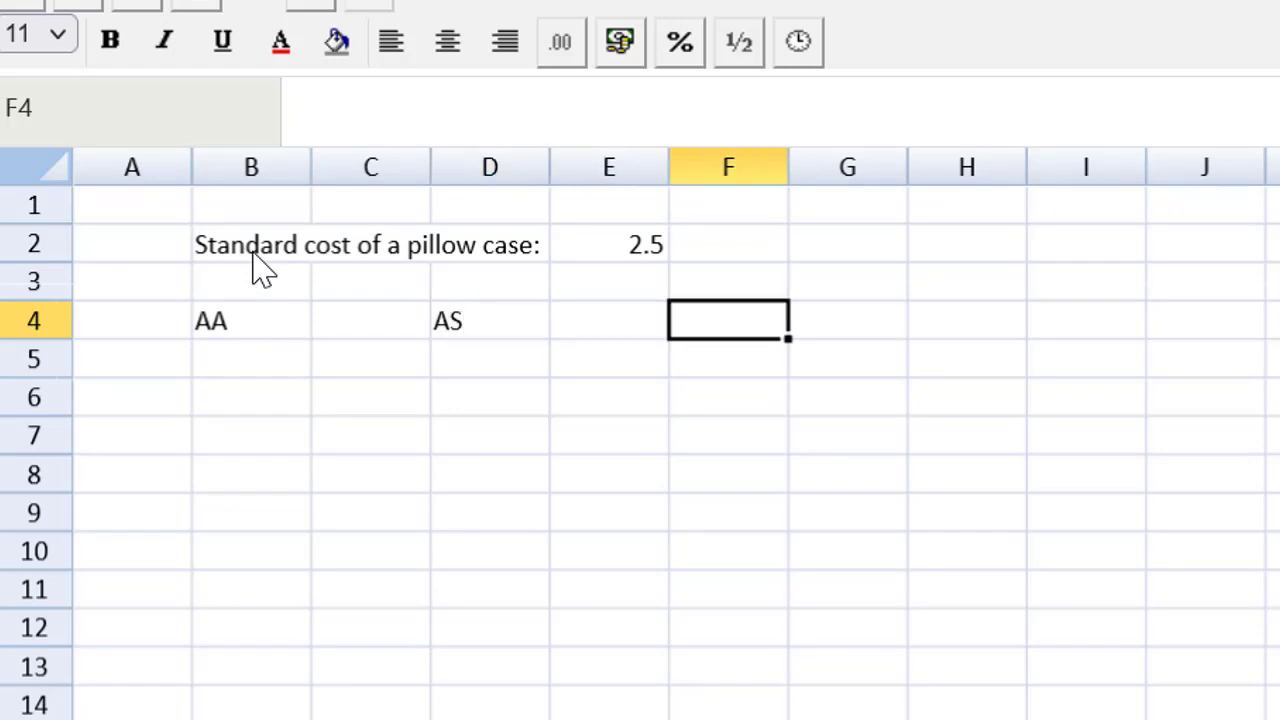
text(SS)
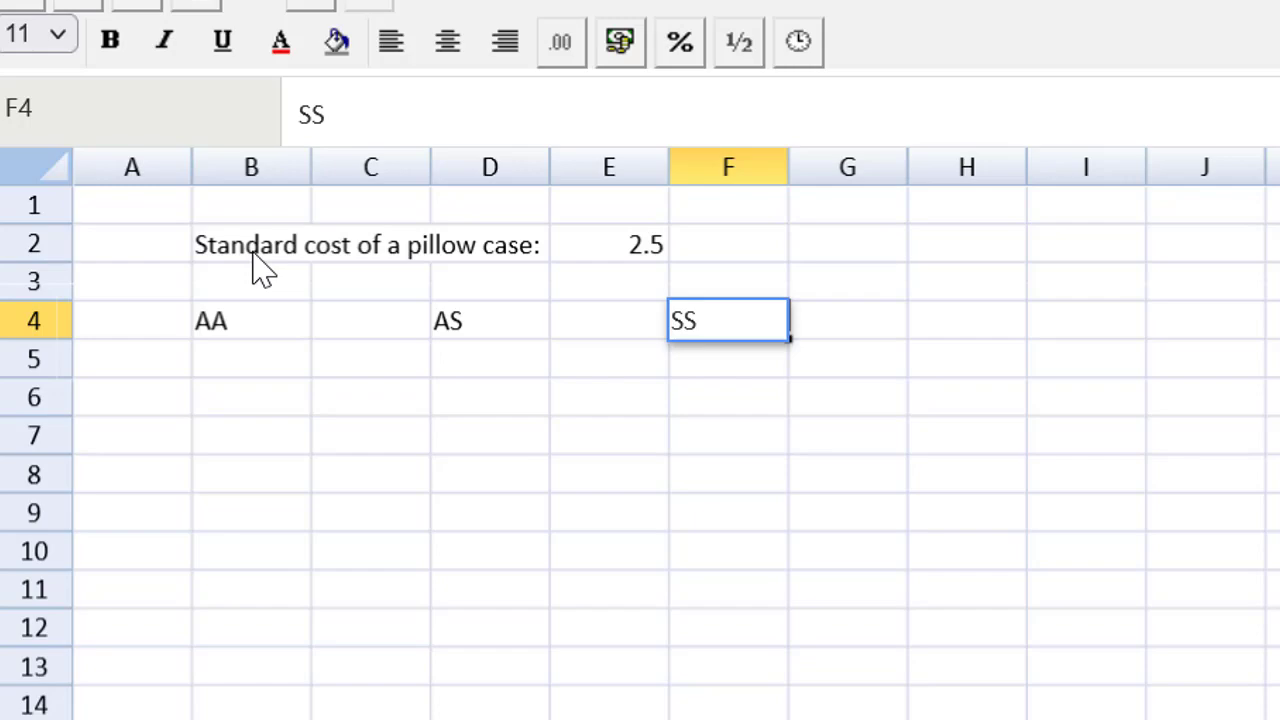
mouse_move(444, 330)
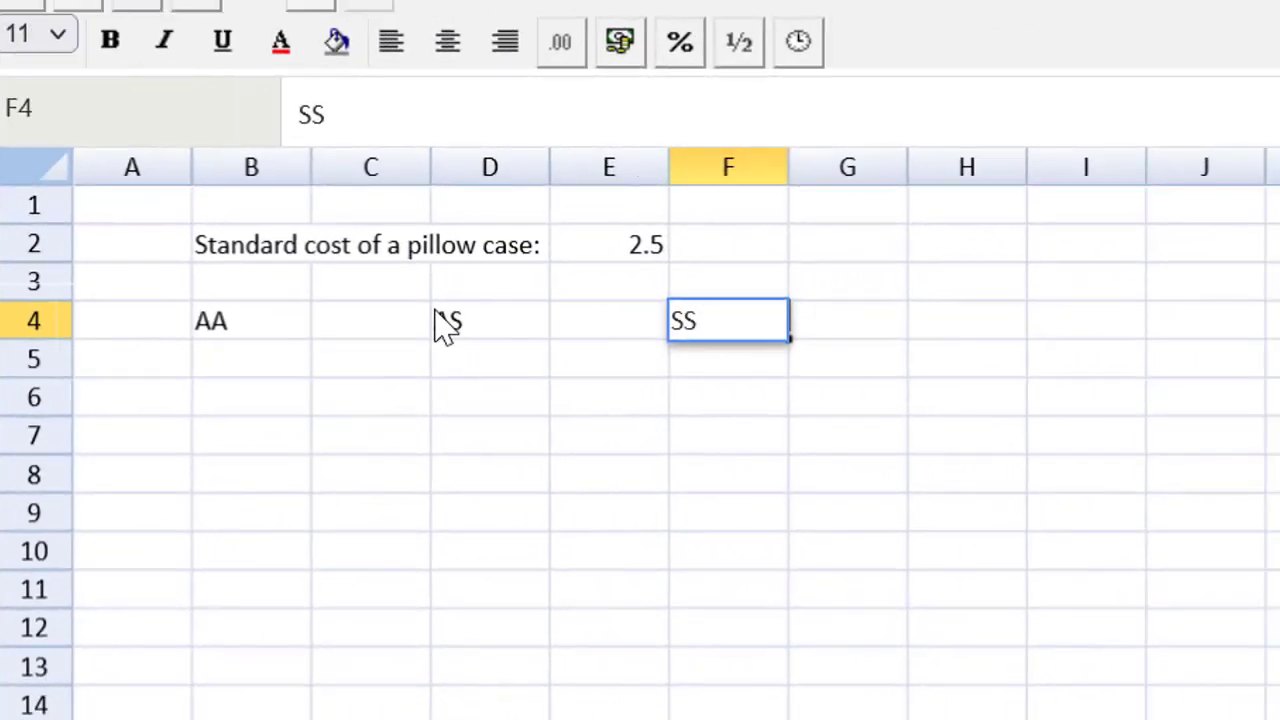
click(608, 320)
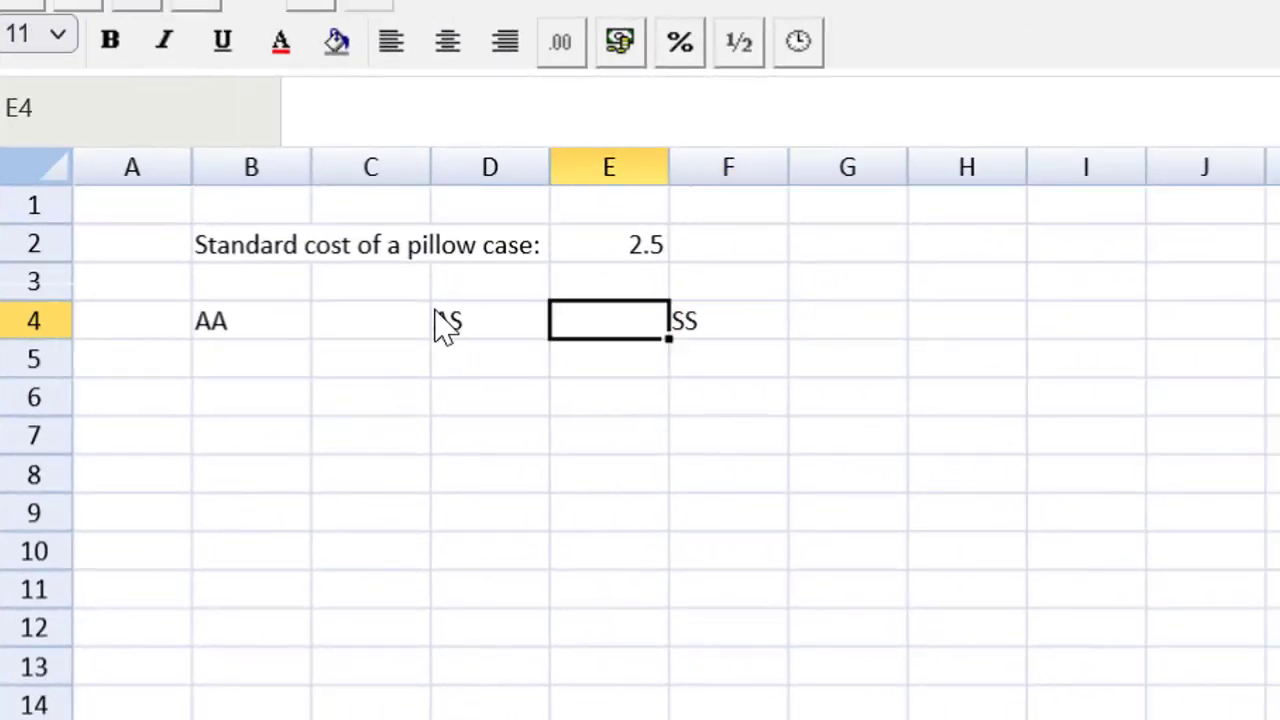
click(252, 320)
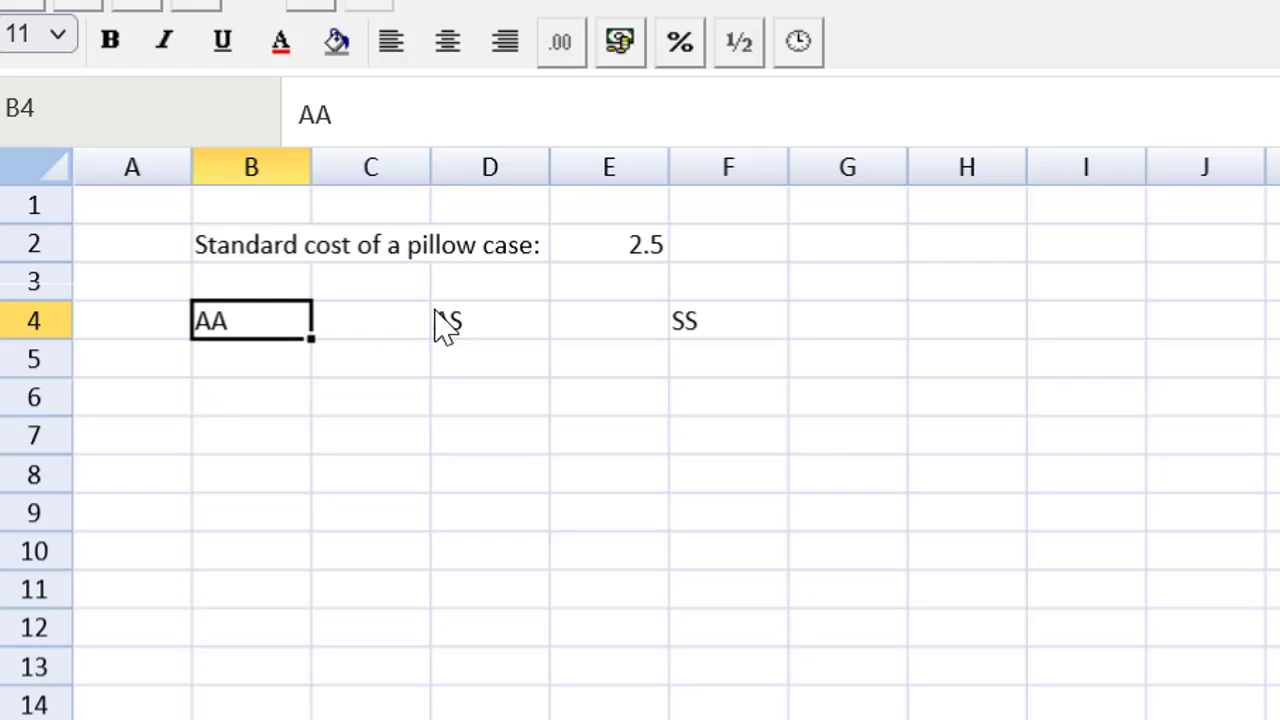
text(q)
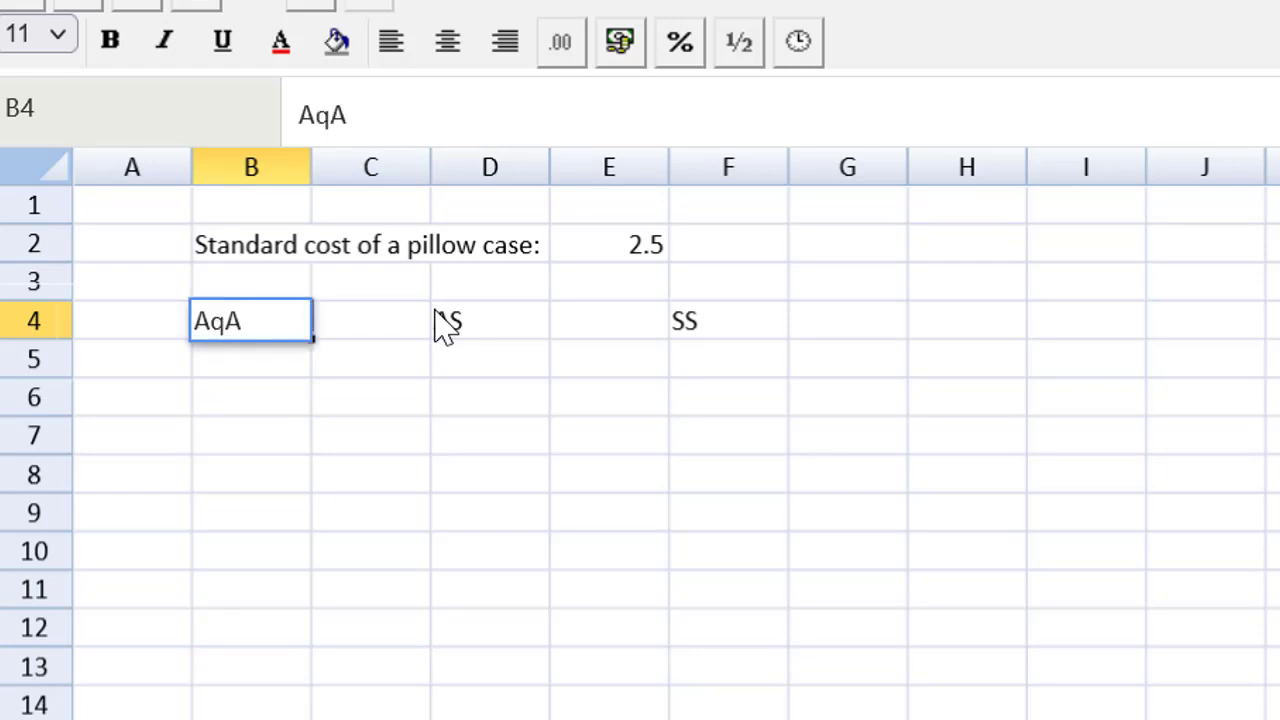
text(p)
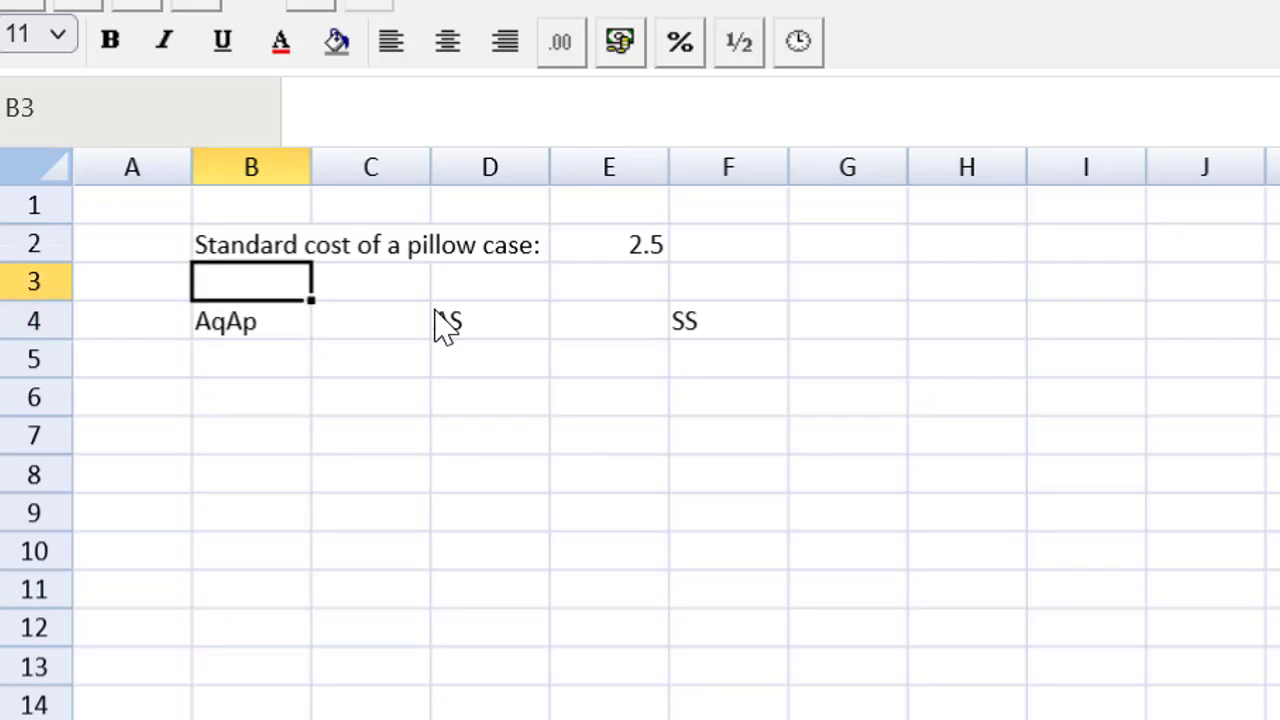
Add 'Actual spend' in B3 and rename the D4 and F4 headings to AqSp and SqSp.
text(Act)
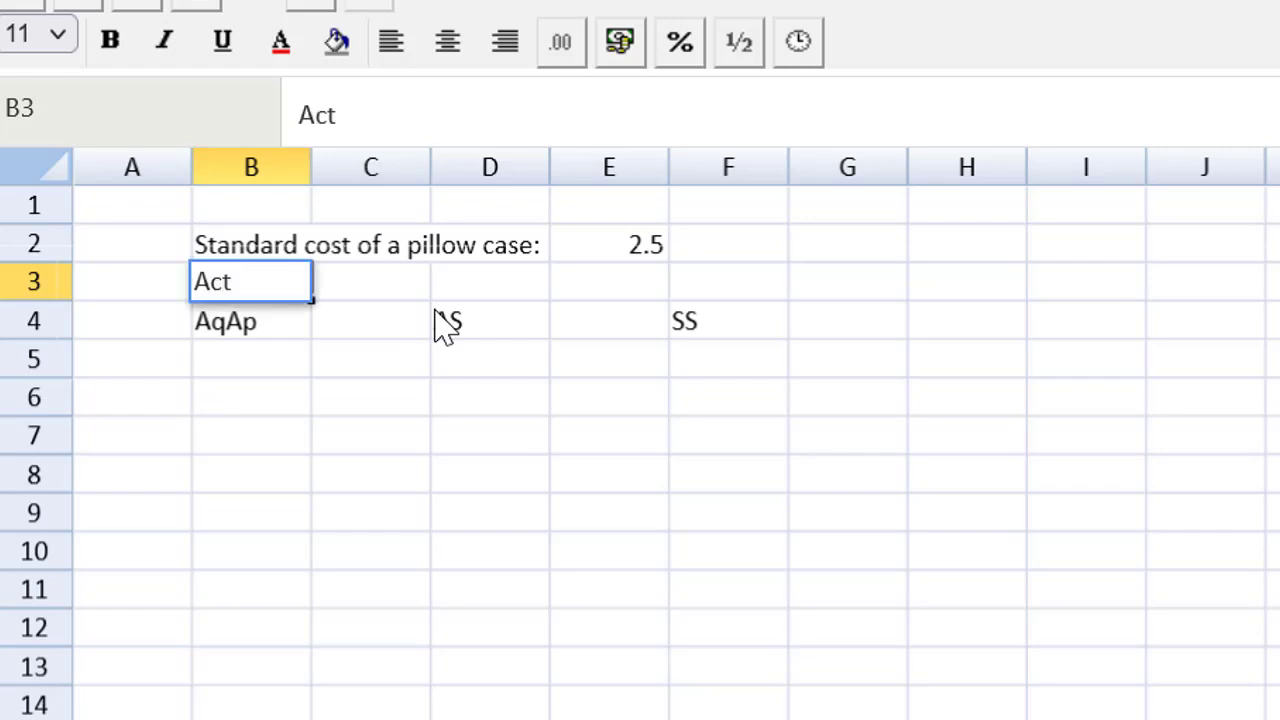
text(ual spend)
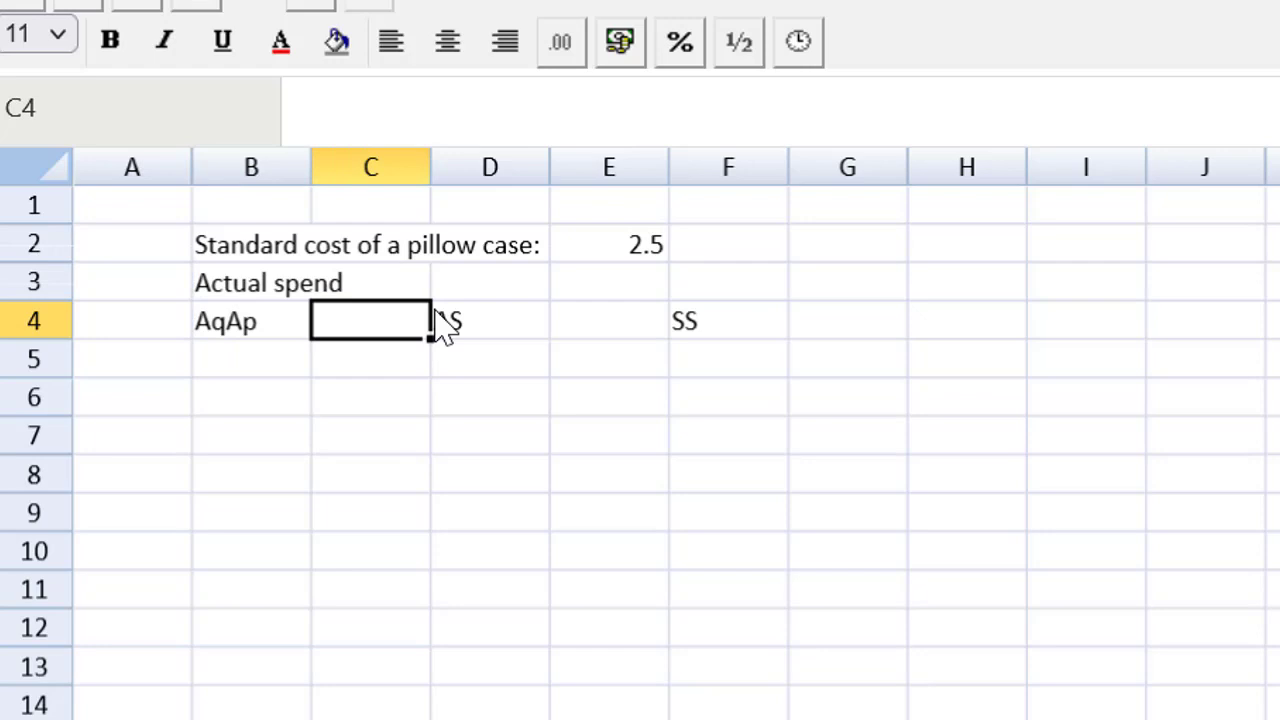
text(Aq)
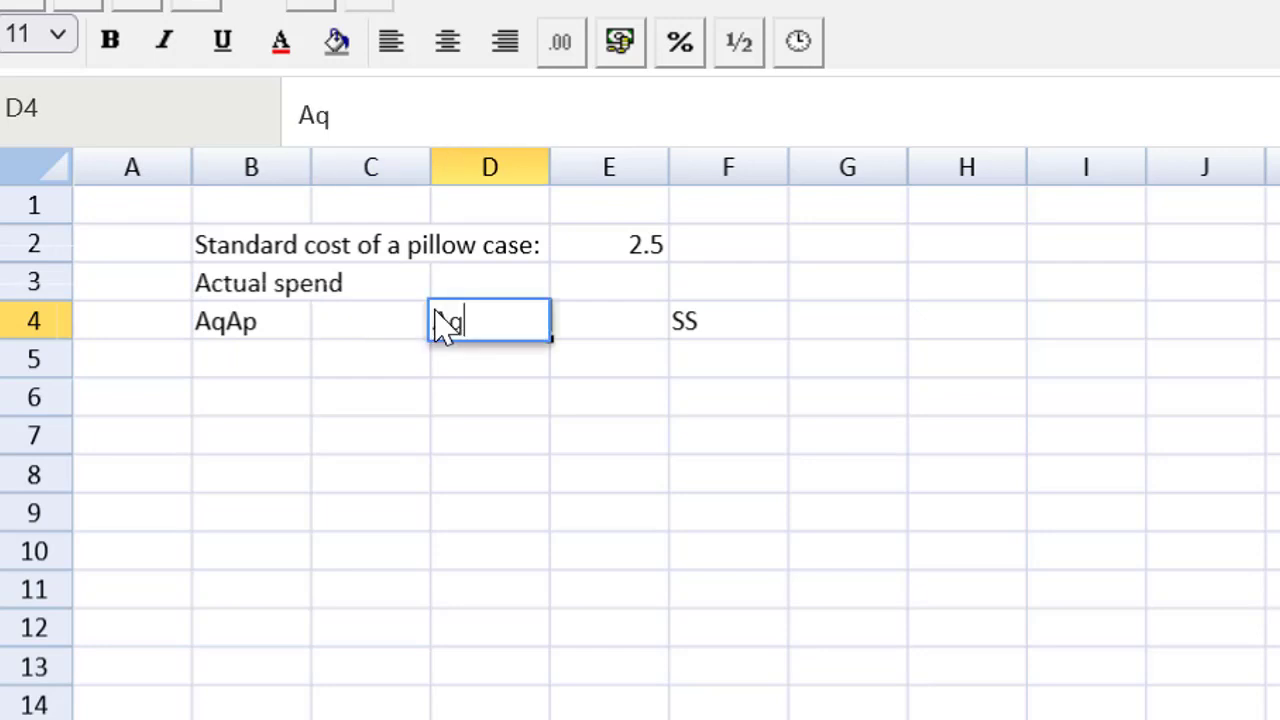
text(Sp)
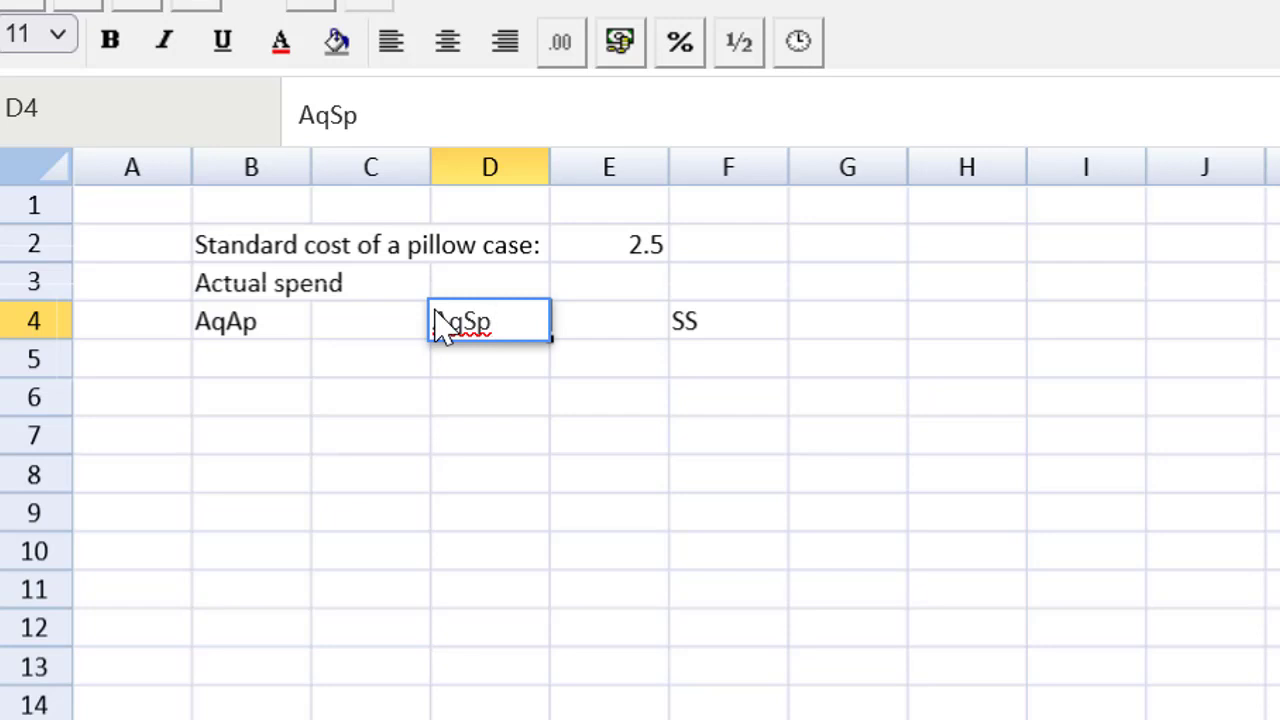
click(728, 320)
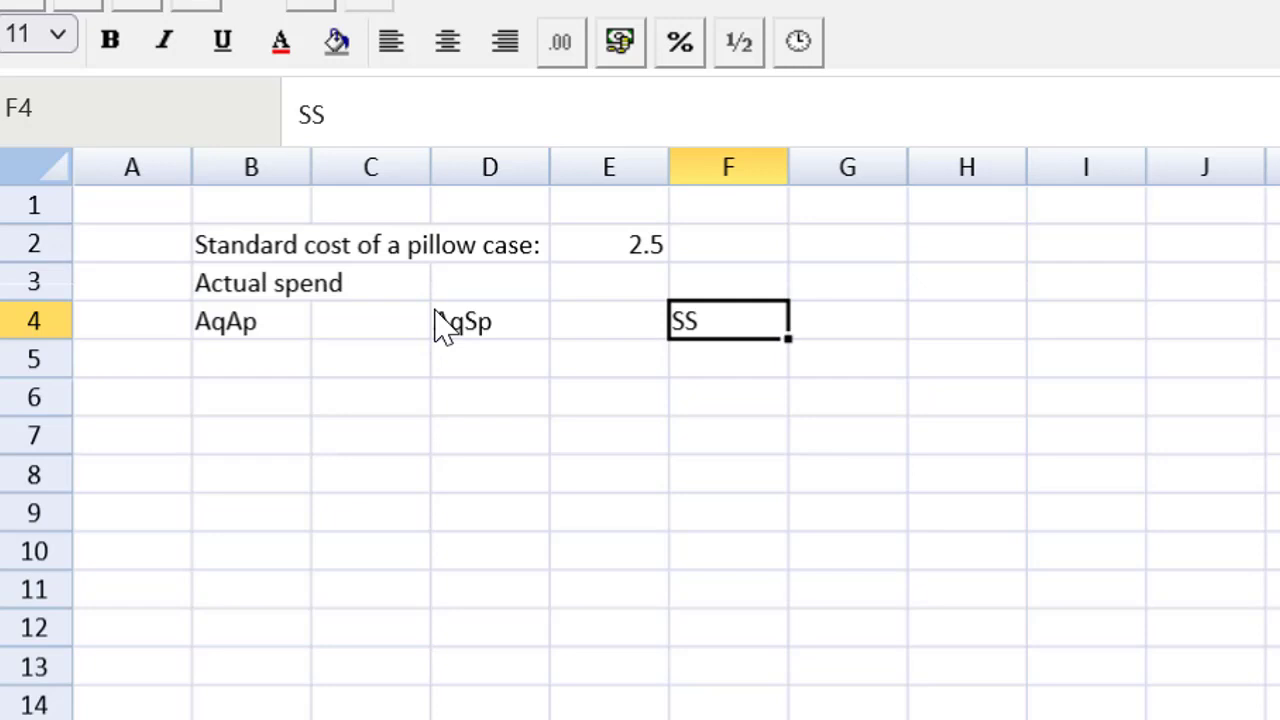
text(q)
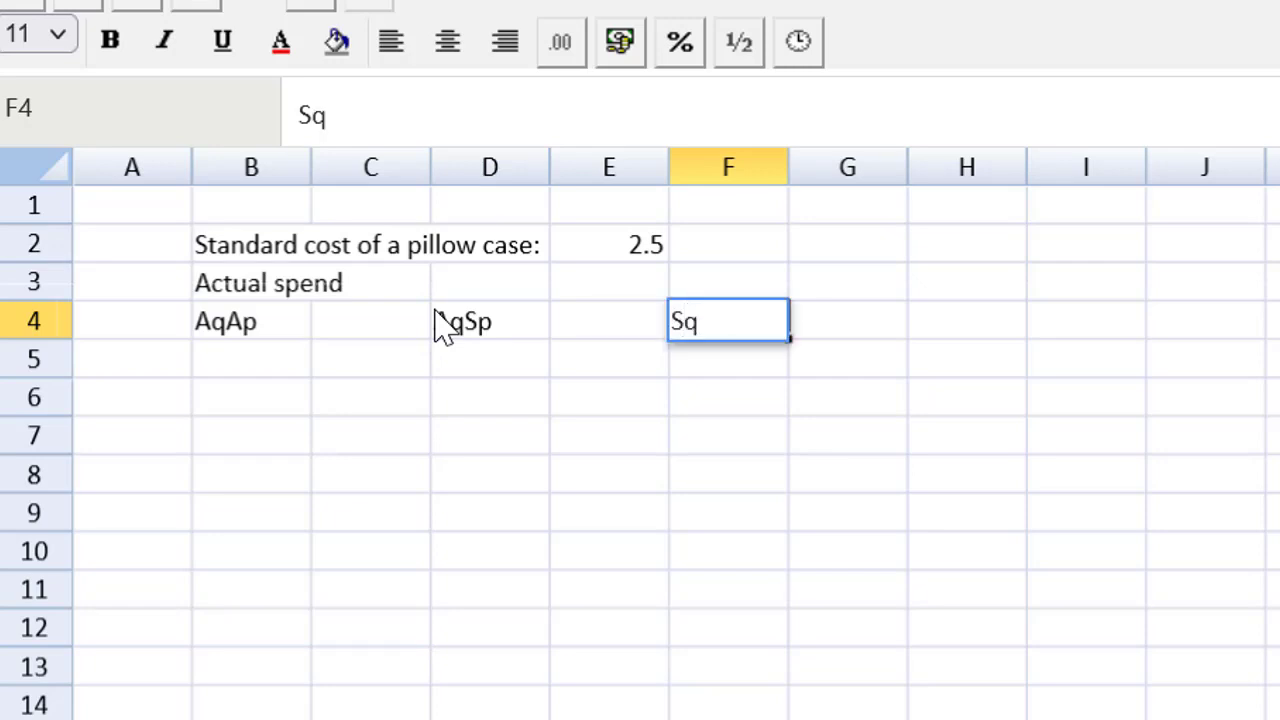
text(Sp)
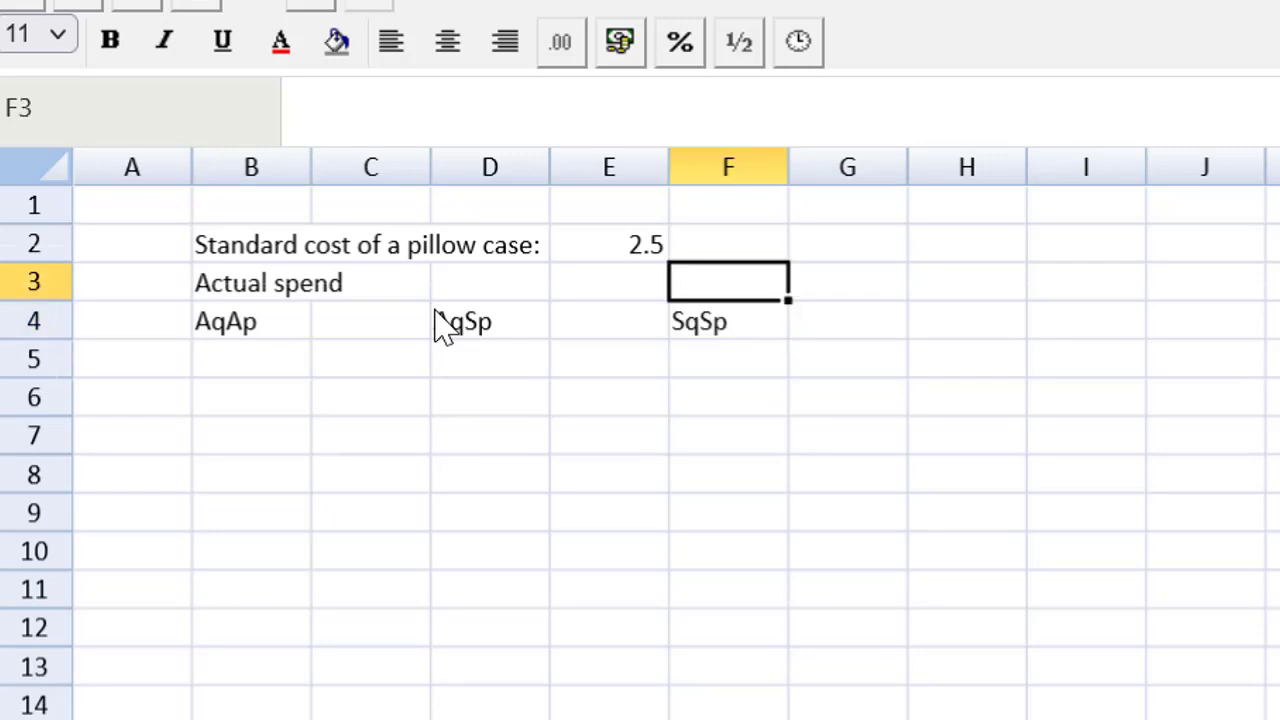
Add 'Flexed' in F3 and a '<----------' arrow in D3 between the labels.
text(Fle)
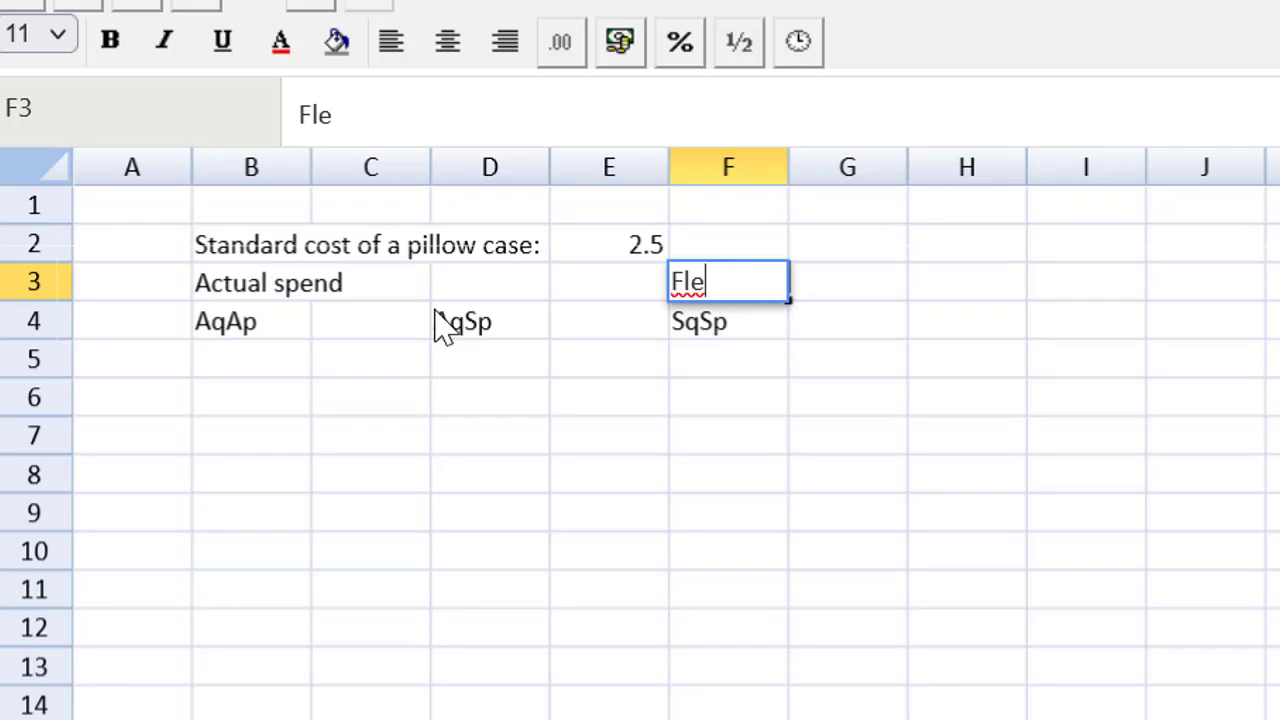
text(xed)
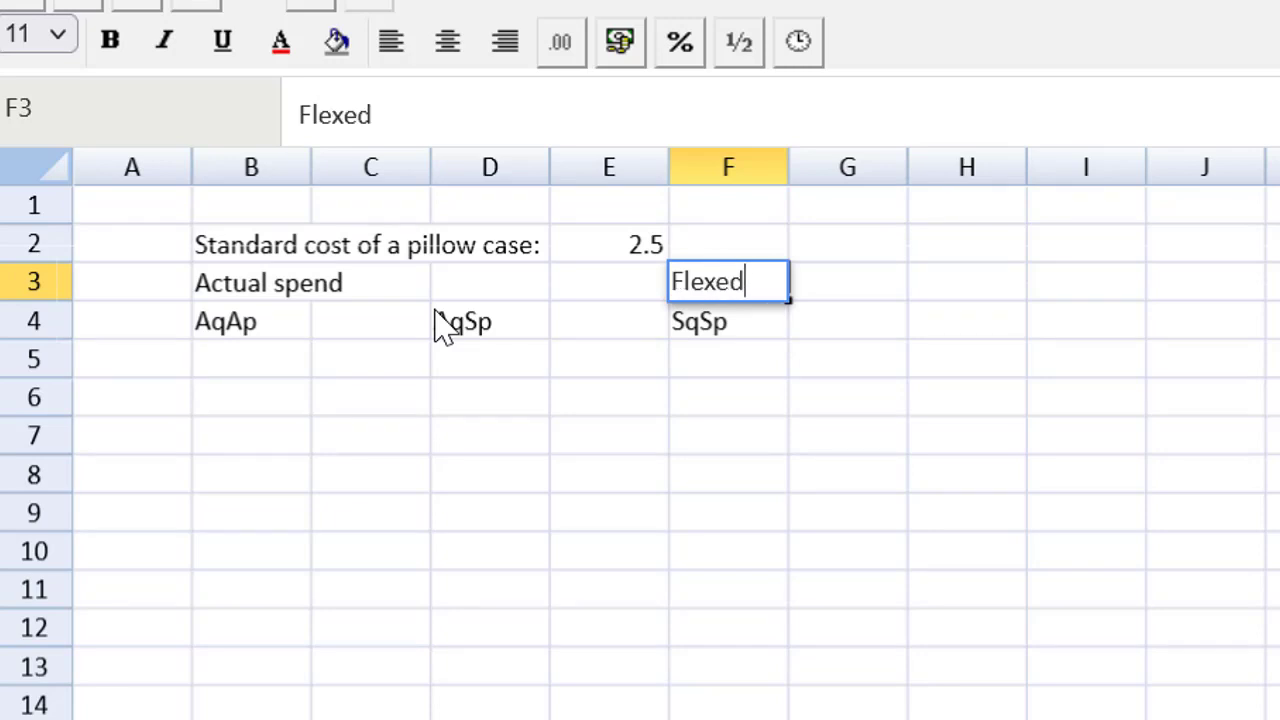
click(488, 280)
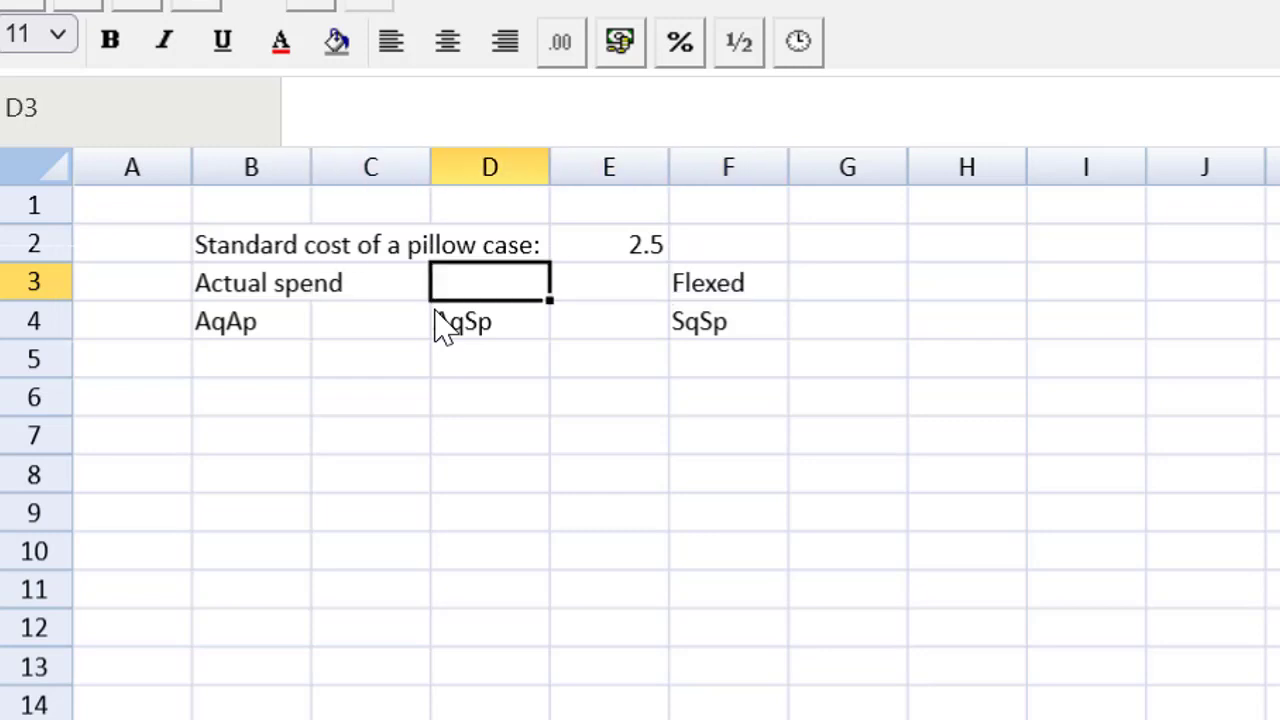
text(<----------)
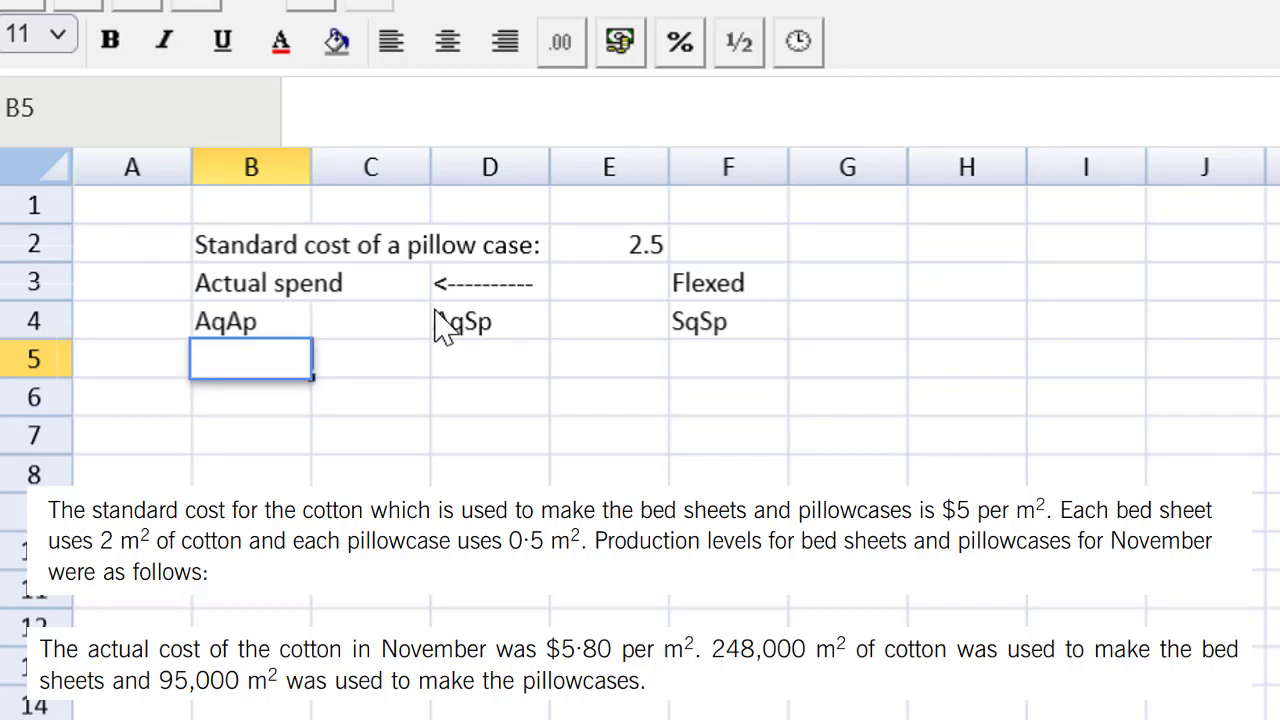
Enter the cost expressions 95*5.8 in B5 and 95*5.0 in D5.
text(95*)
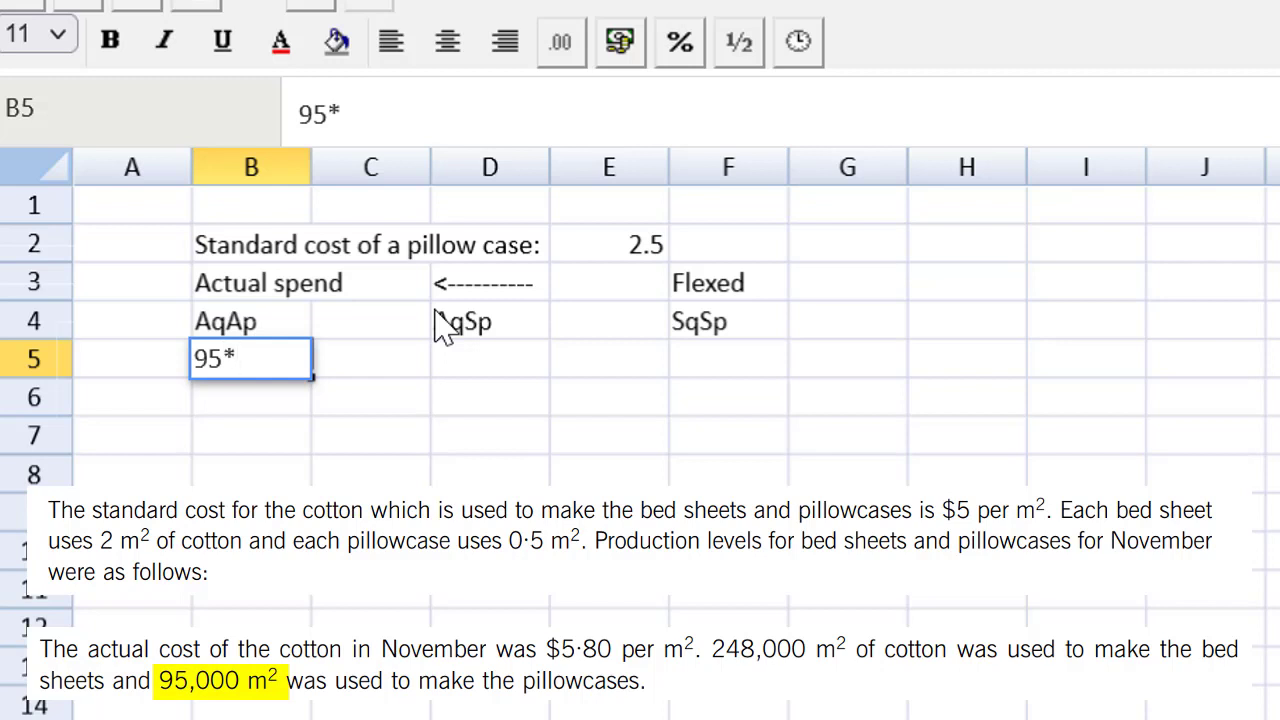
text(5.8)
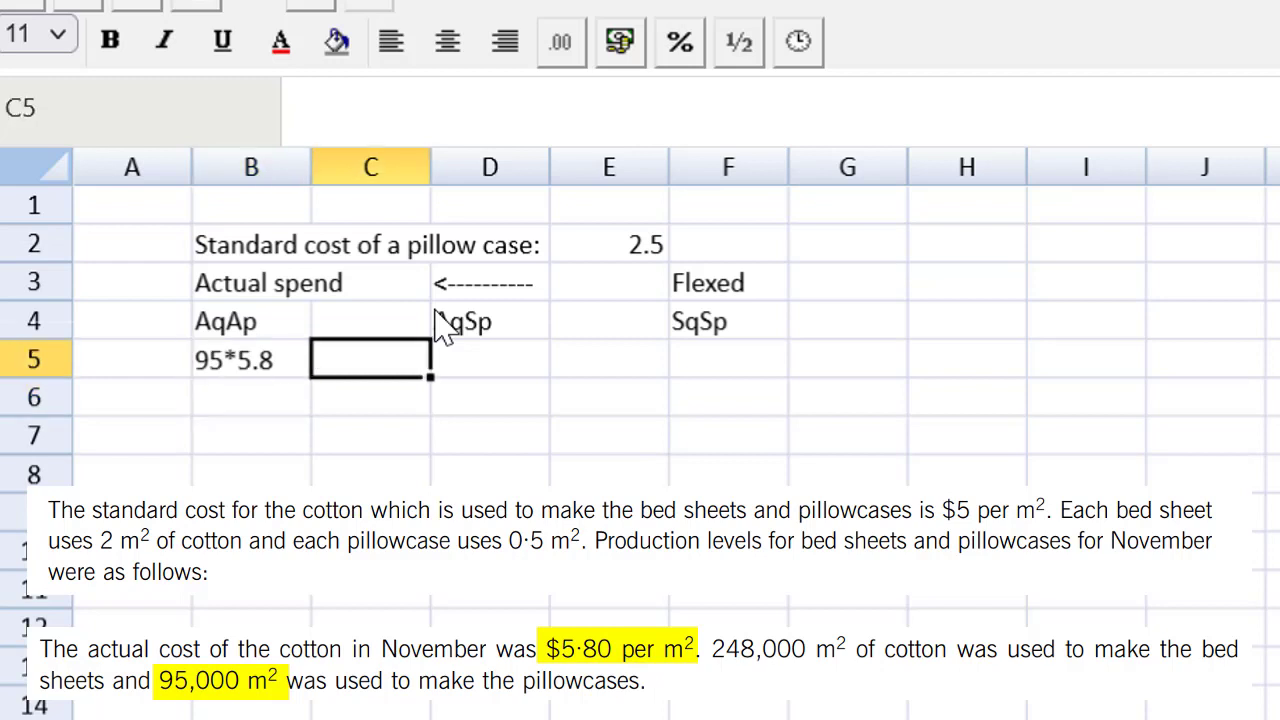
click(488, 360)
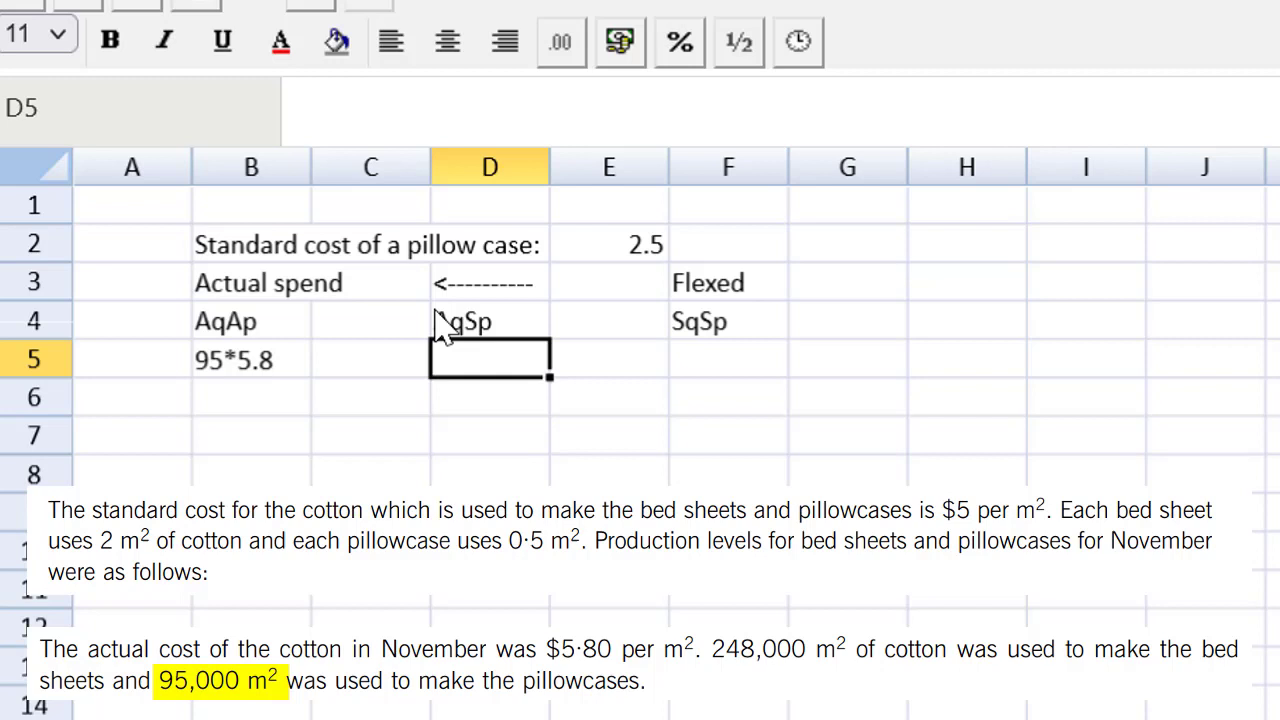
text(95)
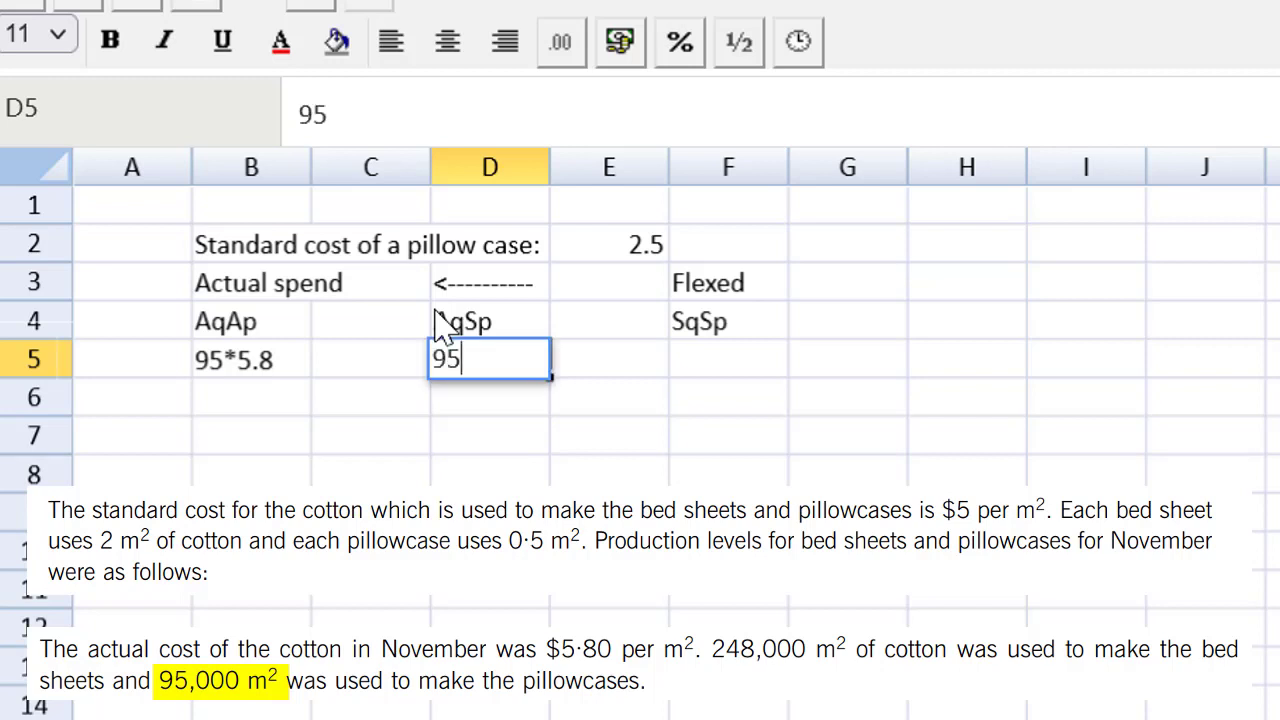
text(*5.0)
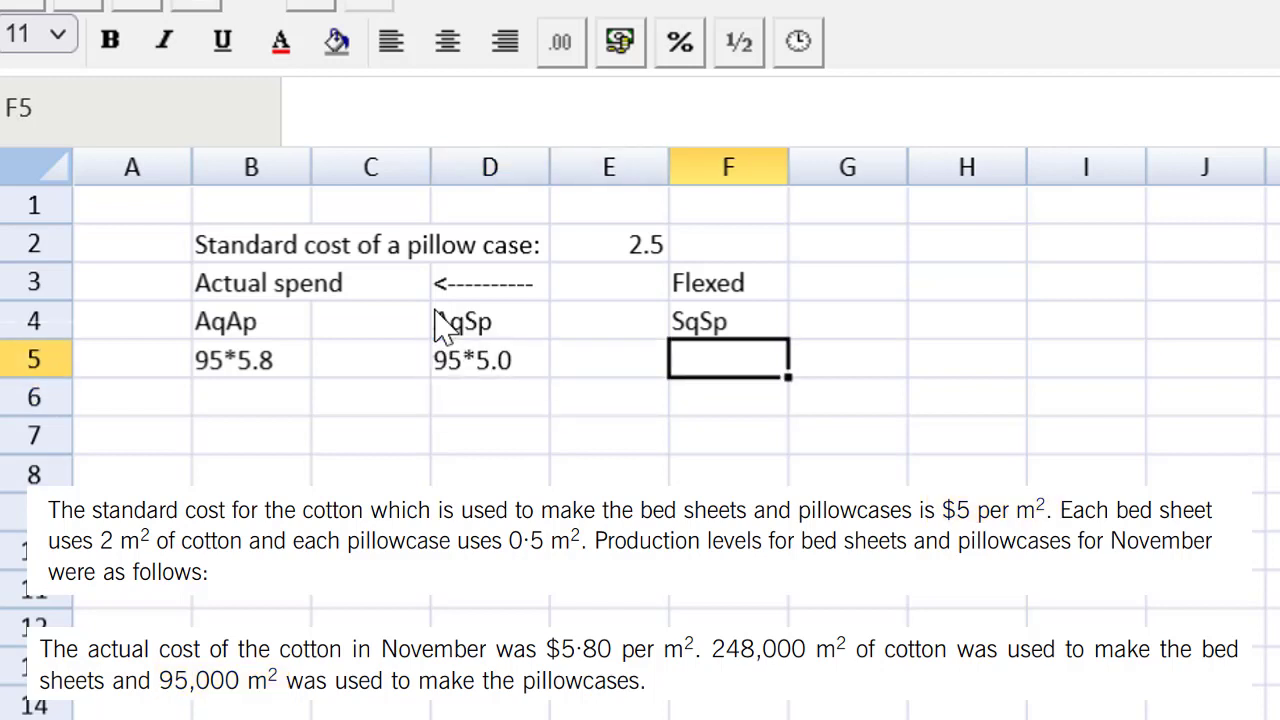
Enter the flexed standard cost (180*0.5)*5.0 under SqSp in F5.
text((180)
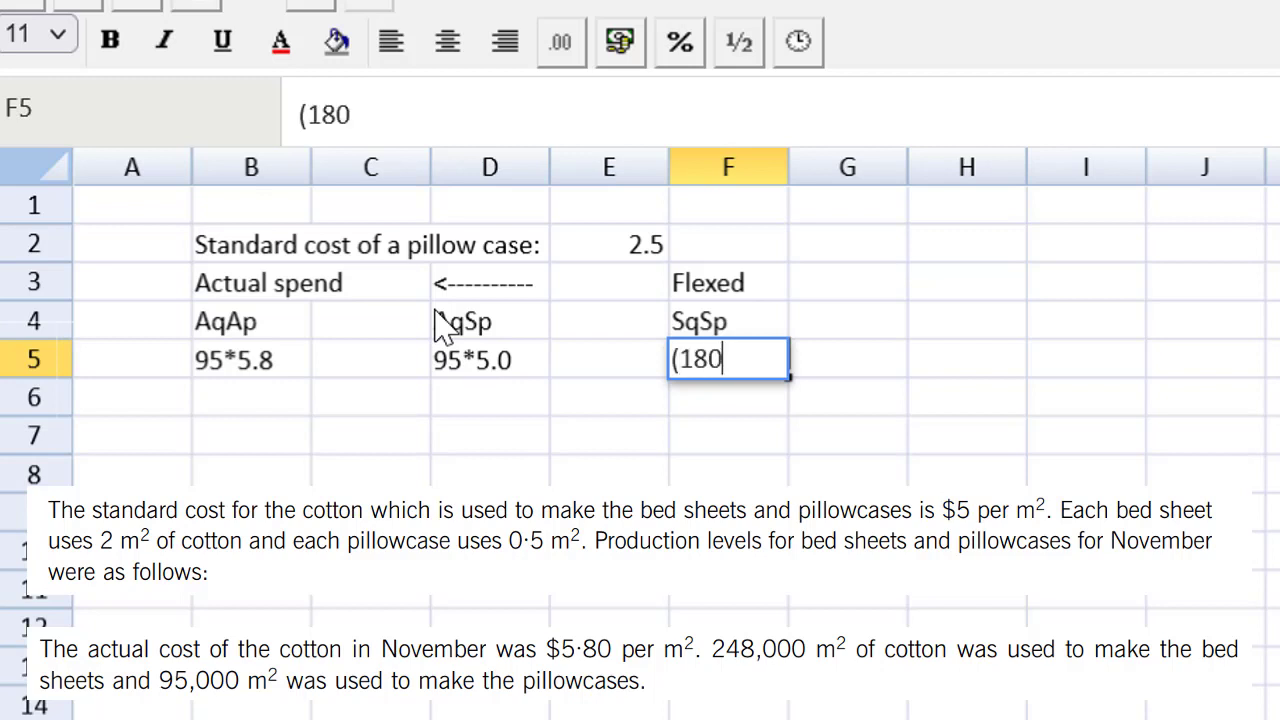
text(*)
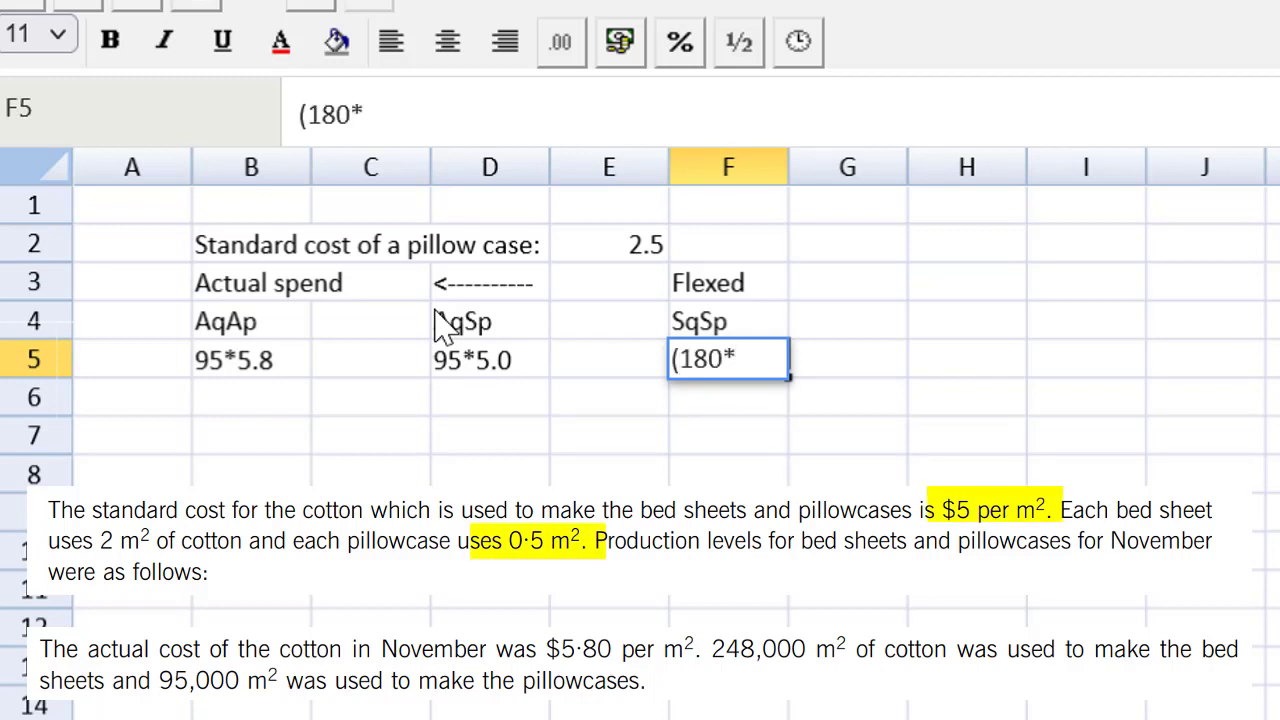
text(0.5)
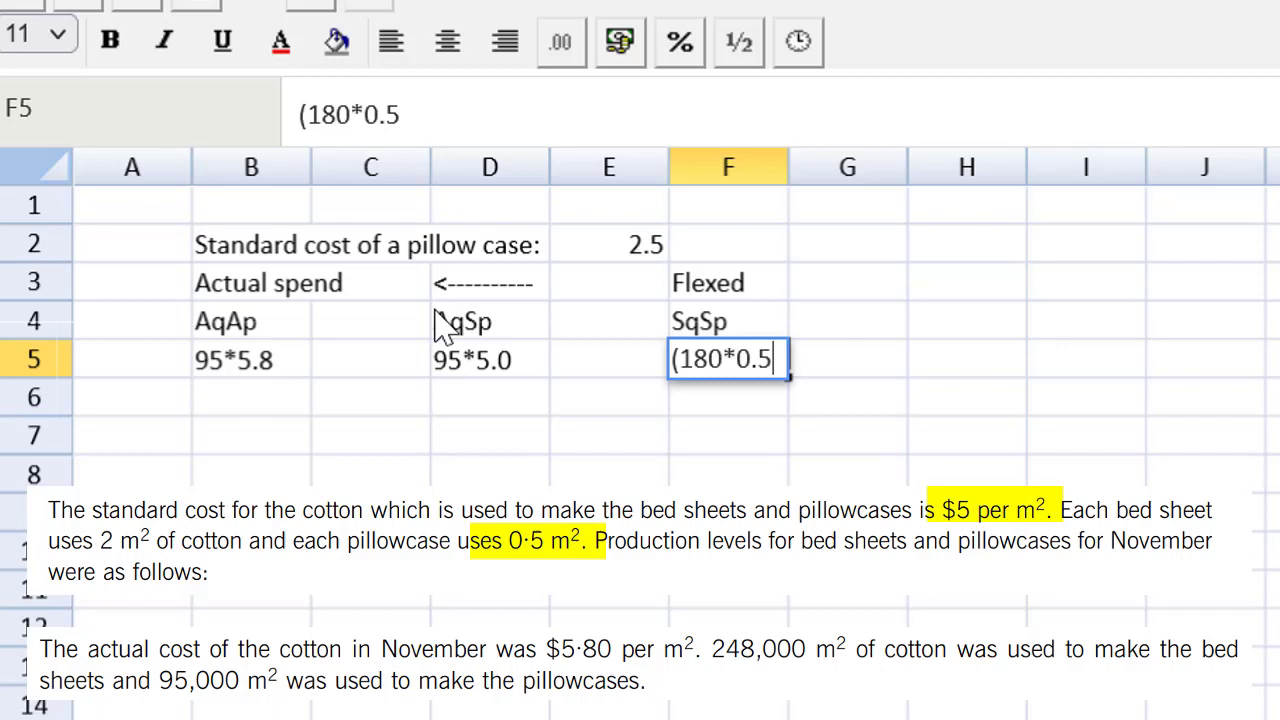
text(*)
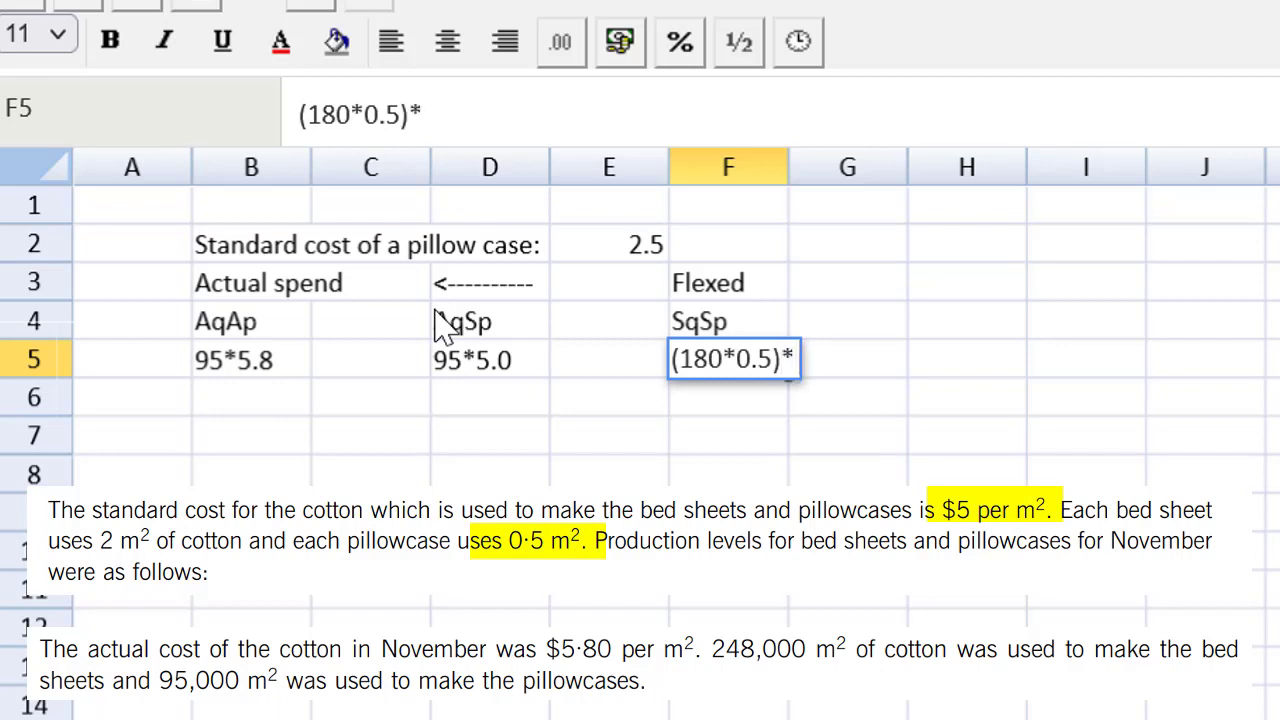
text(5)
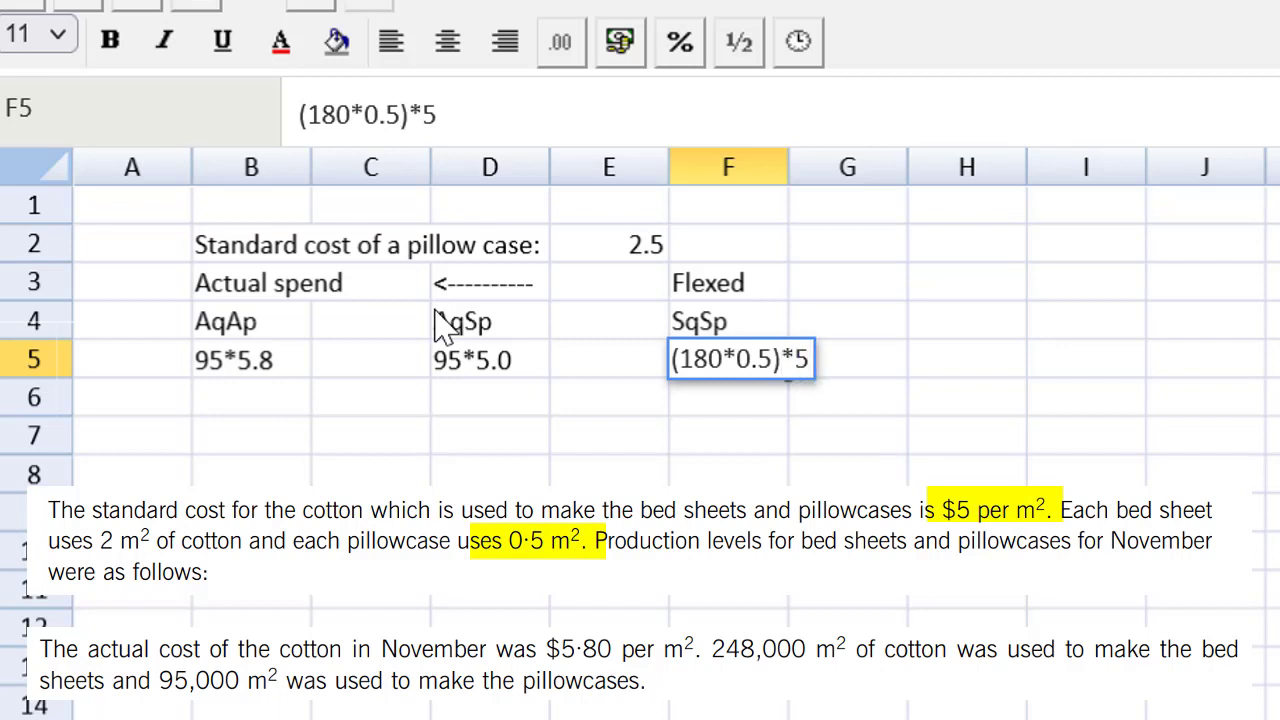
key(enter)
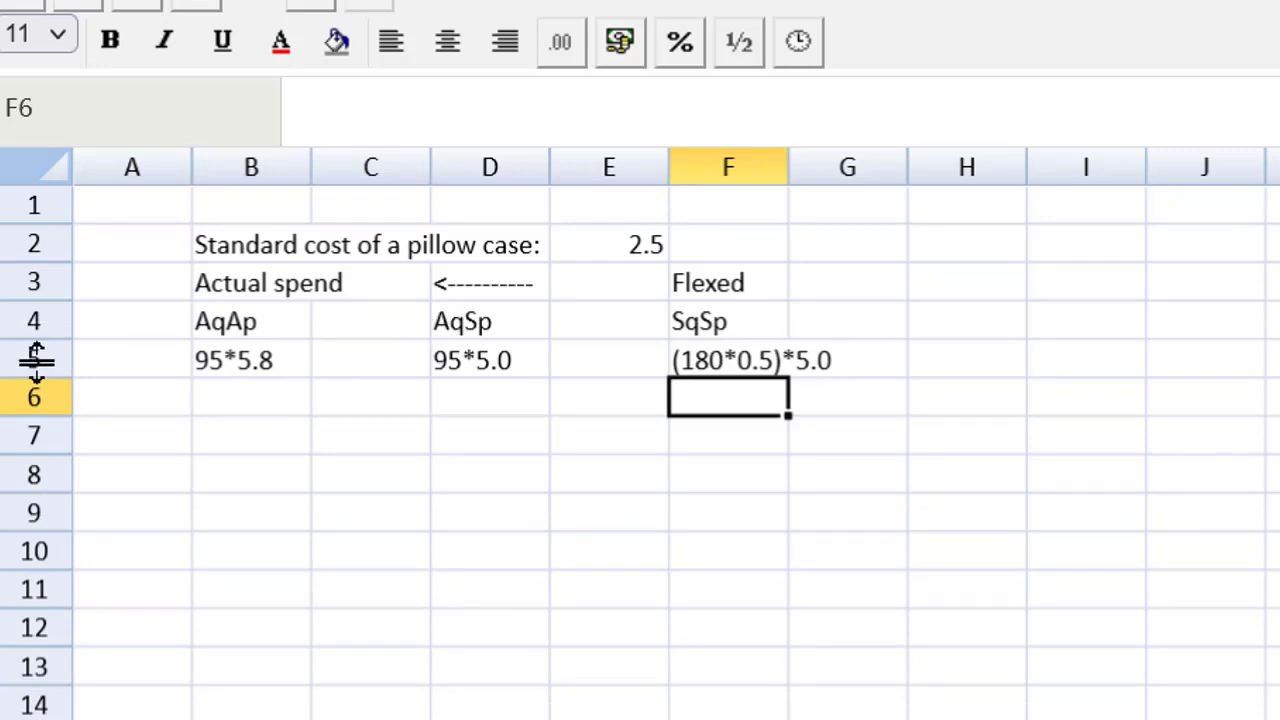
Convert B5, D5 and F5 into formulas giving 551, 475 and 450.
click(250, 360)
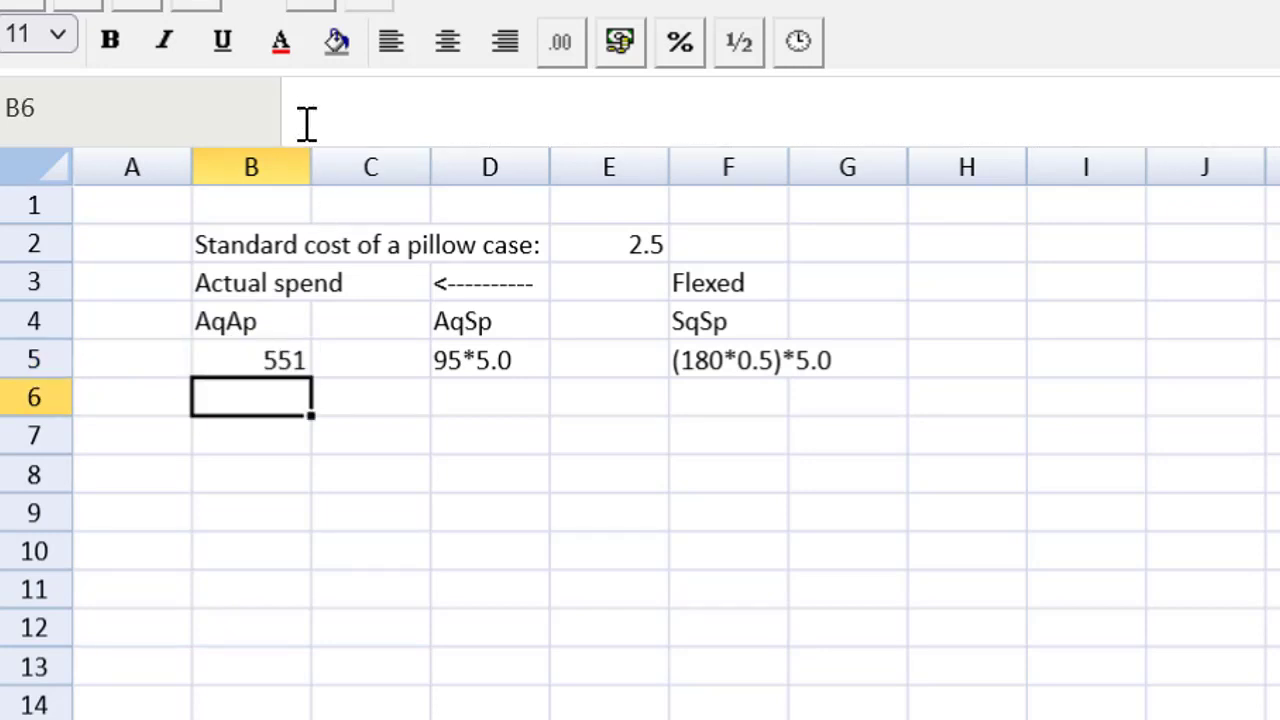
click(488, 360)
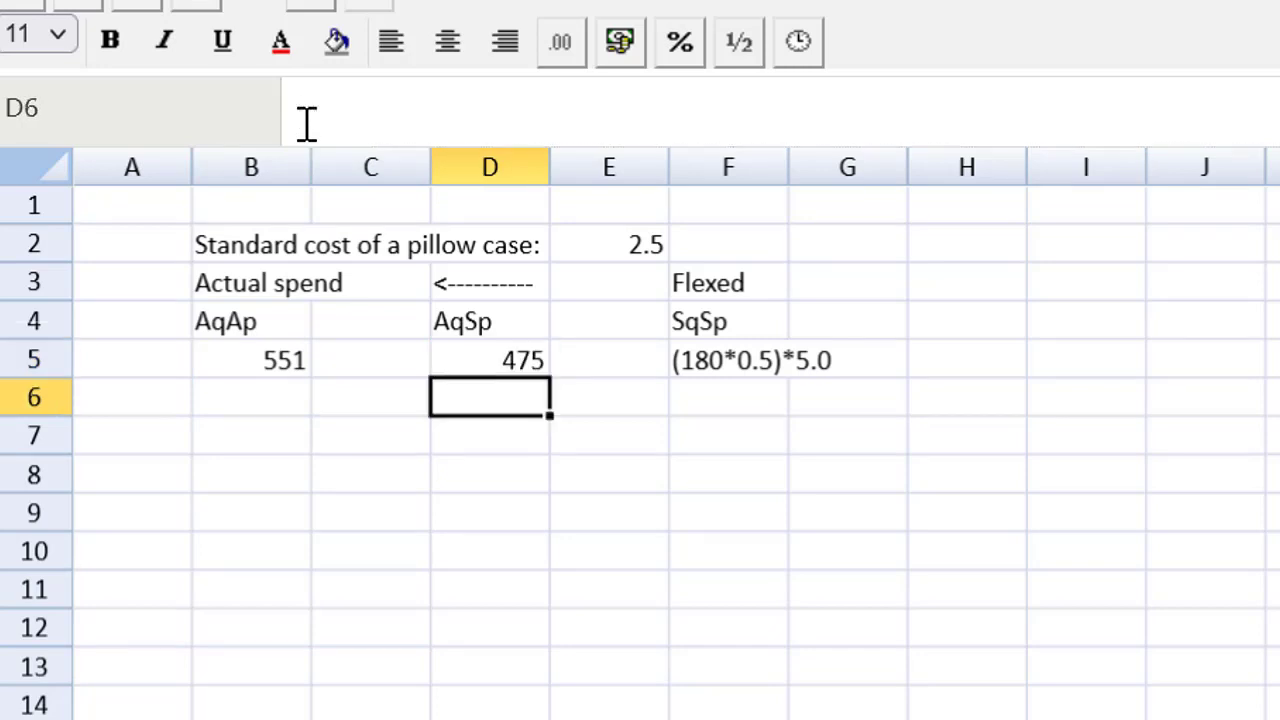
click(728, 360)
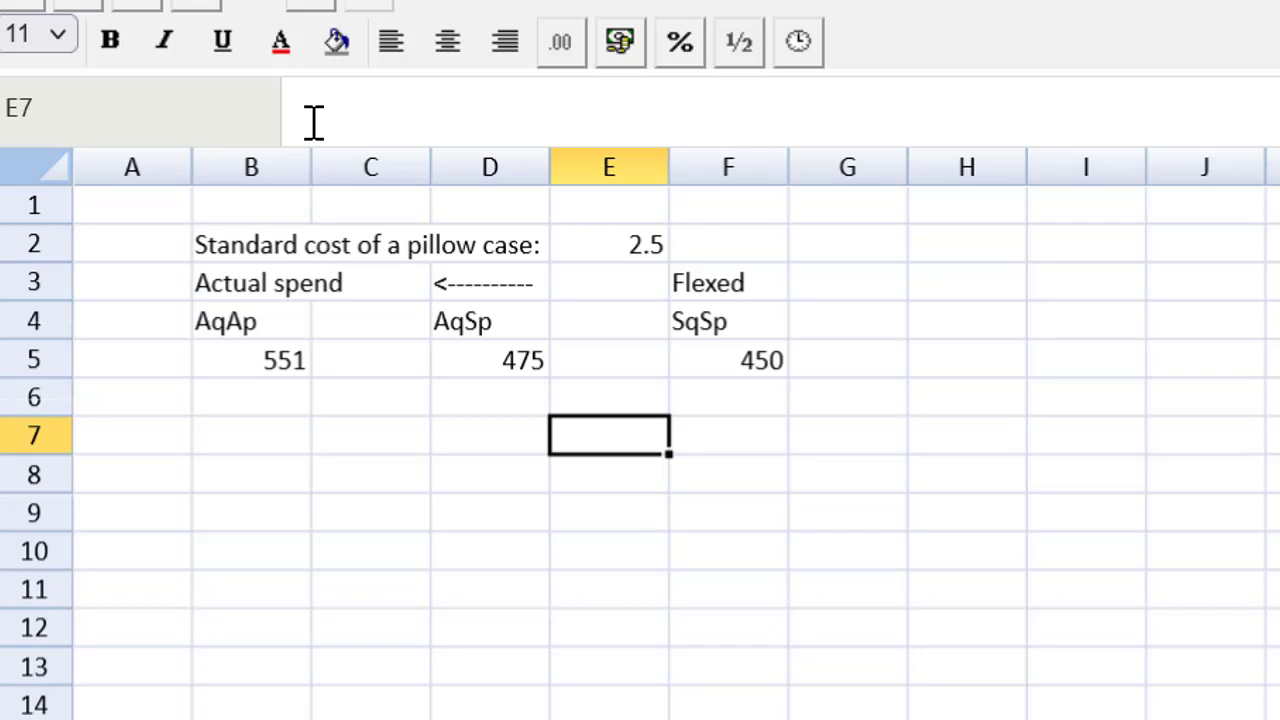
Add PRICE in C8 and USAGE in E8, checking the 2.5 standard cost formula.
text(USAGE)
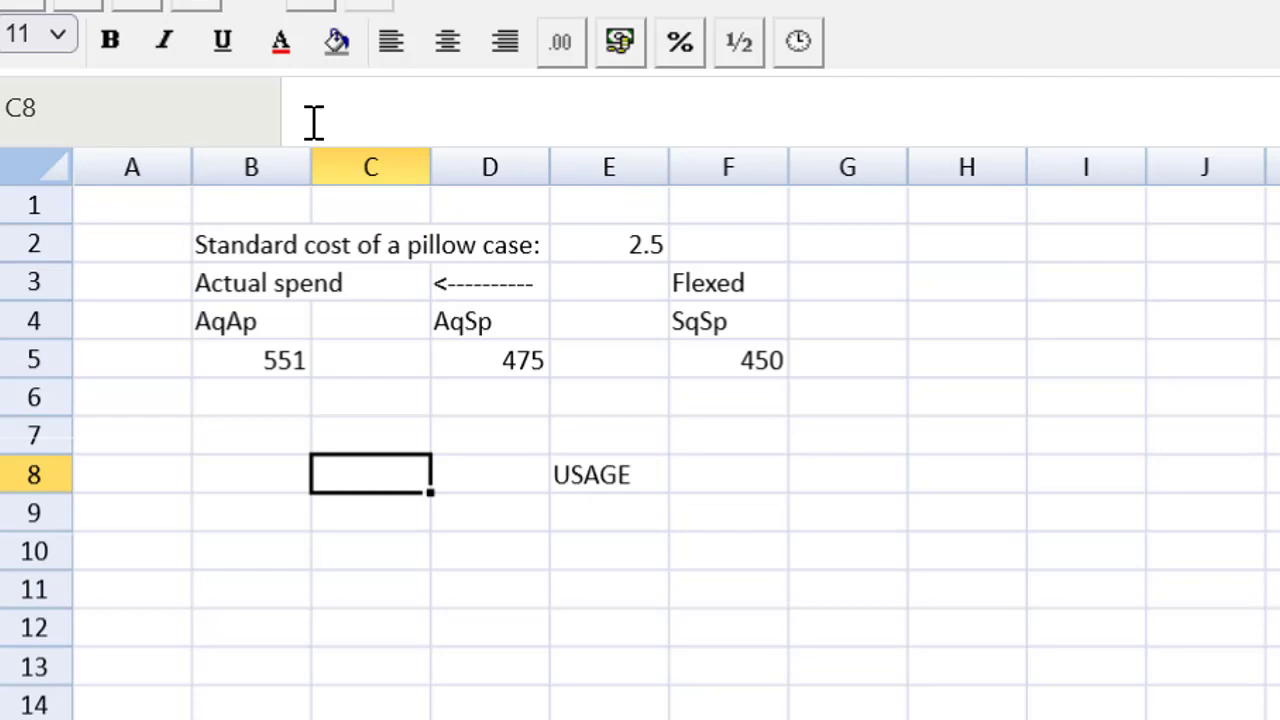
text(PRI)
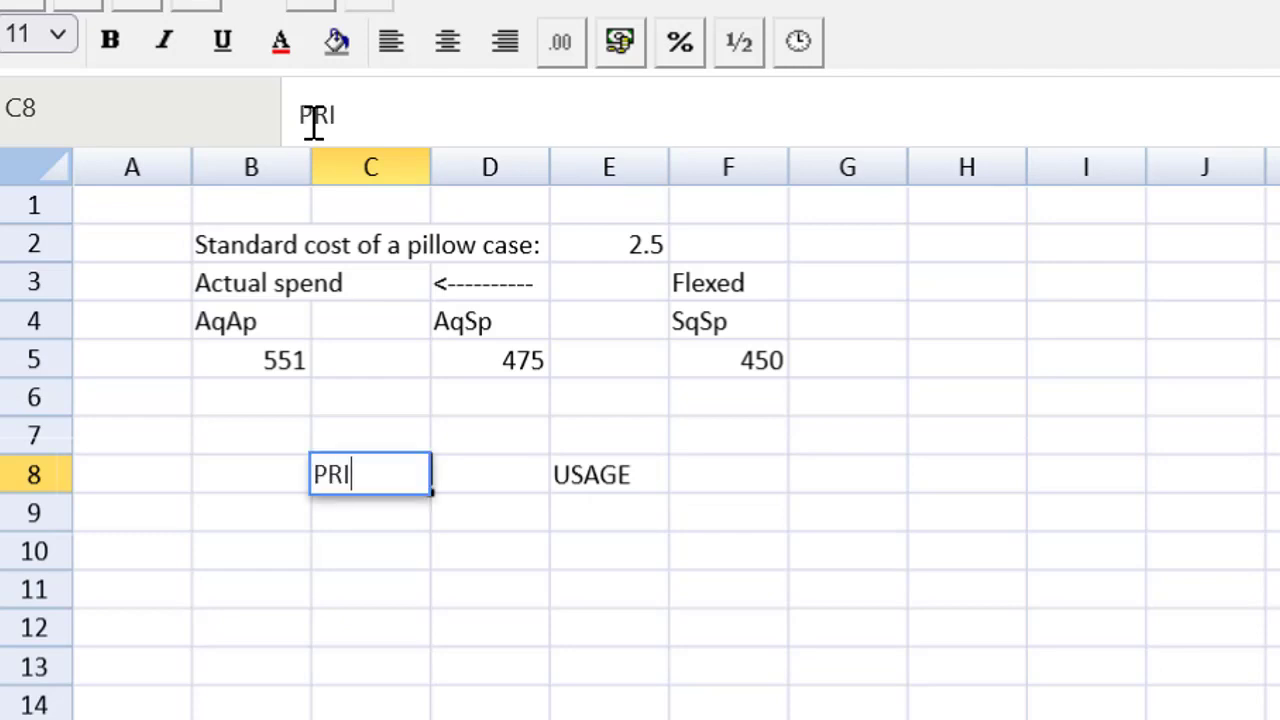
text(CE)
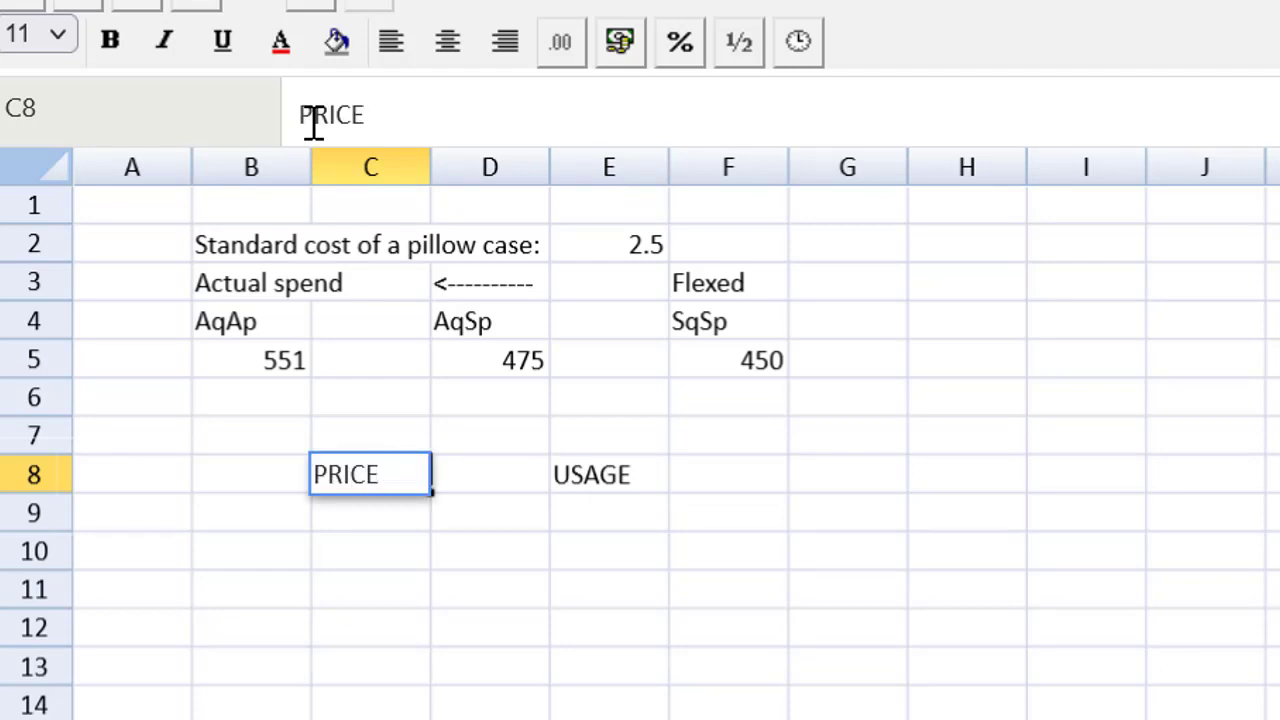
click(608, 474)
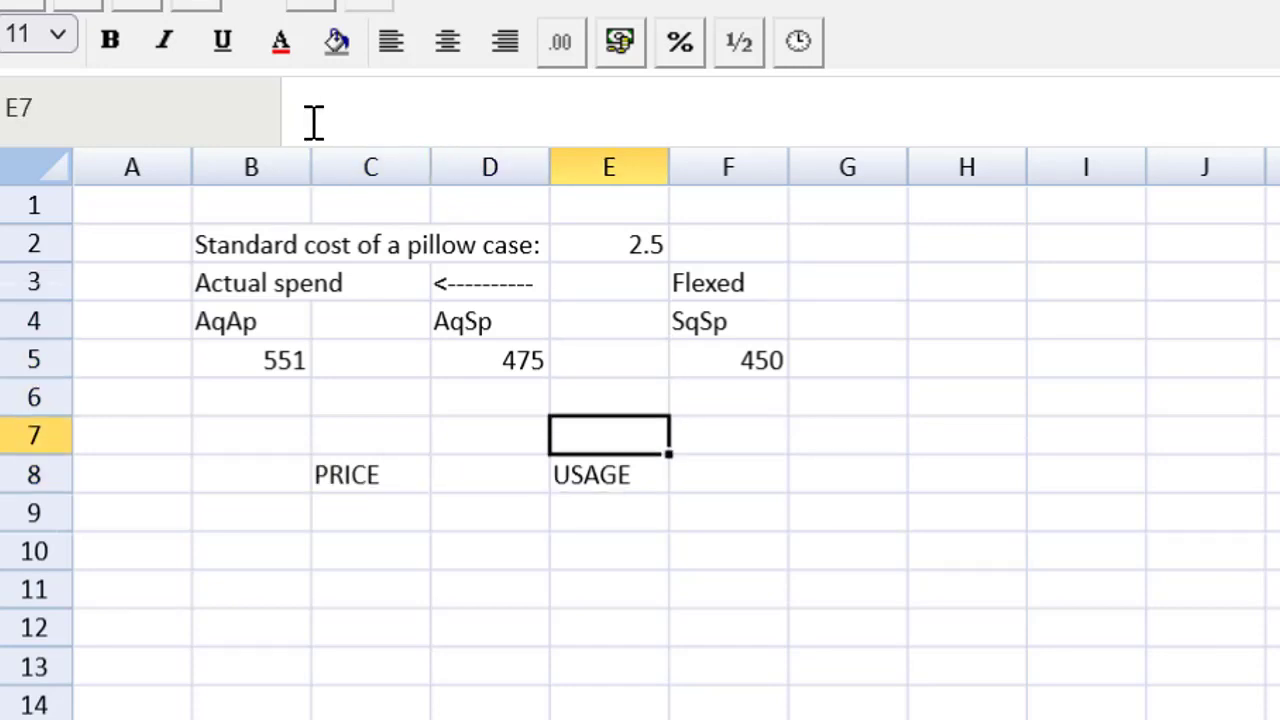
click(608, 244)
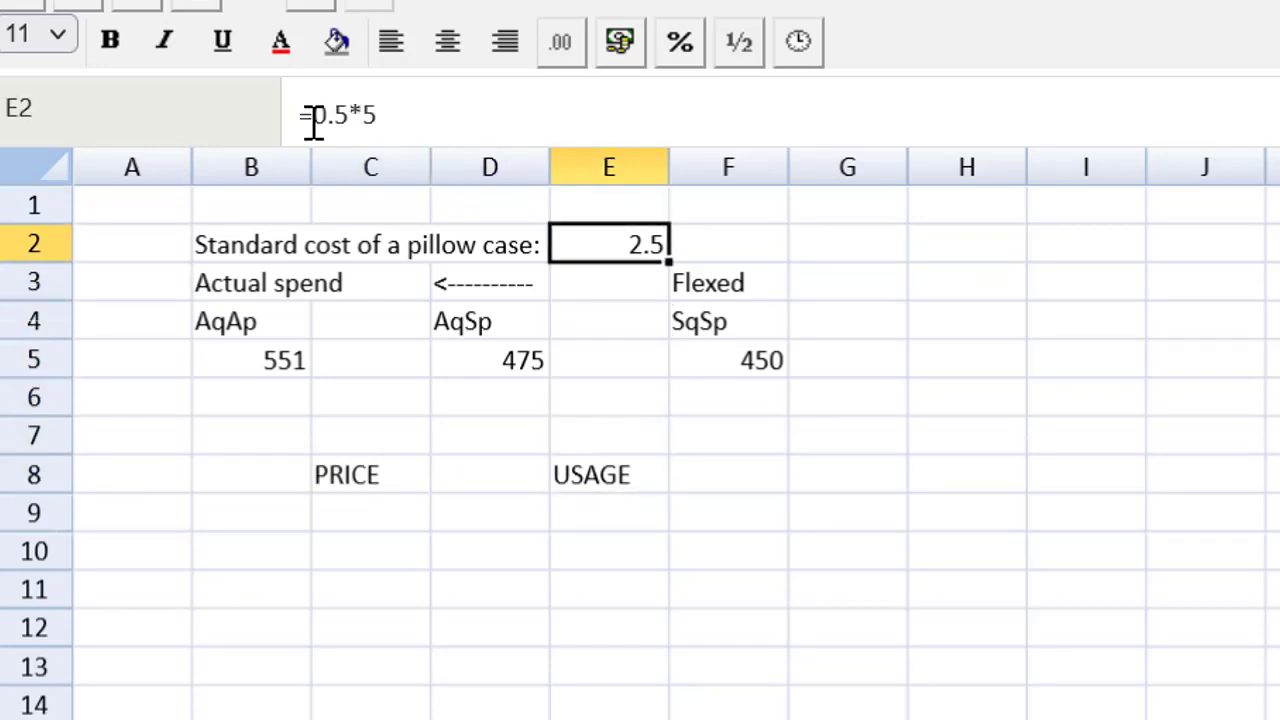
click(608, 474)
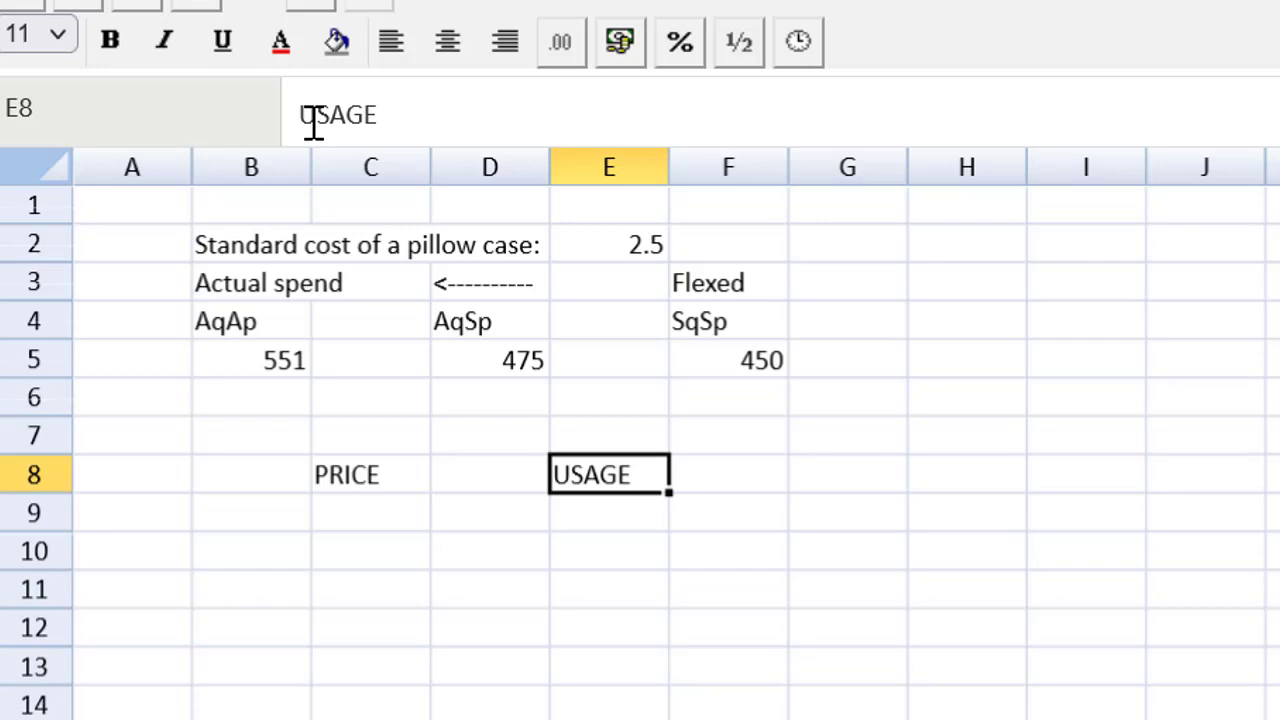
Add '<---' arrows in E5 and C5 linking the three cost figures.
click(608, 360)
text(---)
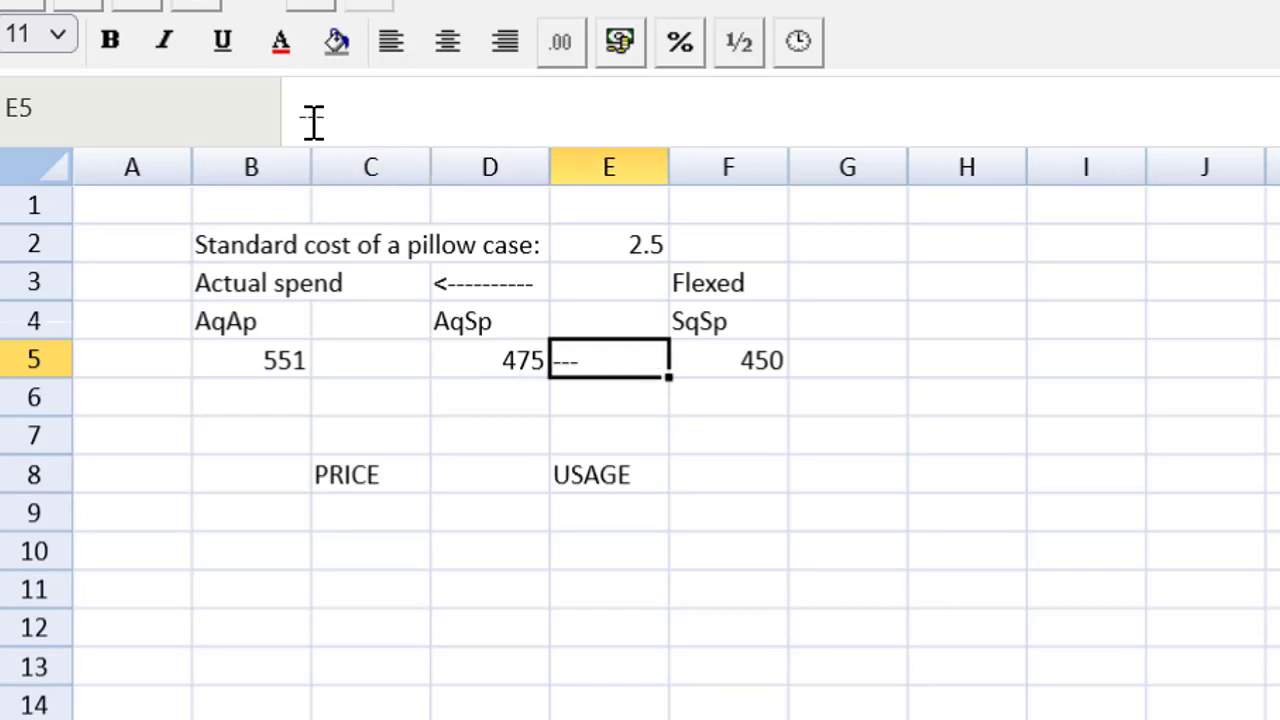
text(<---)
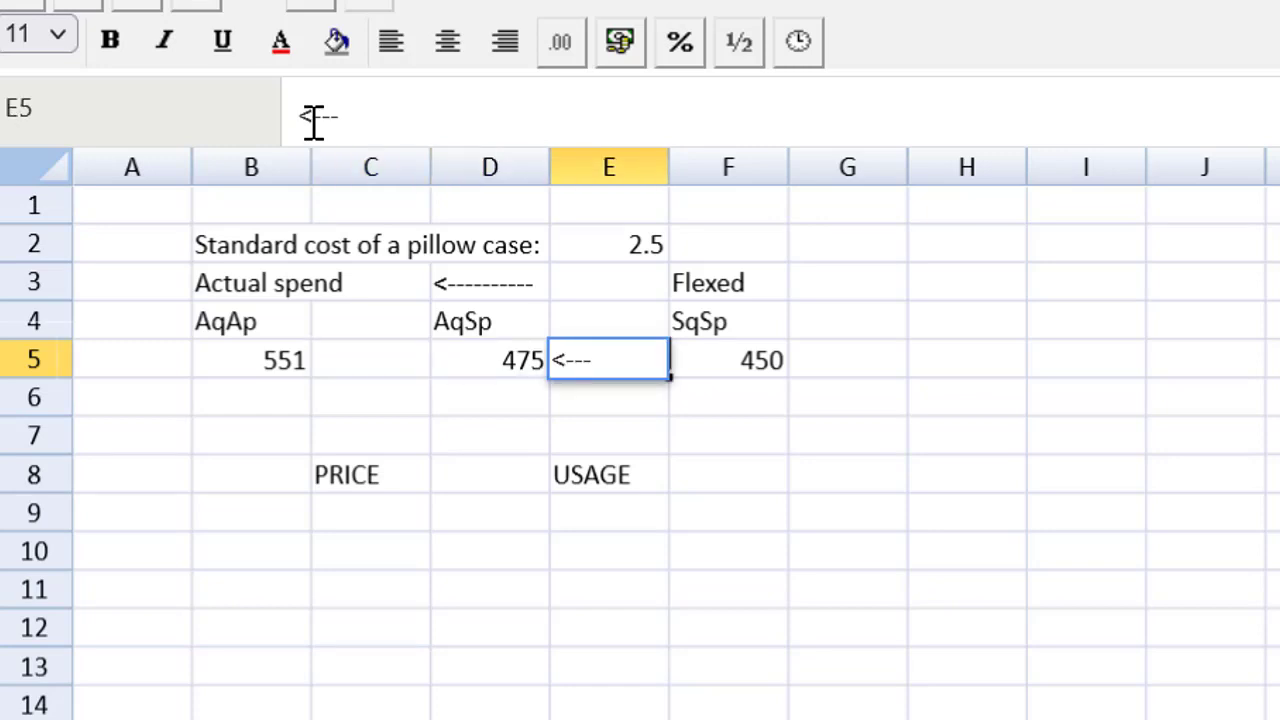
click(370, 360)
text(=)
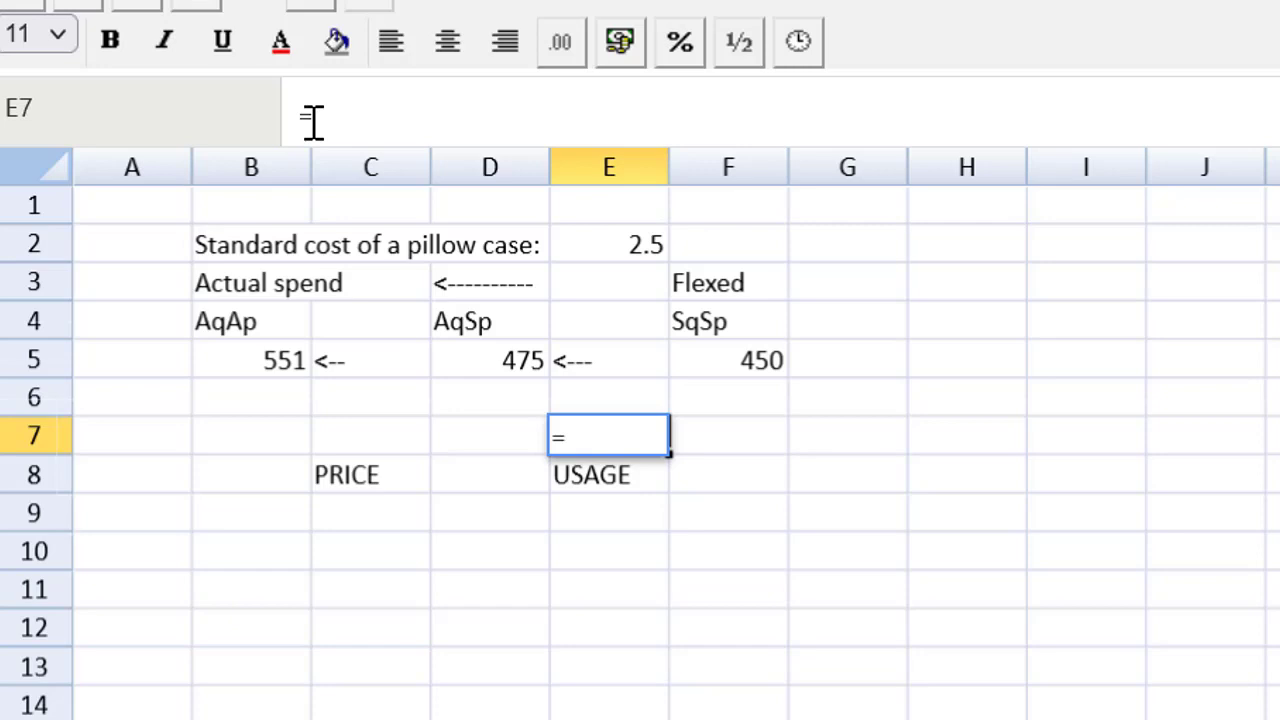
Calculate the usage variance =F5-D5 (-25) in E7 and label it adverse in E9.
click(728, 360)
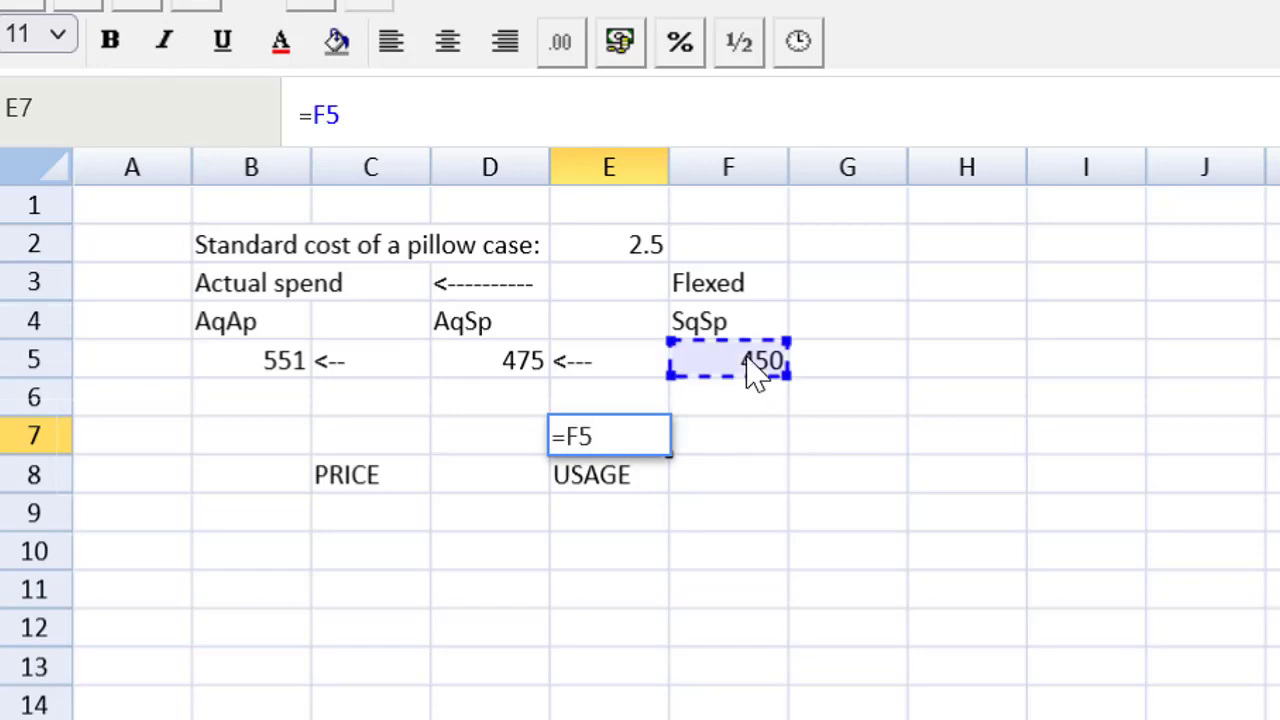
click(490, 360)
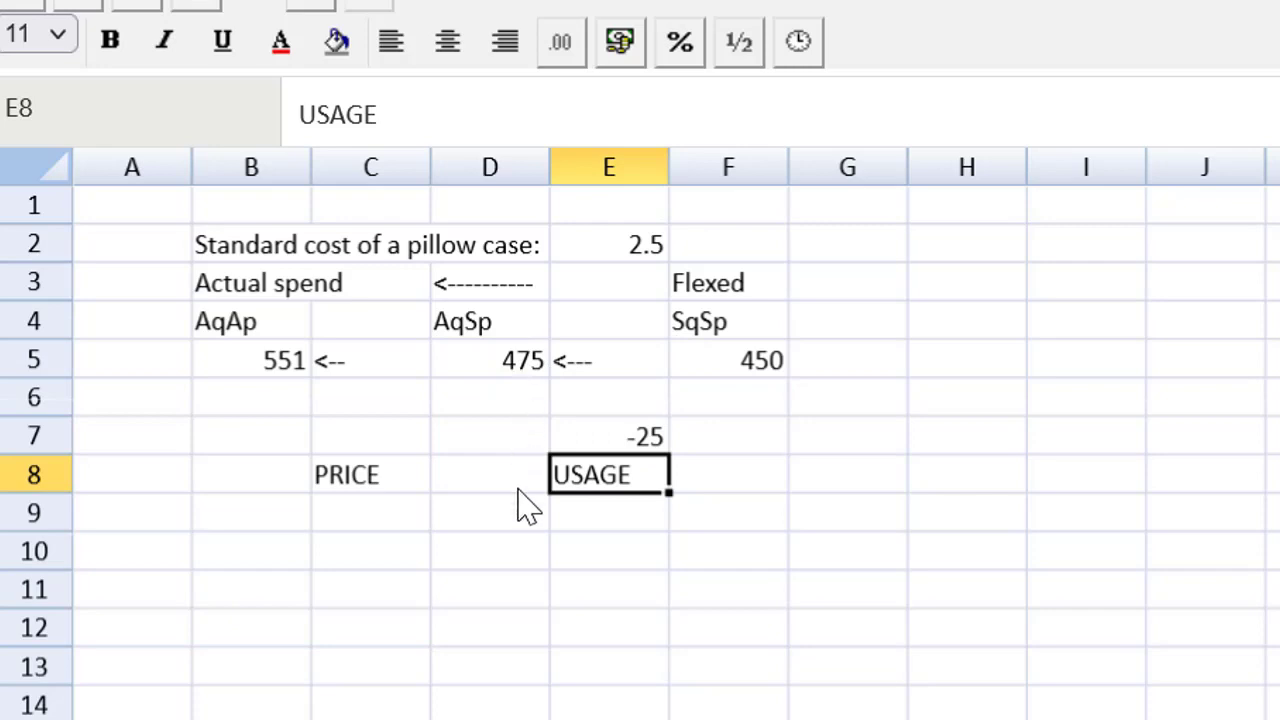
click(608, 512)
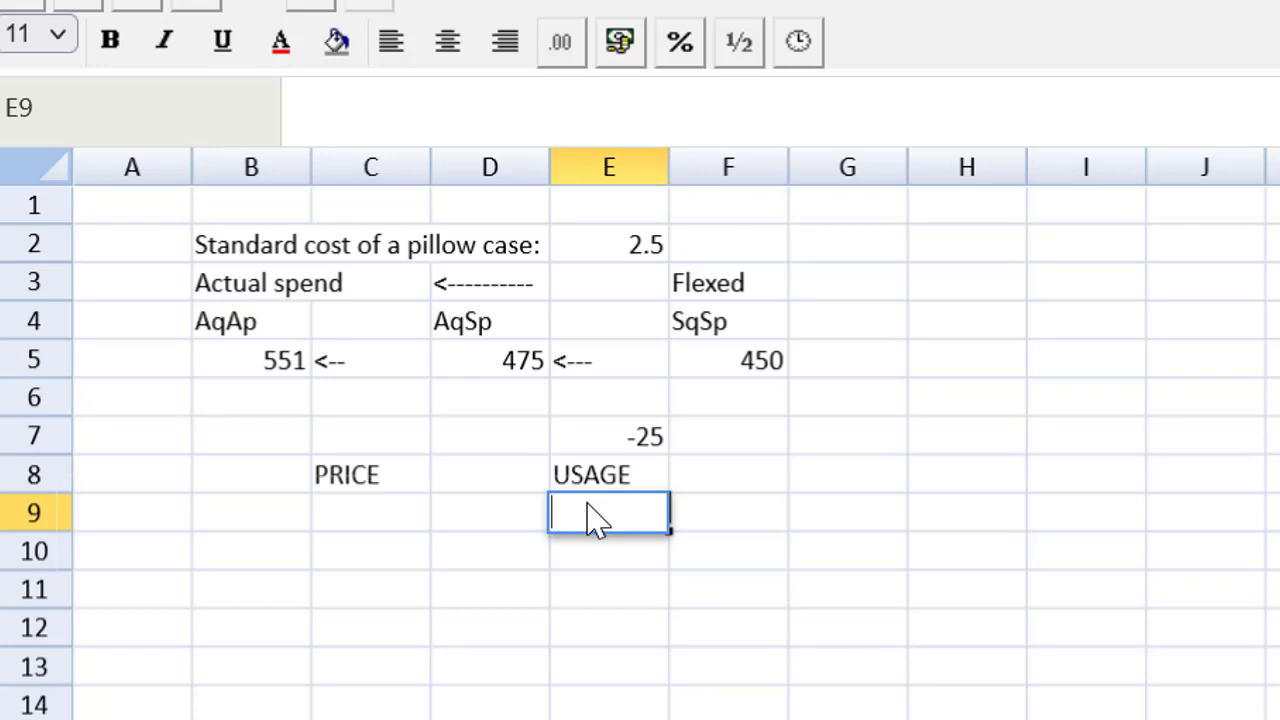
text(ad)
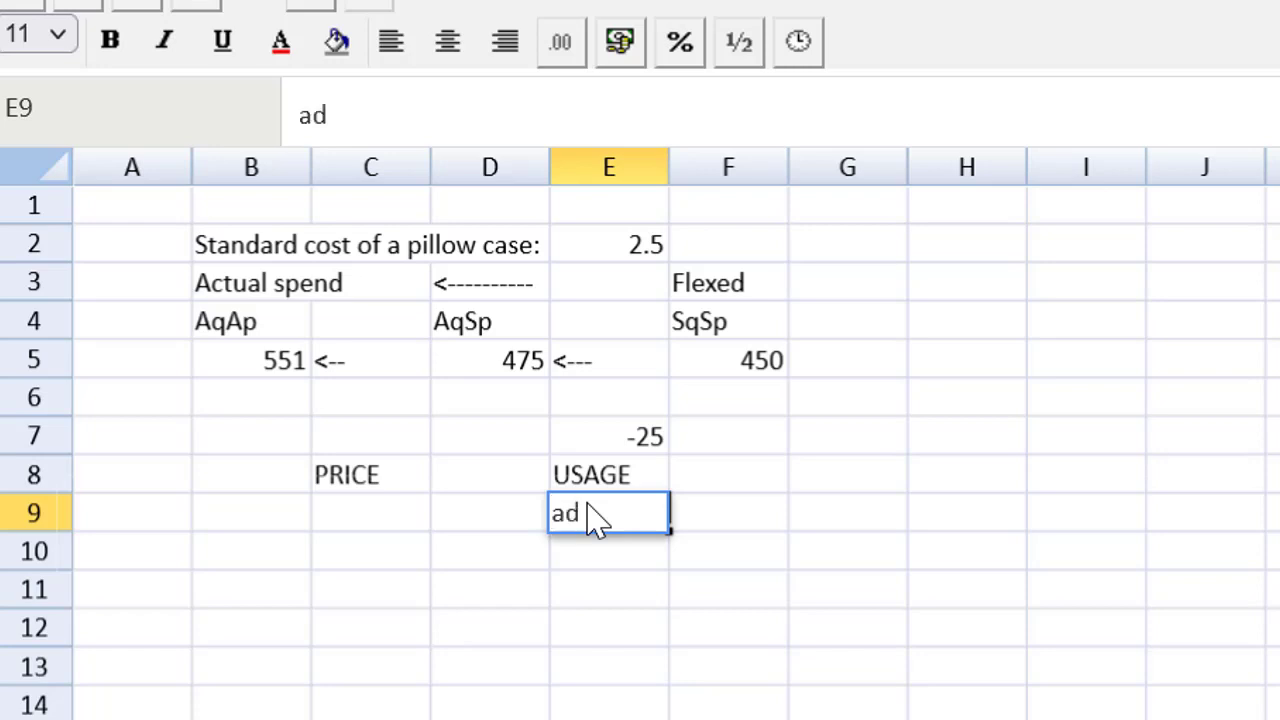
text(verse)
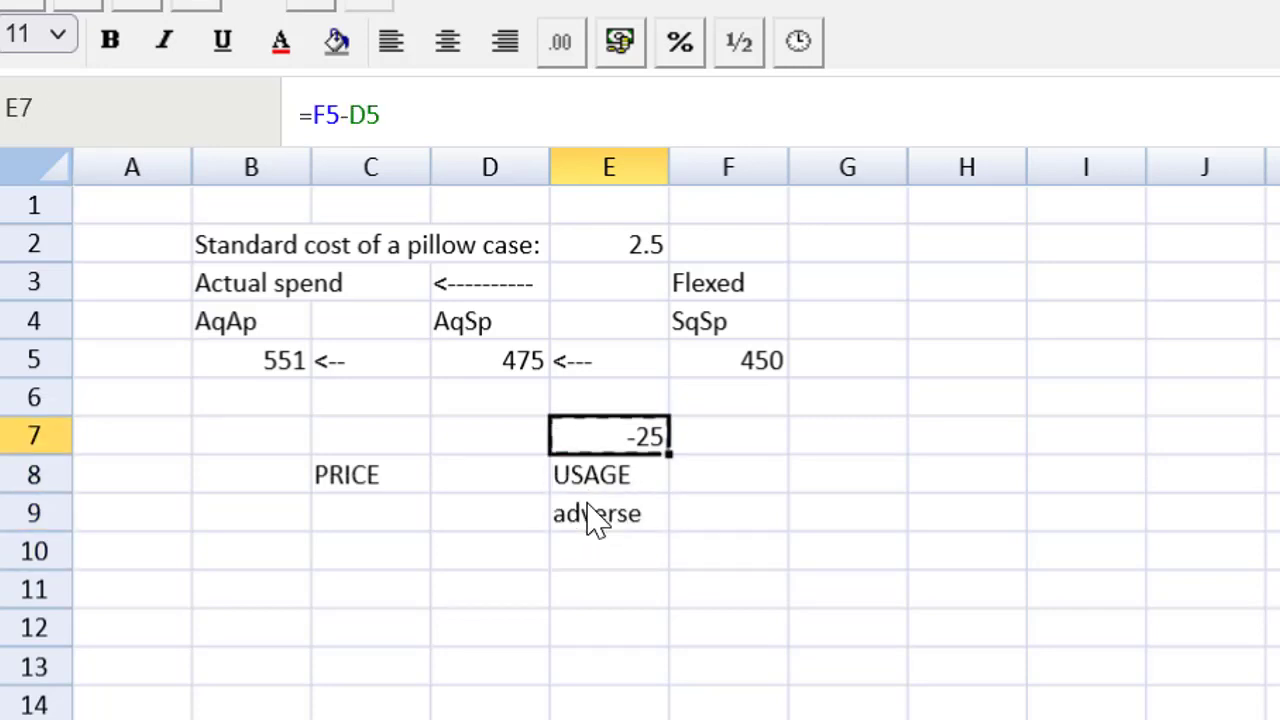
Calculate the price variance =D5-B5 (-76) in C7 and label it adverse in C9.
click(370, 436)
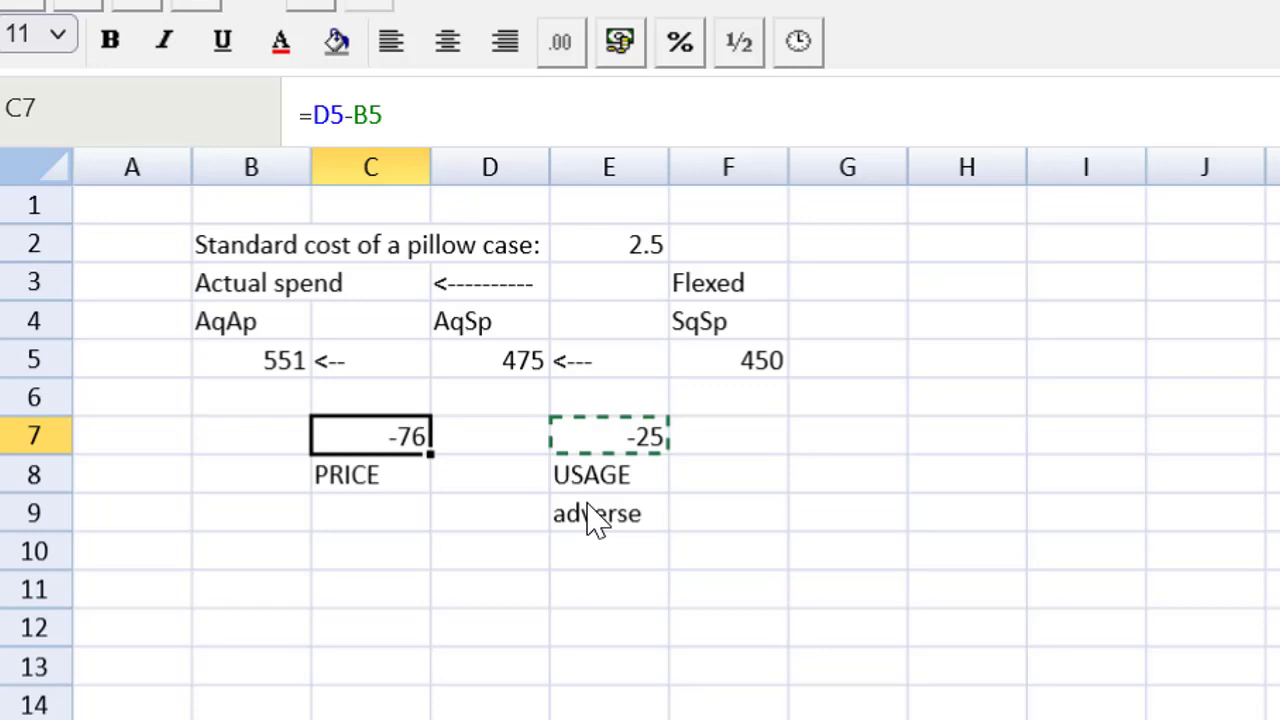
click(370, 474)
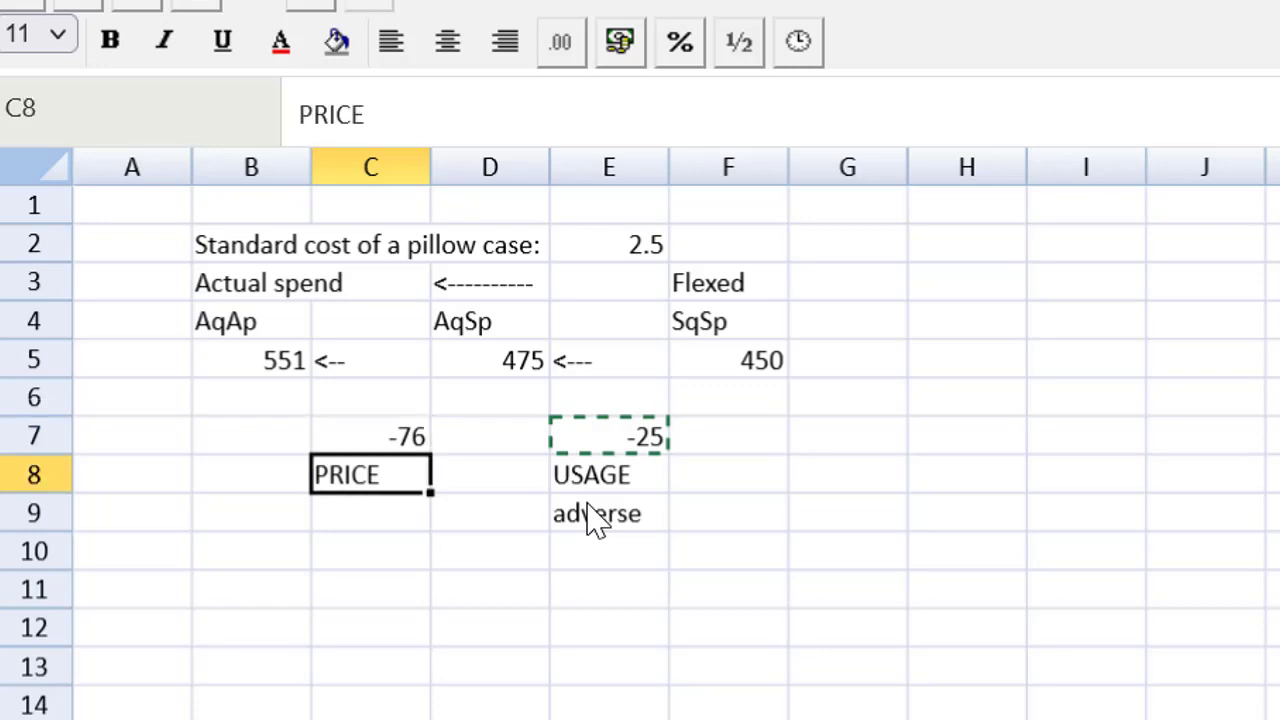
text(adve)
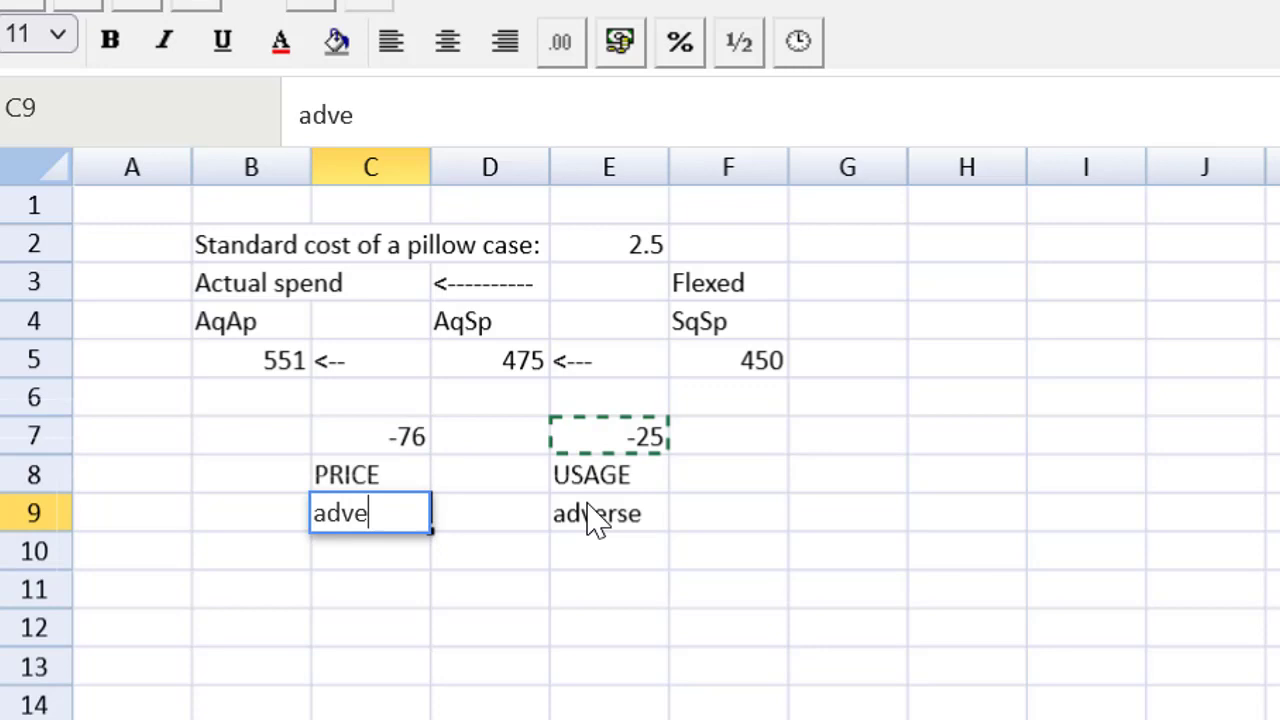
text(rse)
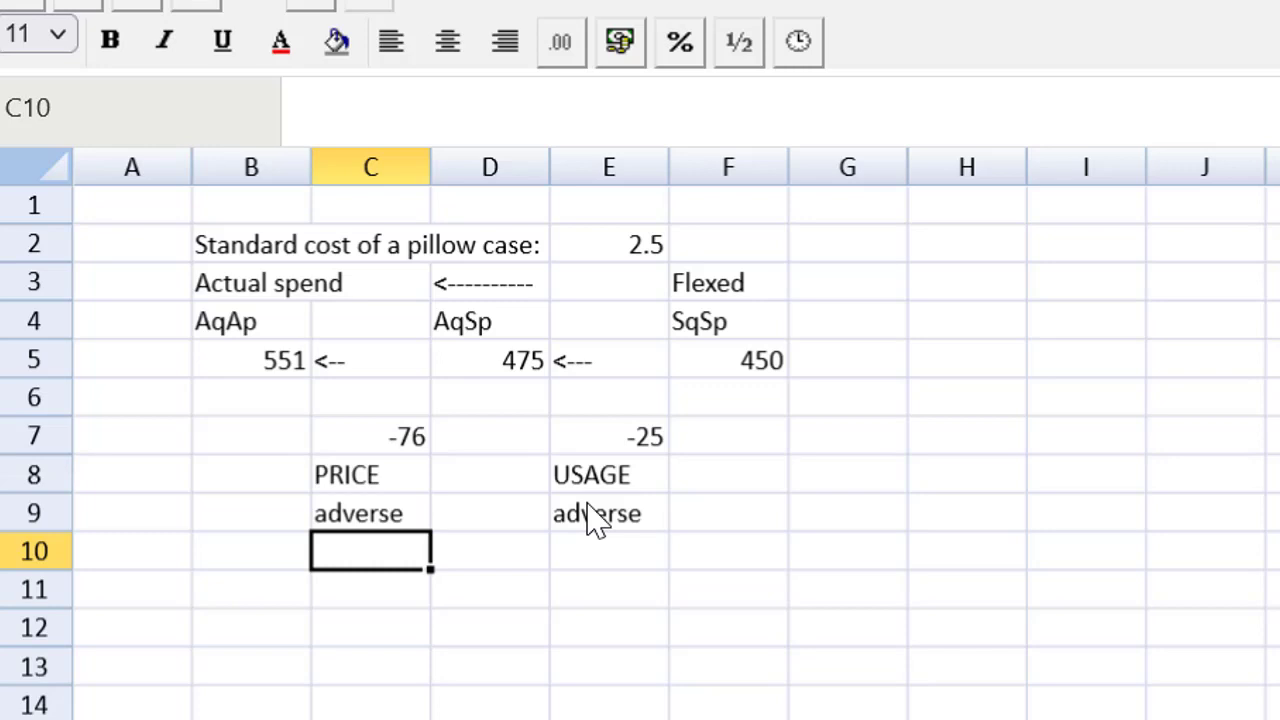
click(370, 512)
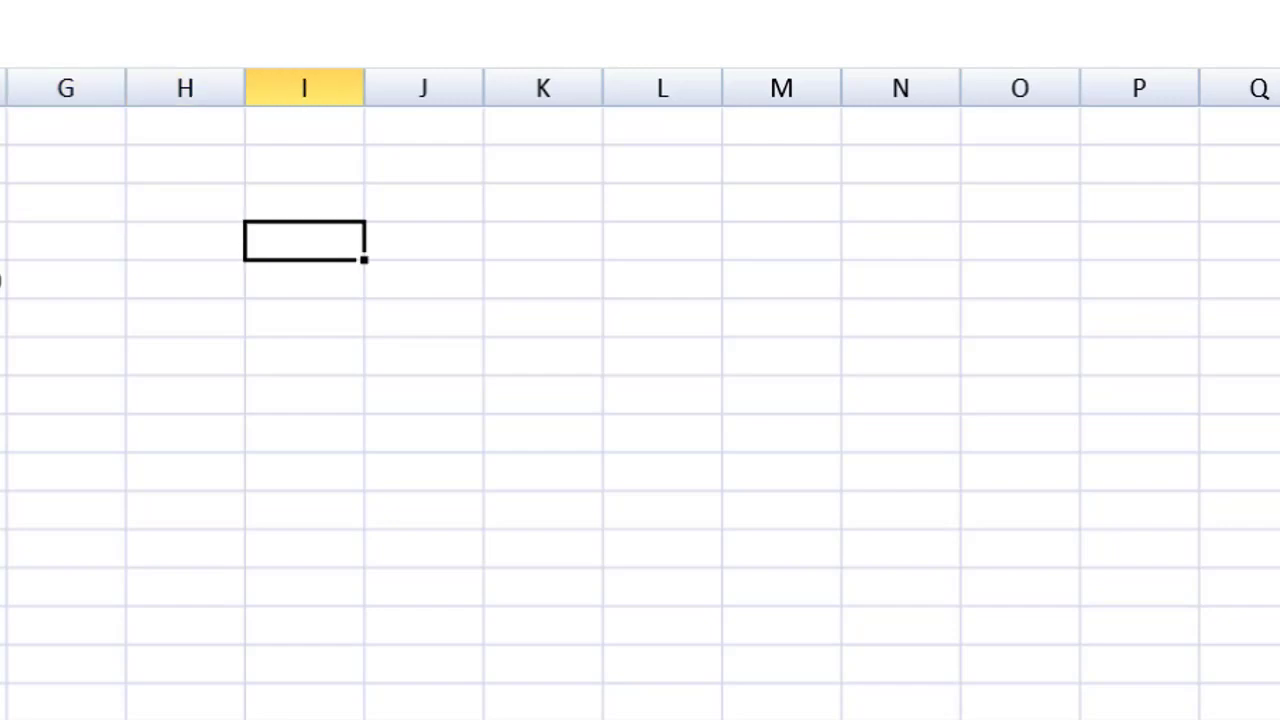
Start a second layout with AqAp, AqSp and SqSp headings spaced across row 5.
text(AqAp)
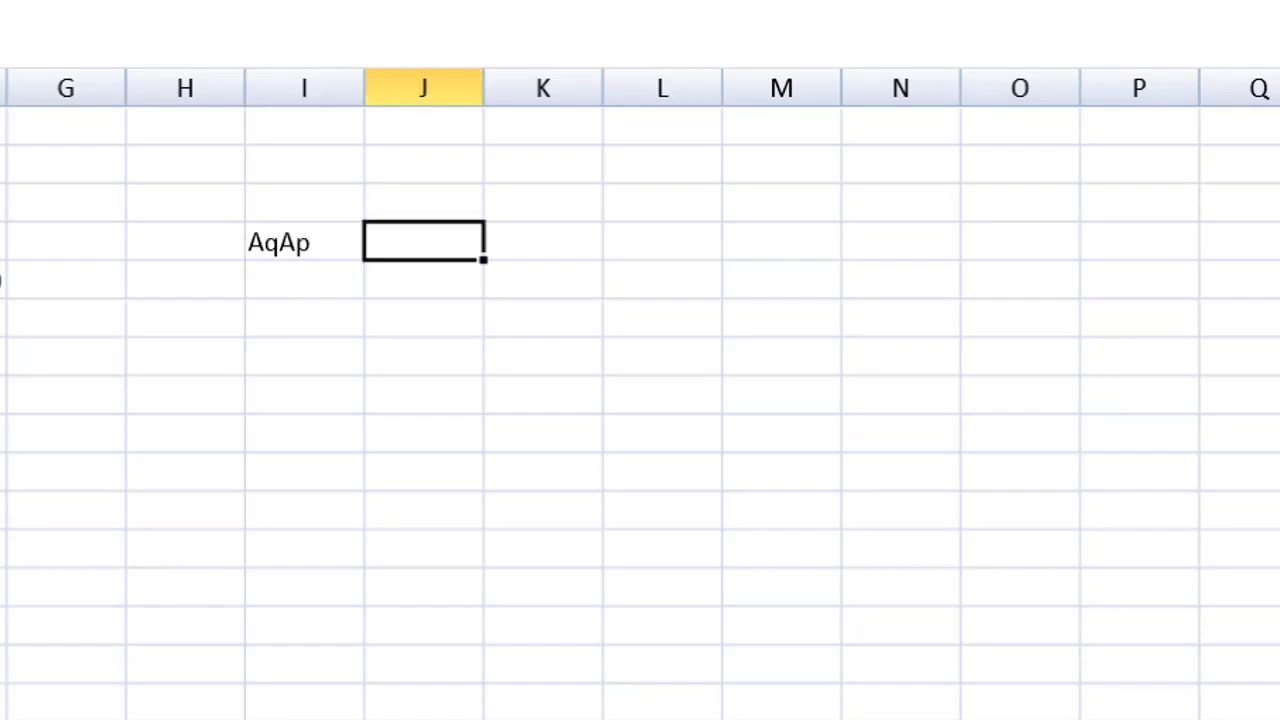
click(780, 242)
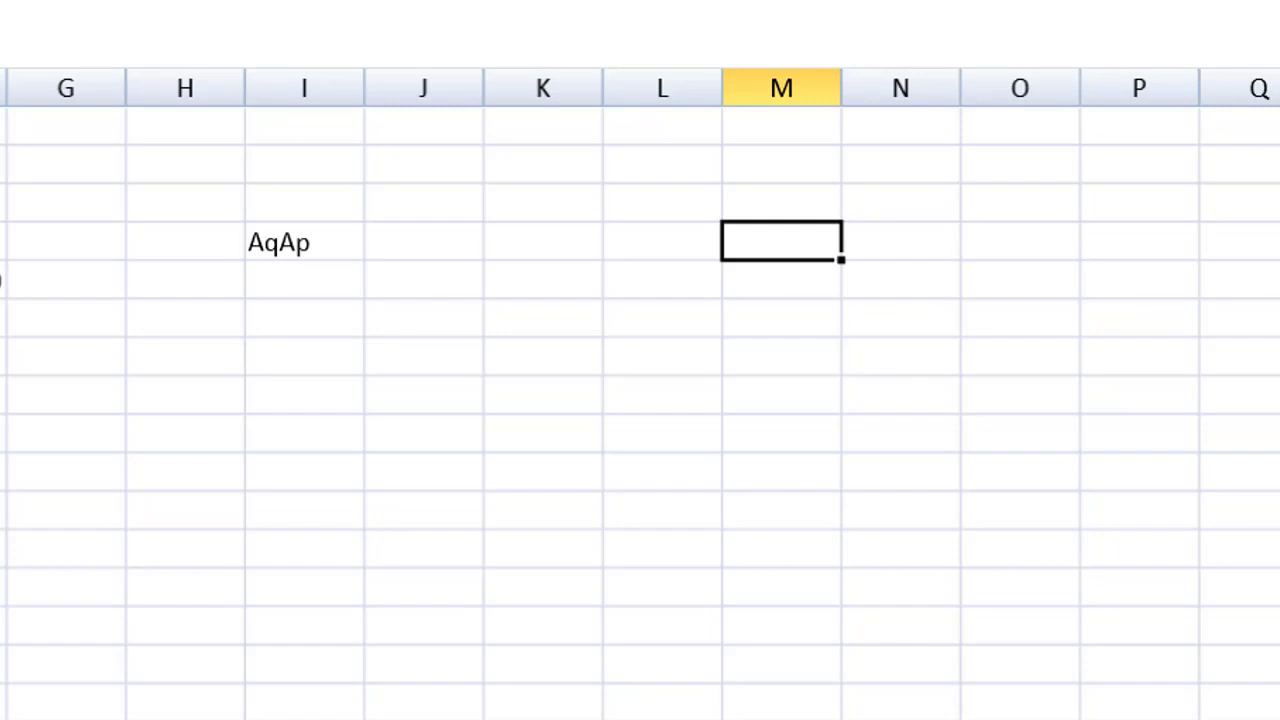
text(Aq)
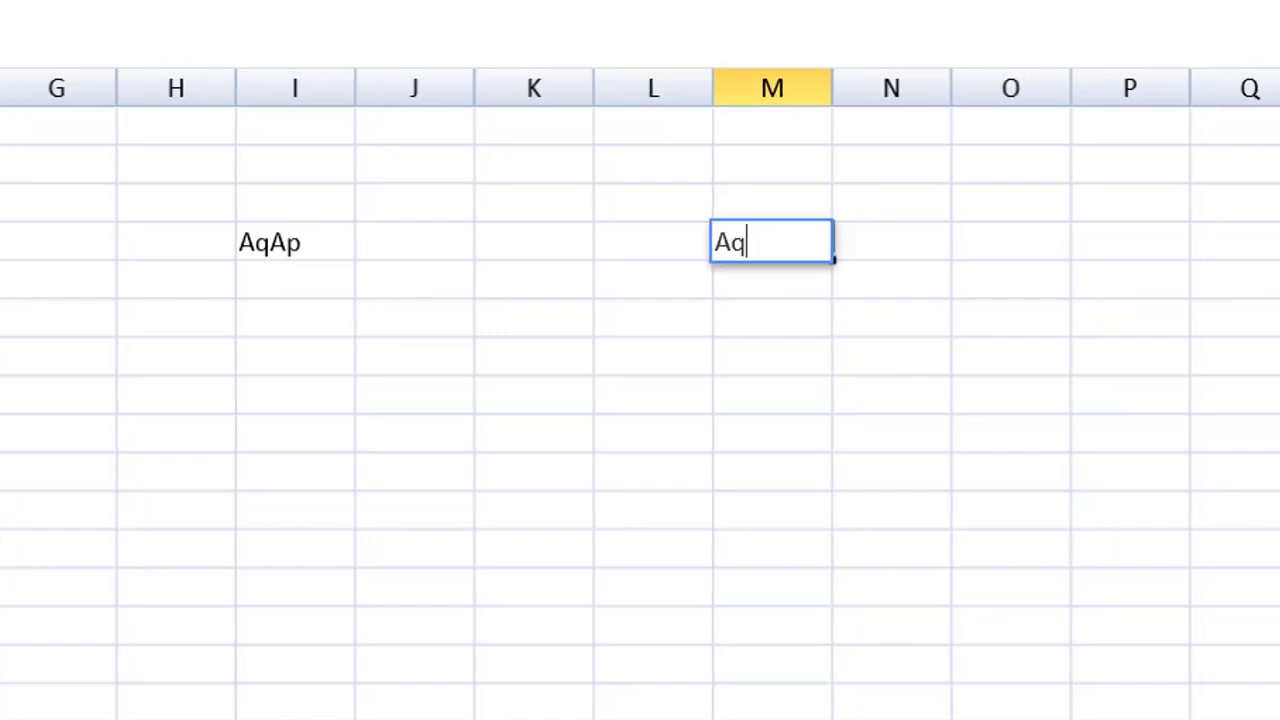
text(Sp)
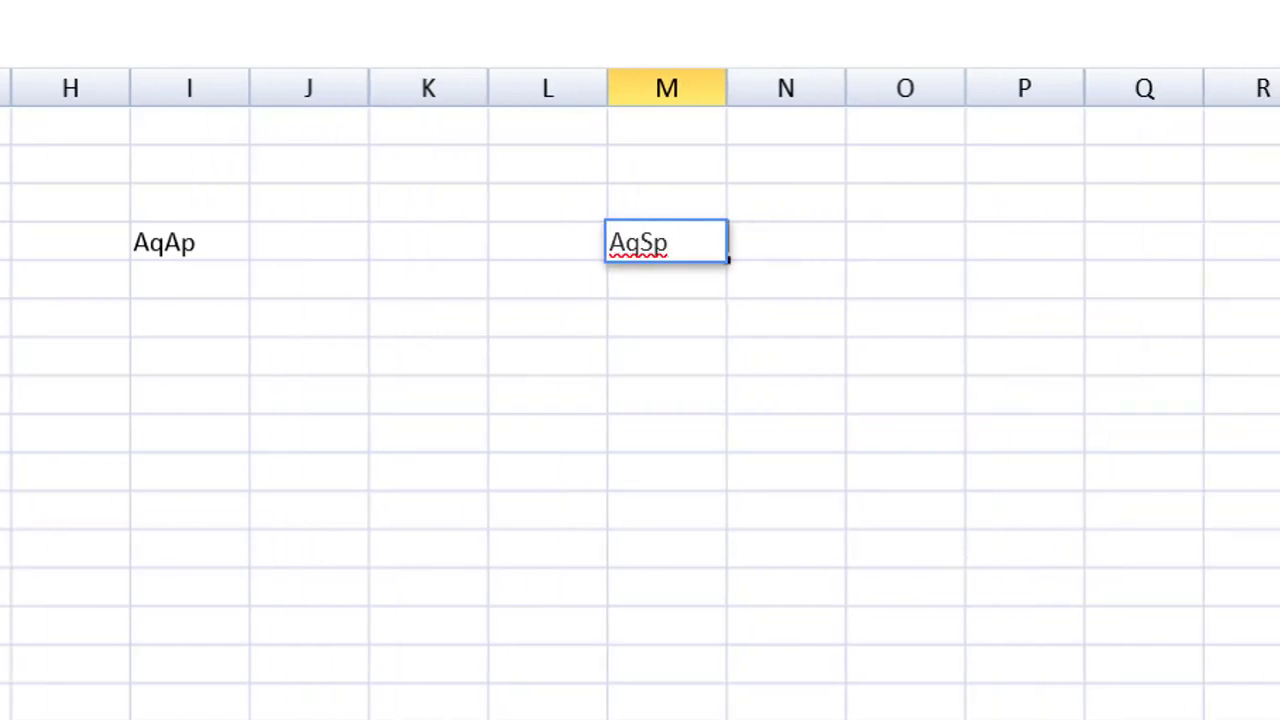
click(1144, 242)
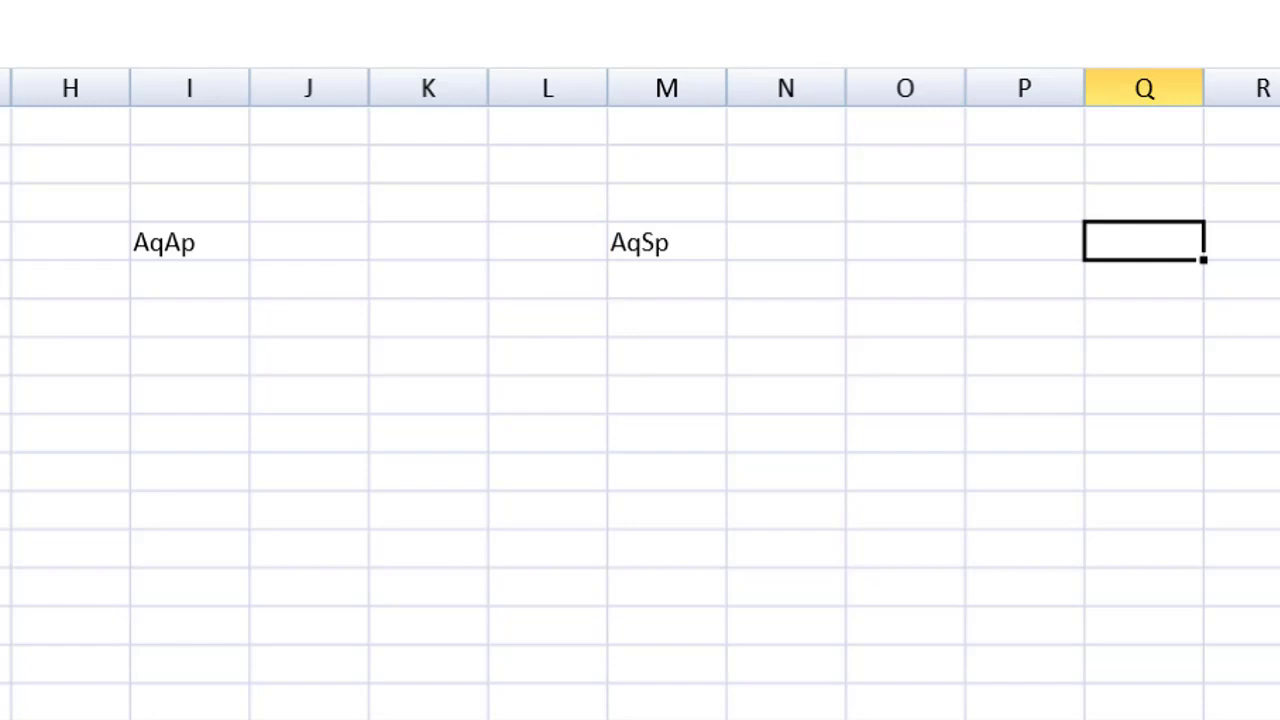
text(Sq)
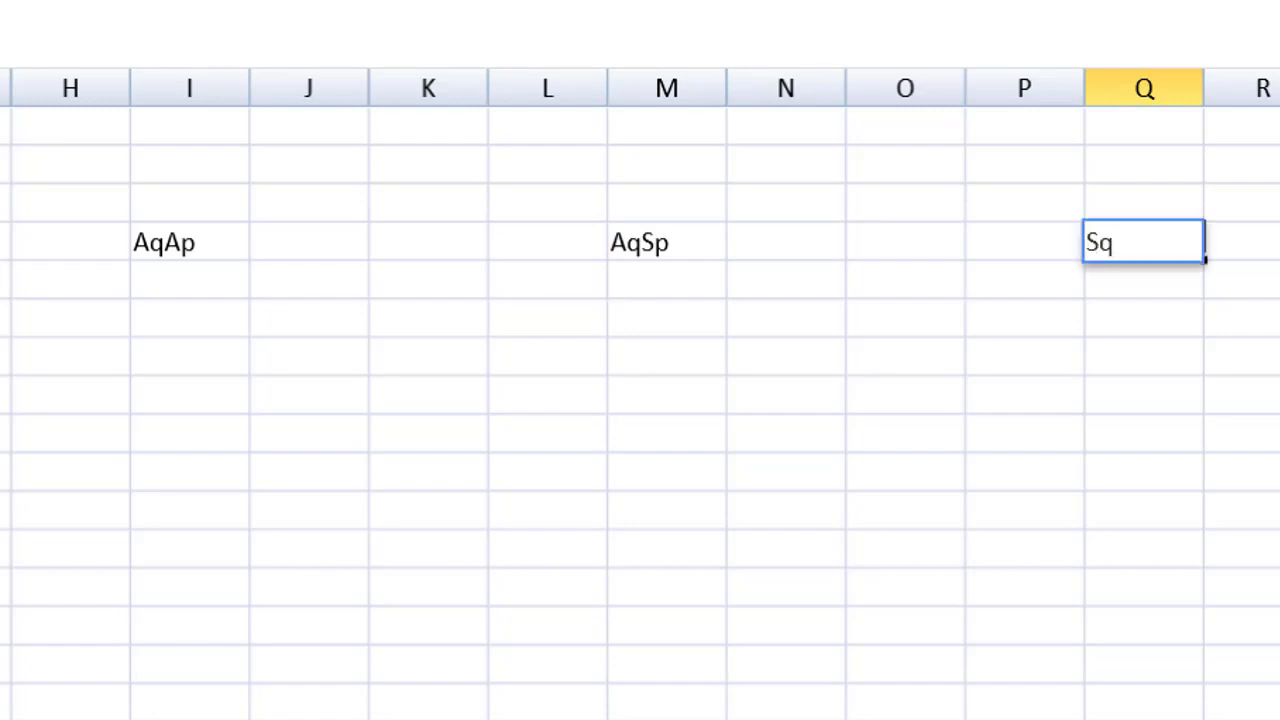
text(Sp)
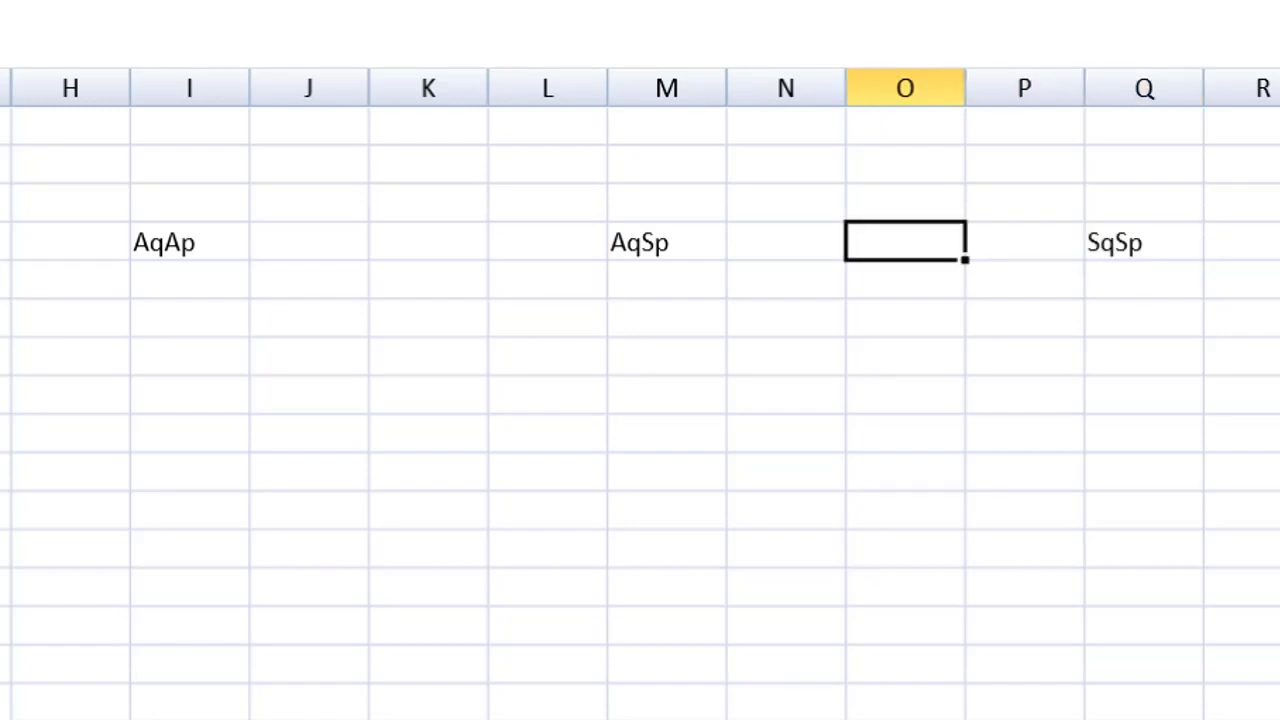
Add 'Actual spend' in I4 above AqAp and 'Flexed' in Q4 above SqSp.
click(188, 204)
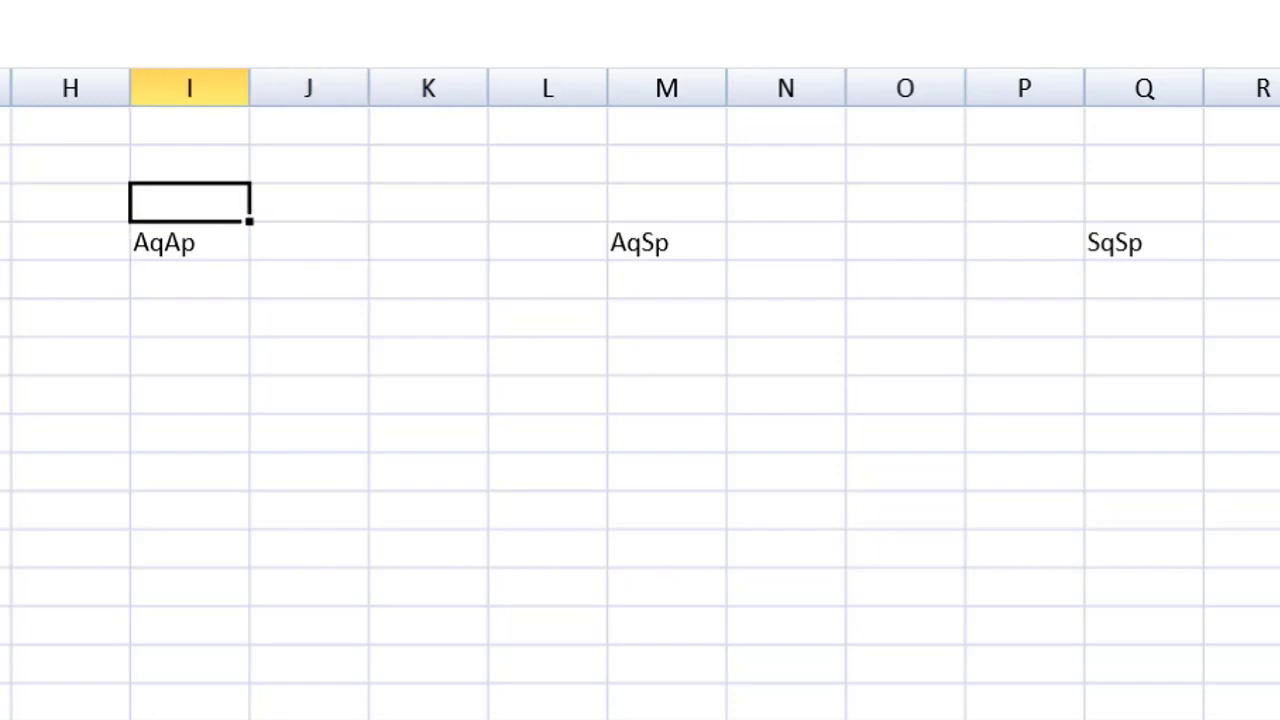
text(Actual spend)
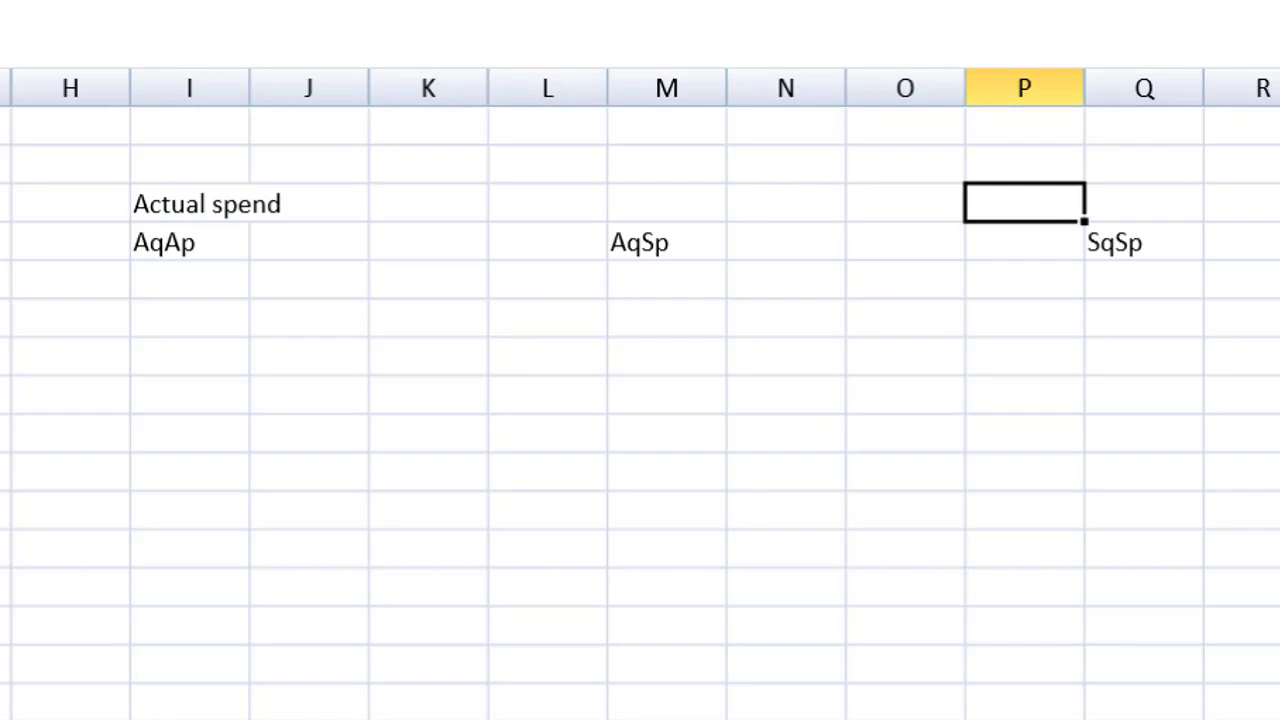
click(1144, 202)
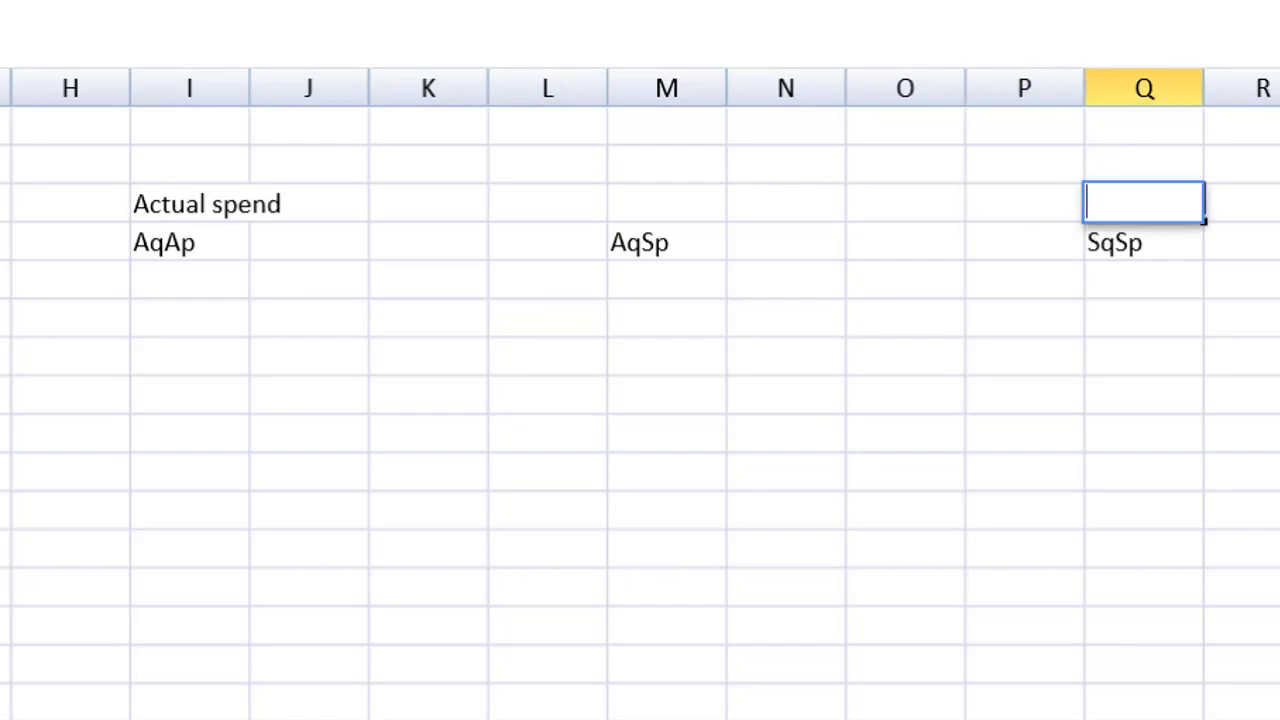
text(Flexed)
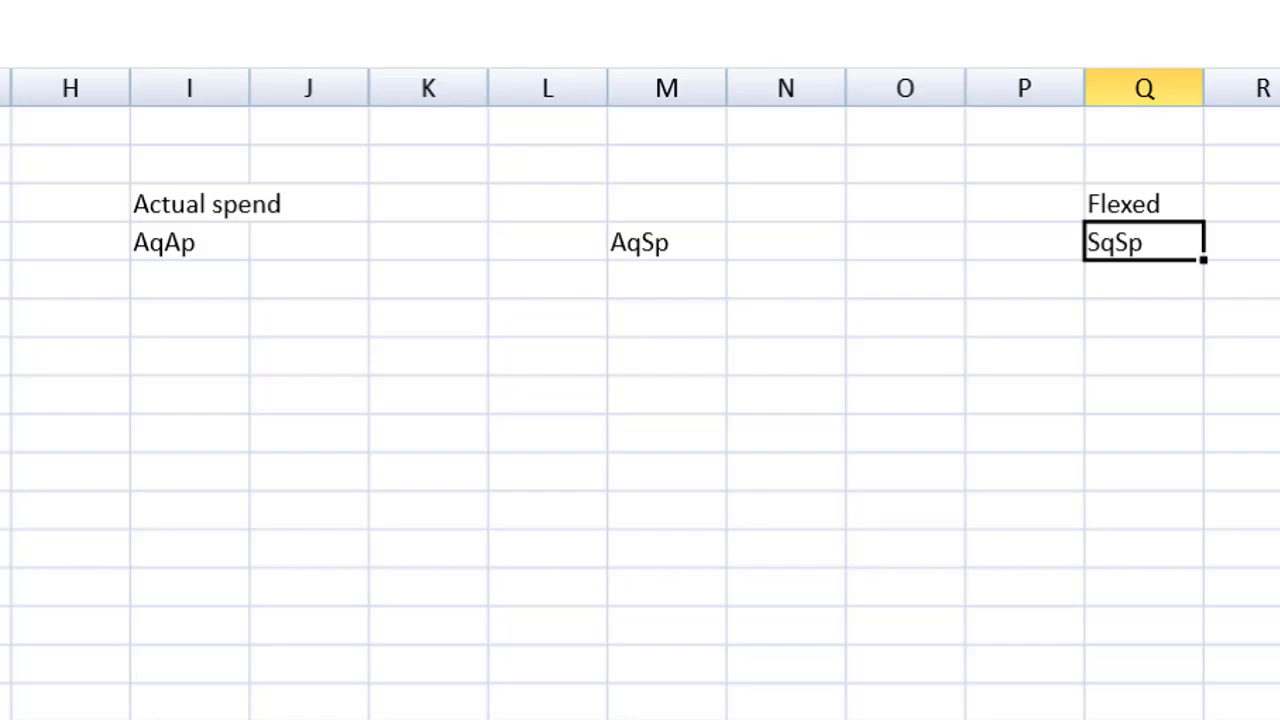
click(668, 470)
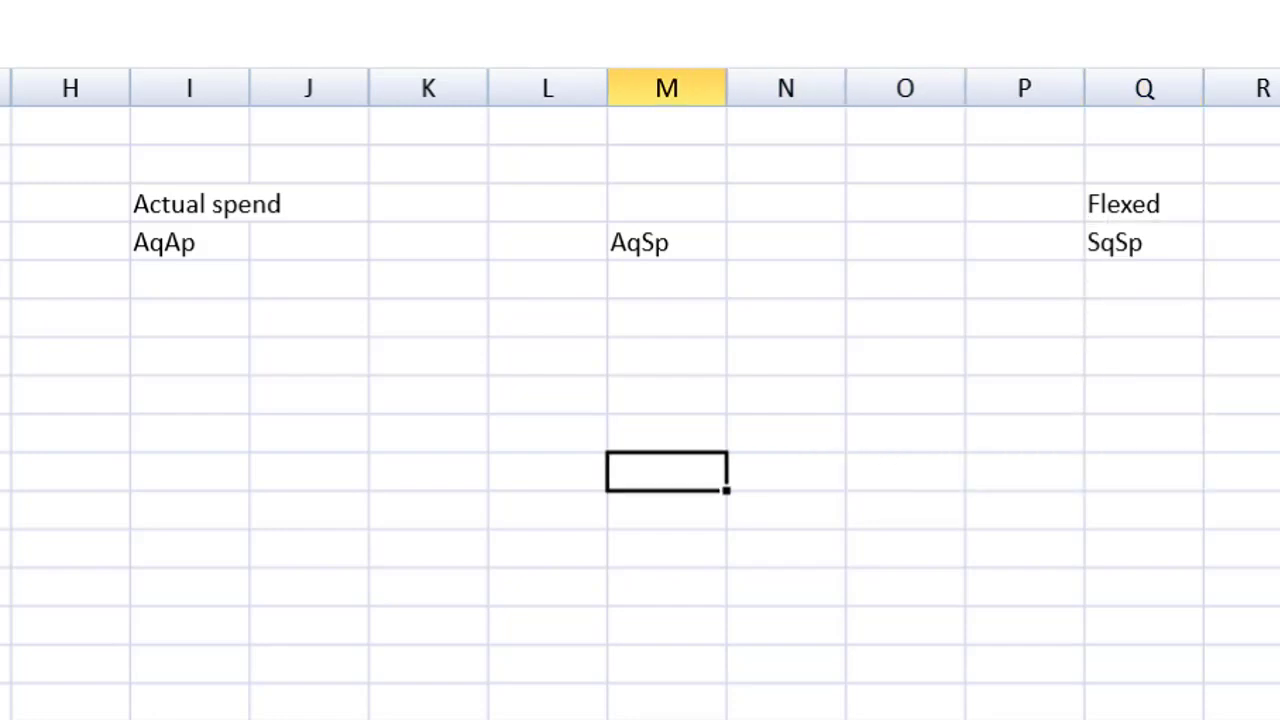
Add Price in K9 and Usage in O9 beneath the second layout.
click(428, 390)
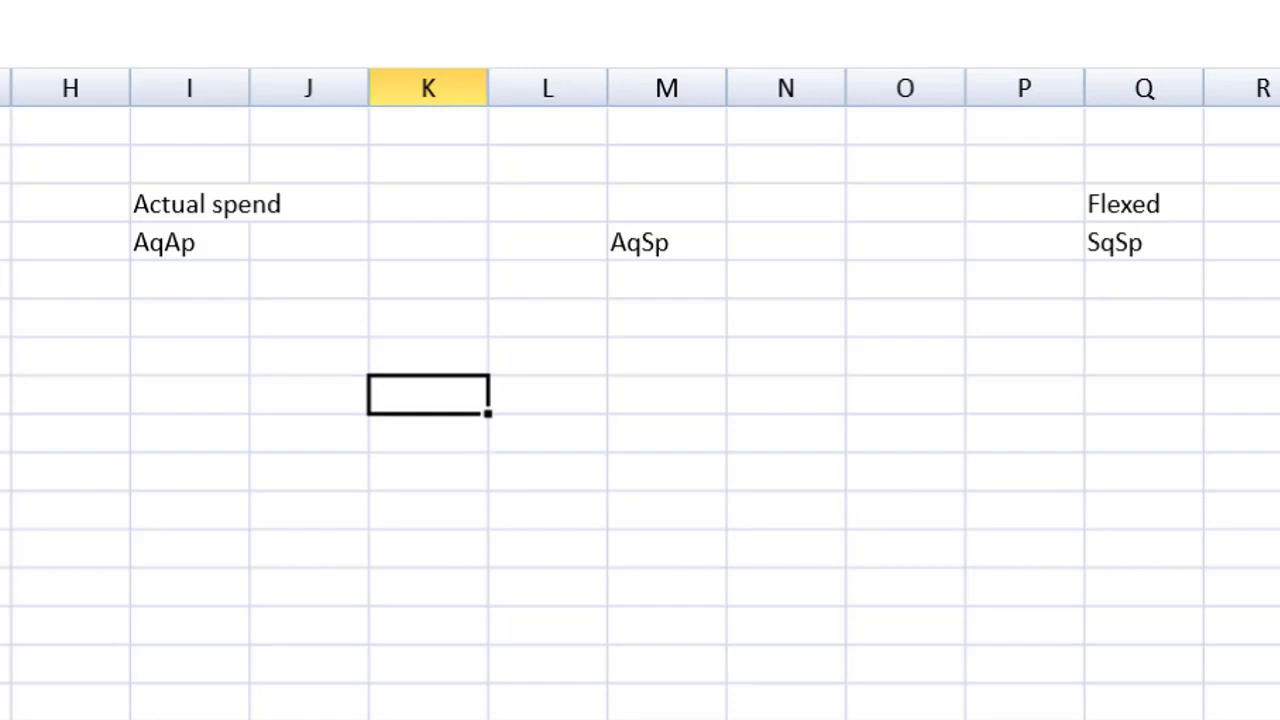
text(Price)
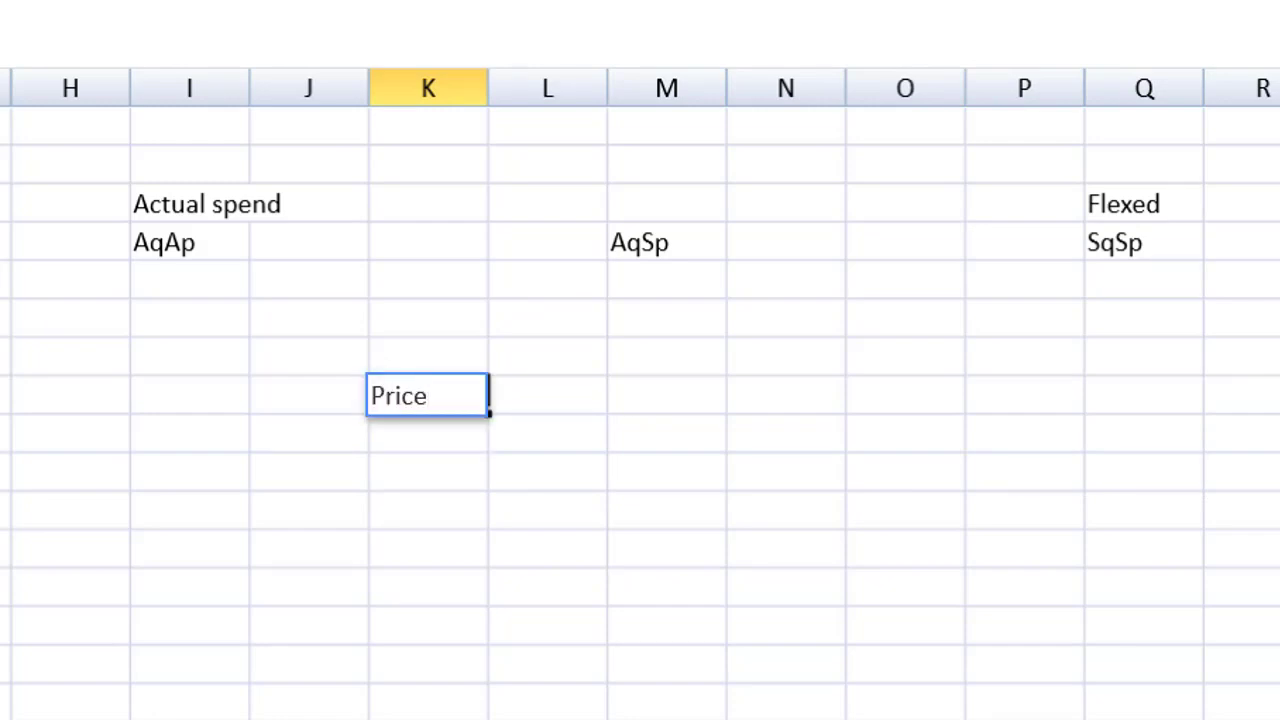
click(904, 396)
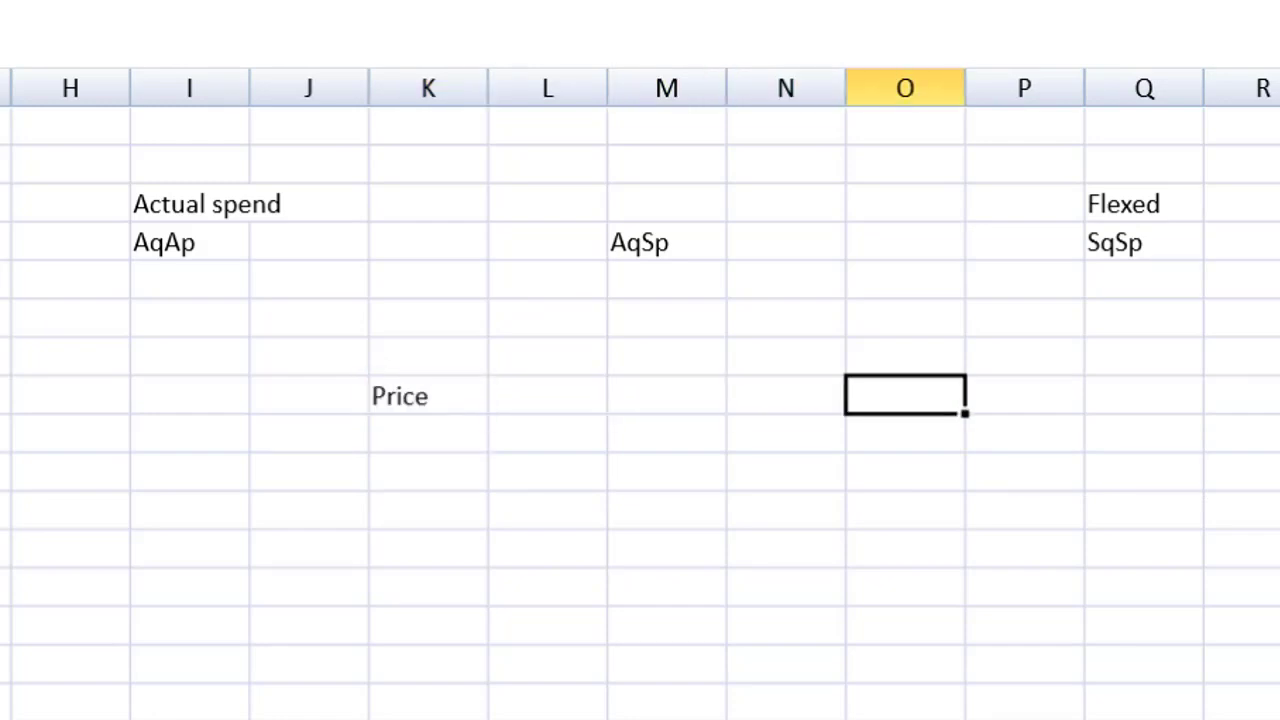
text(Usag)
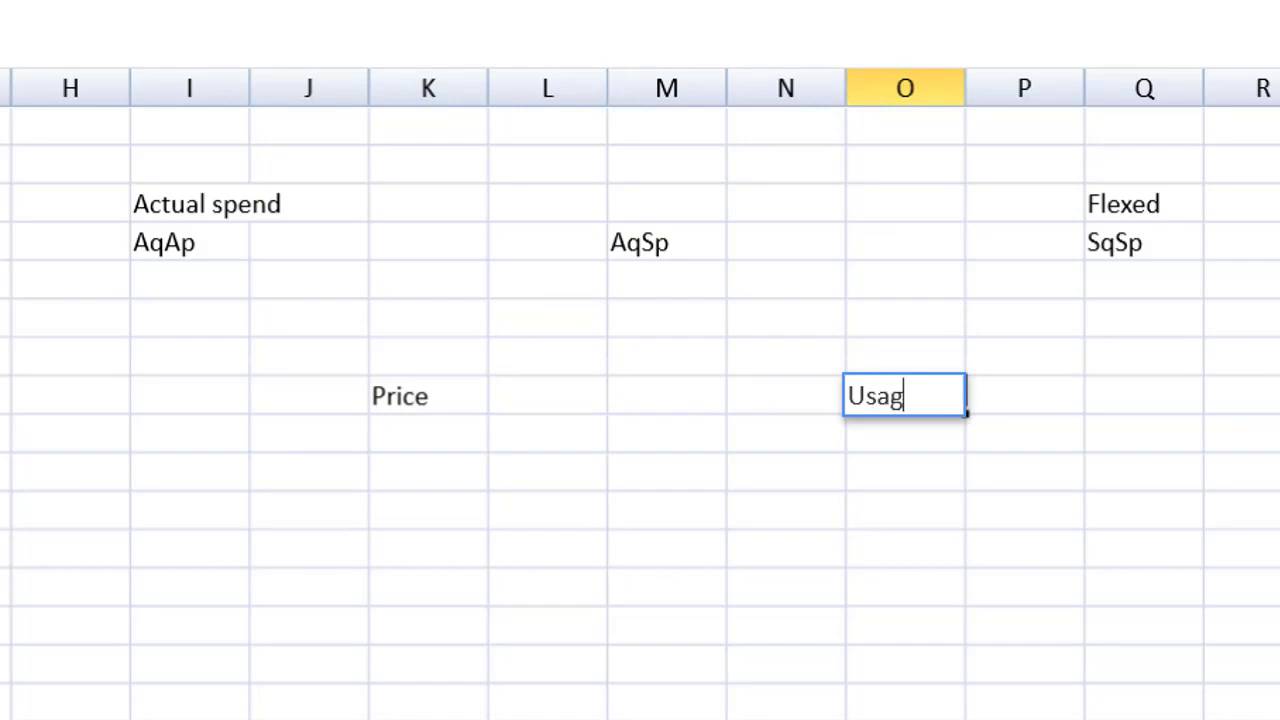
text(e)
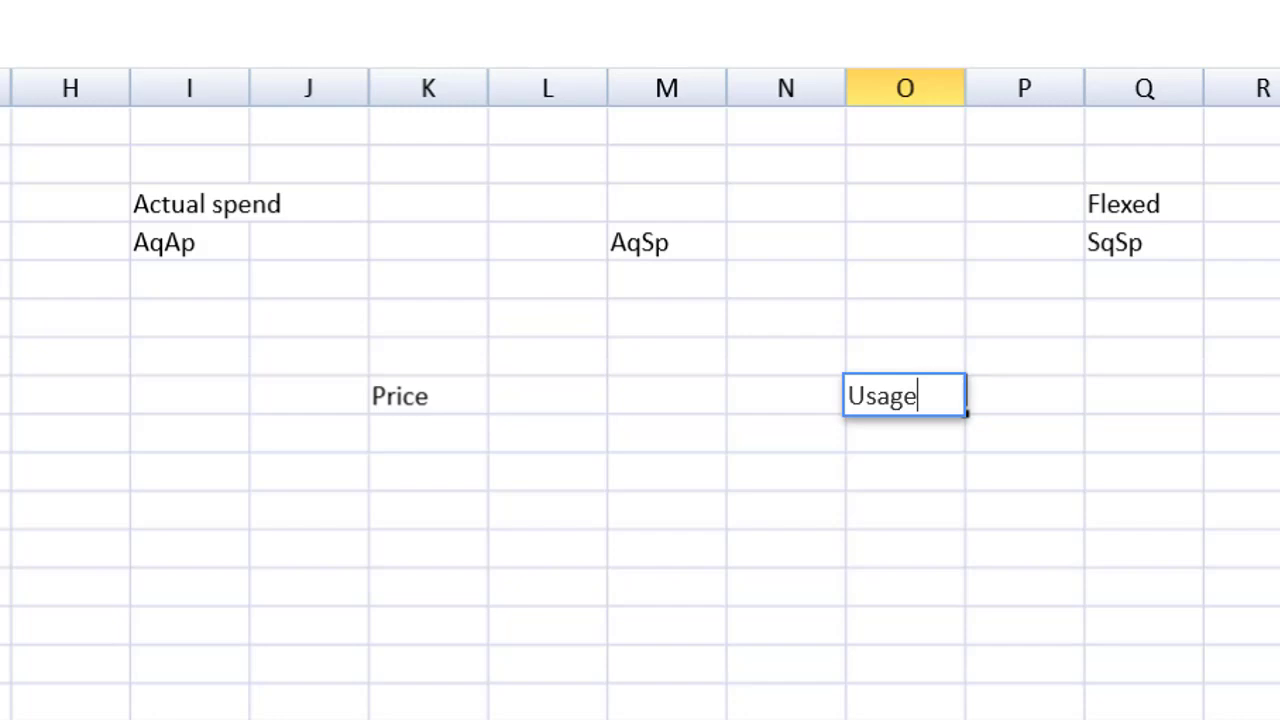
click(428, 280)
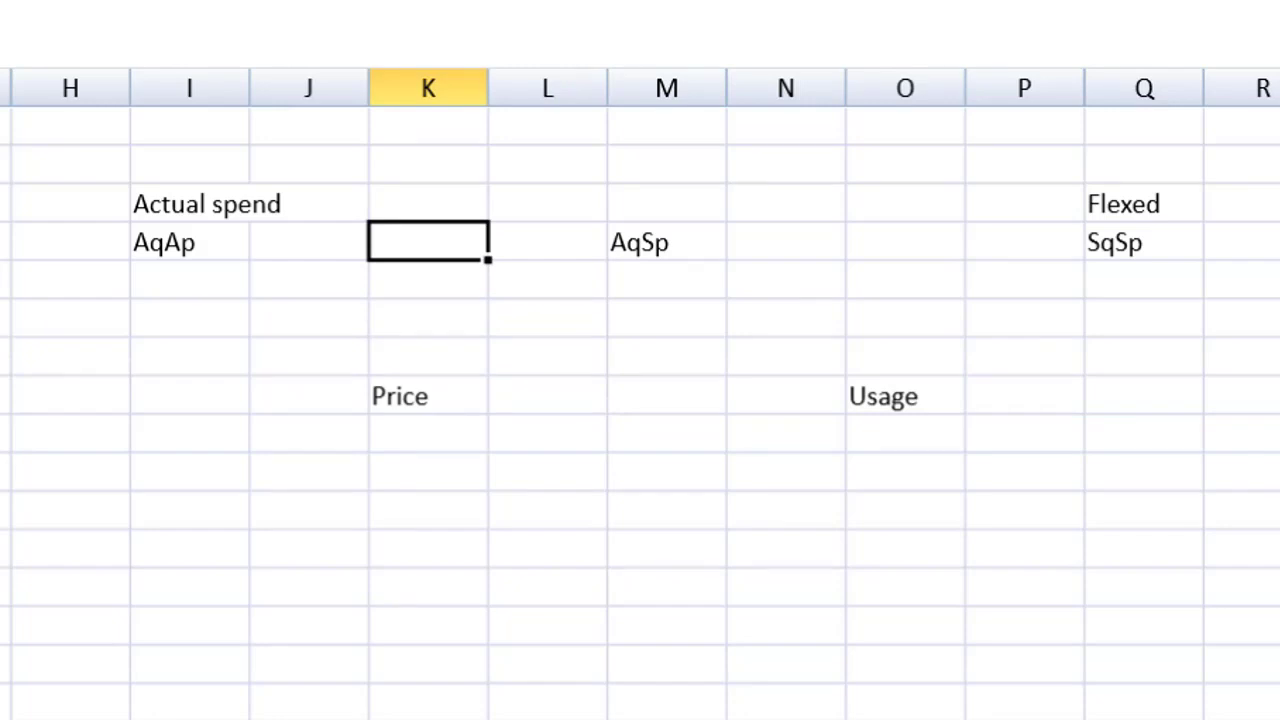
click(904, 240)
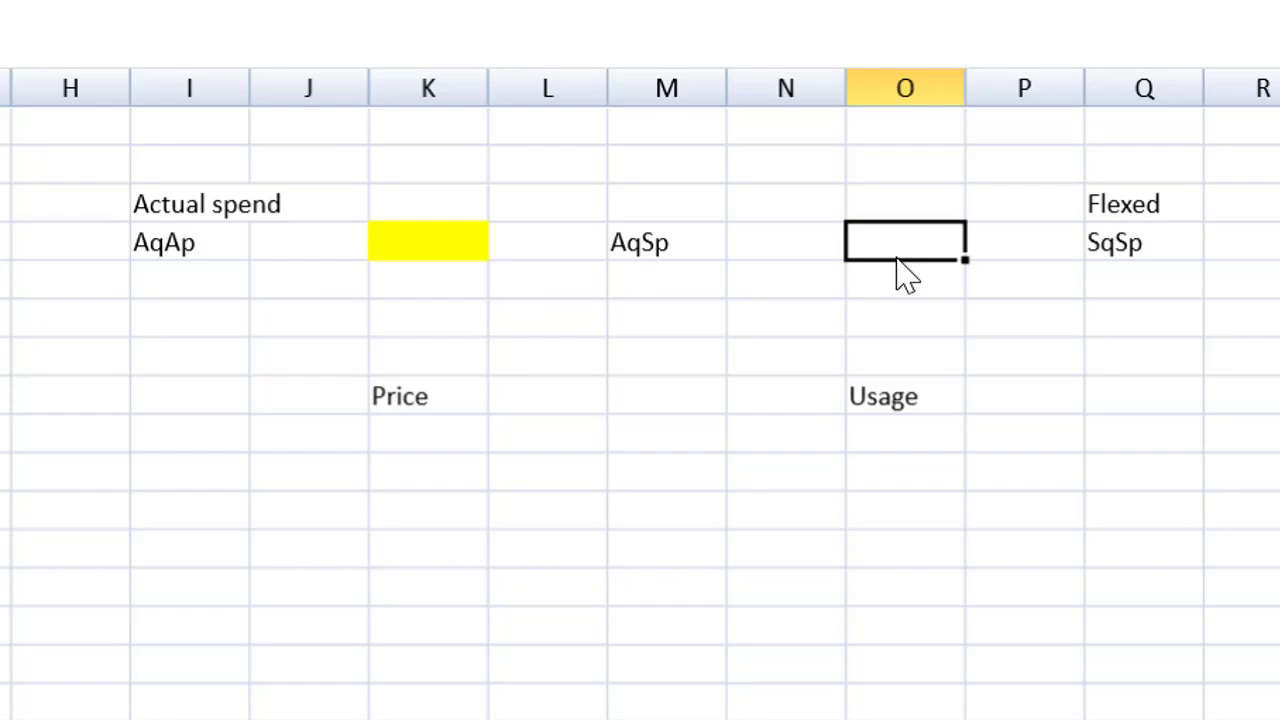
Shade O5 yellow and add Operational and Planning headings in J8:L8, copied above Usage.
click(904, 240)
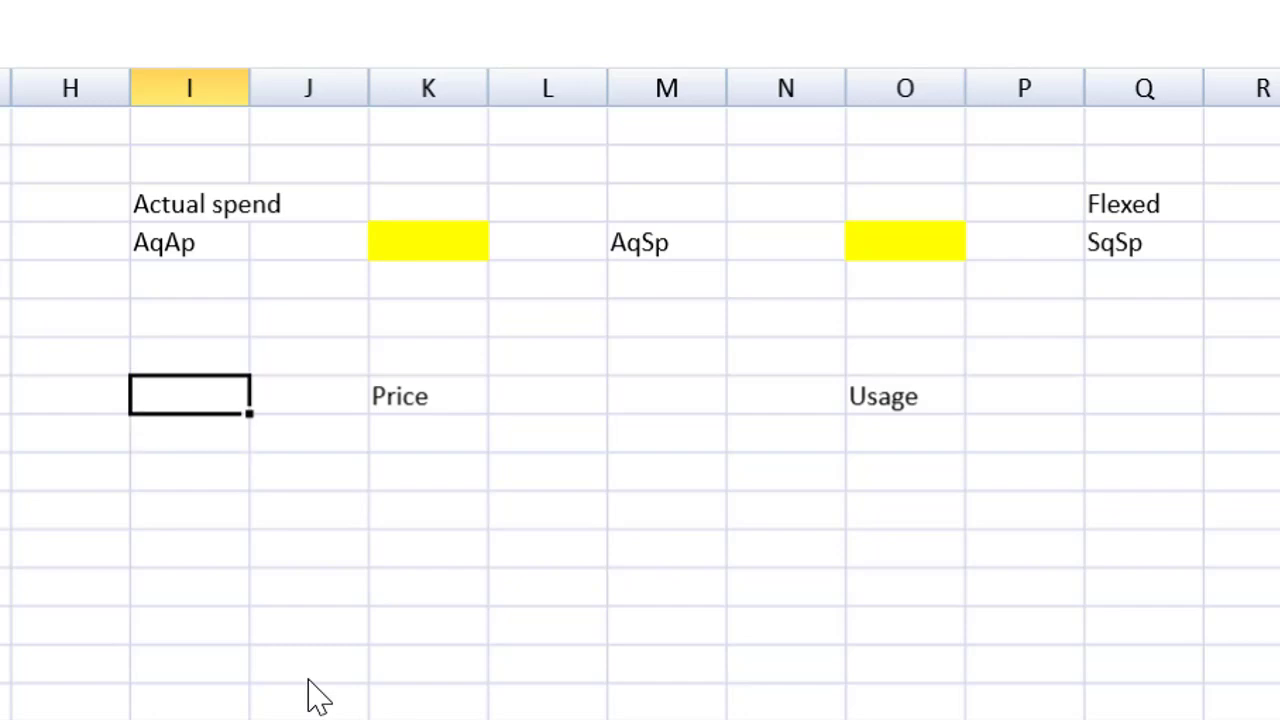
text(Operationa)
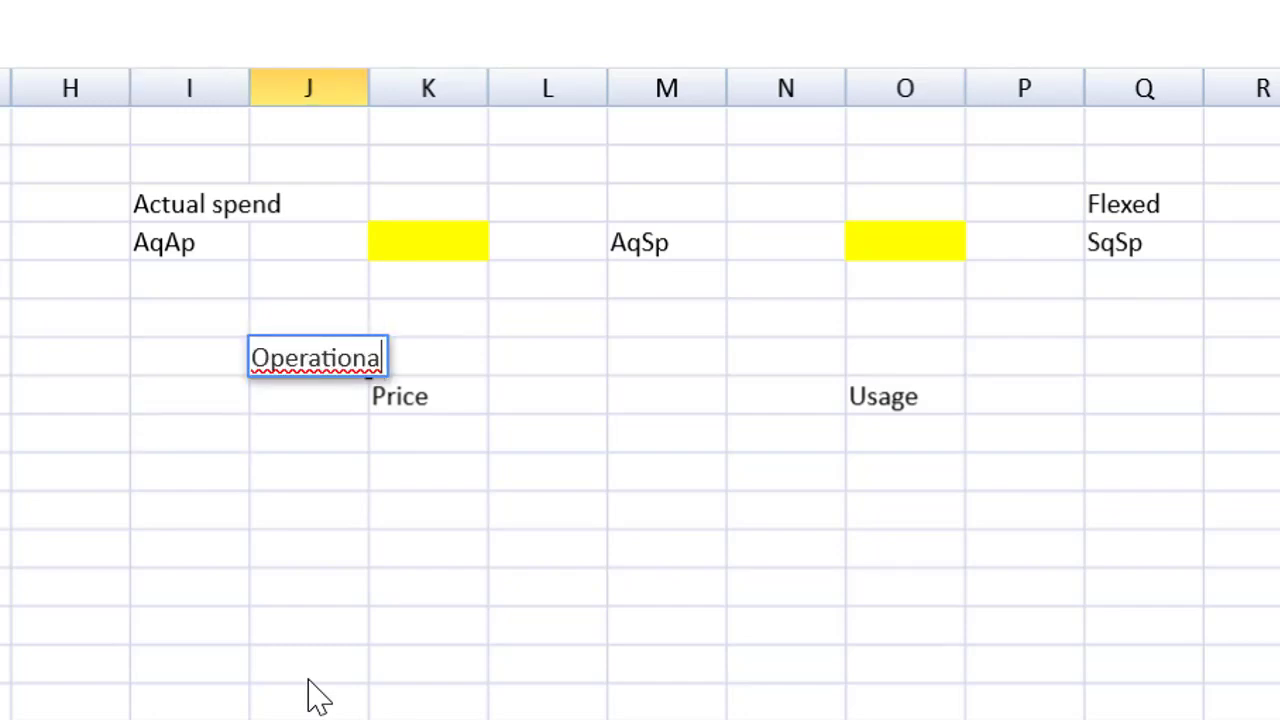
click(548, 356)
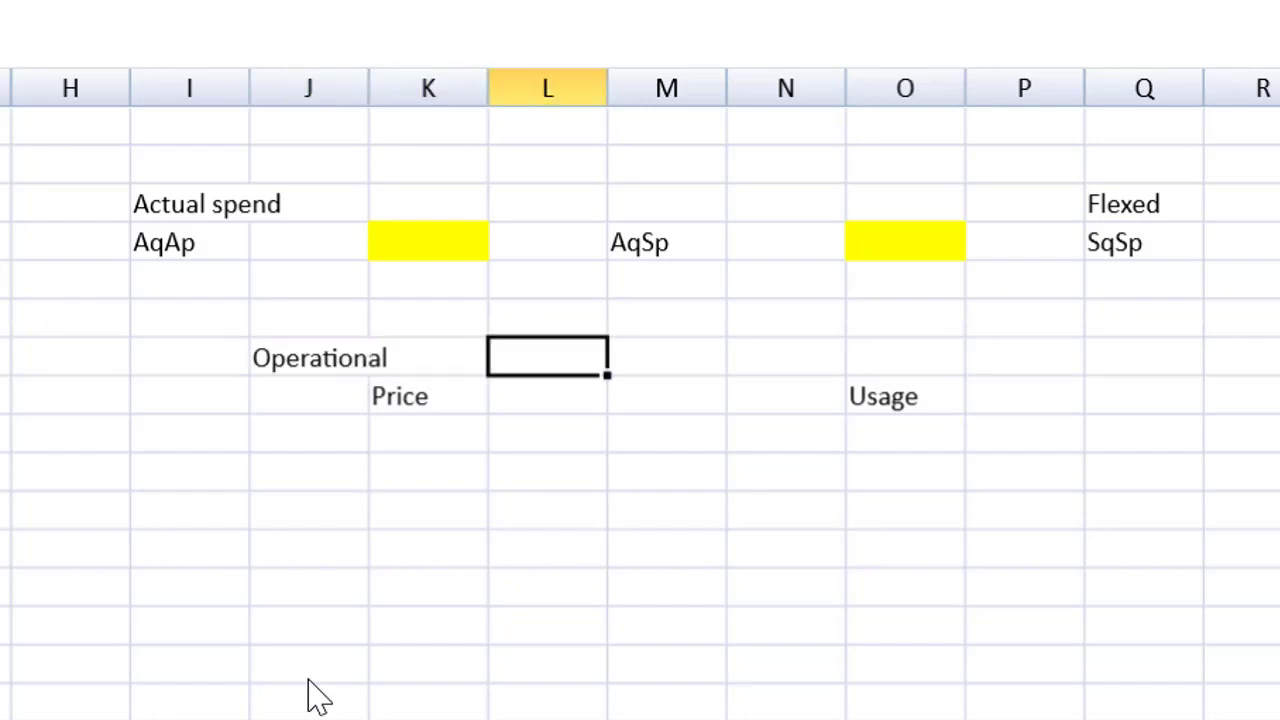
text(Planning)
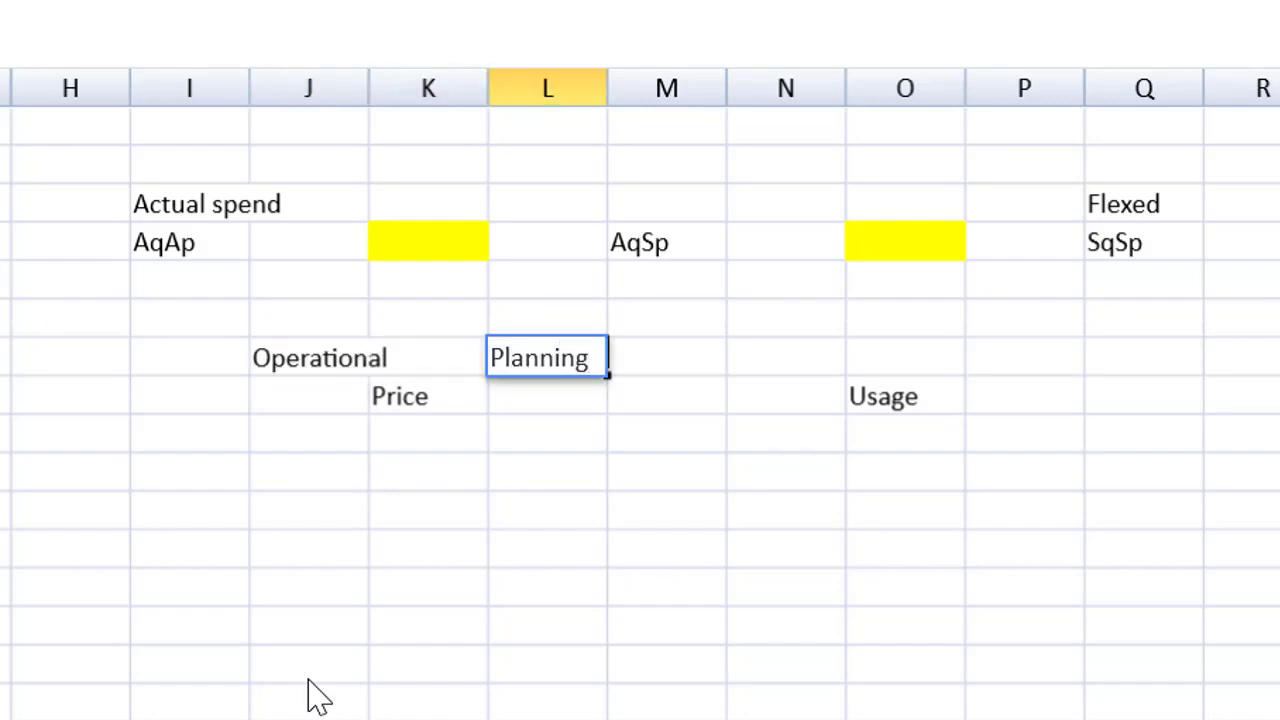
click(310, 358)
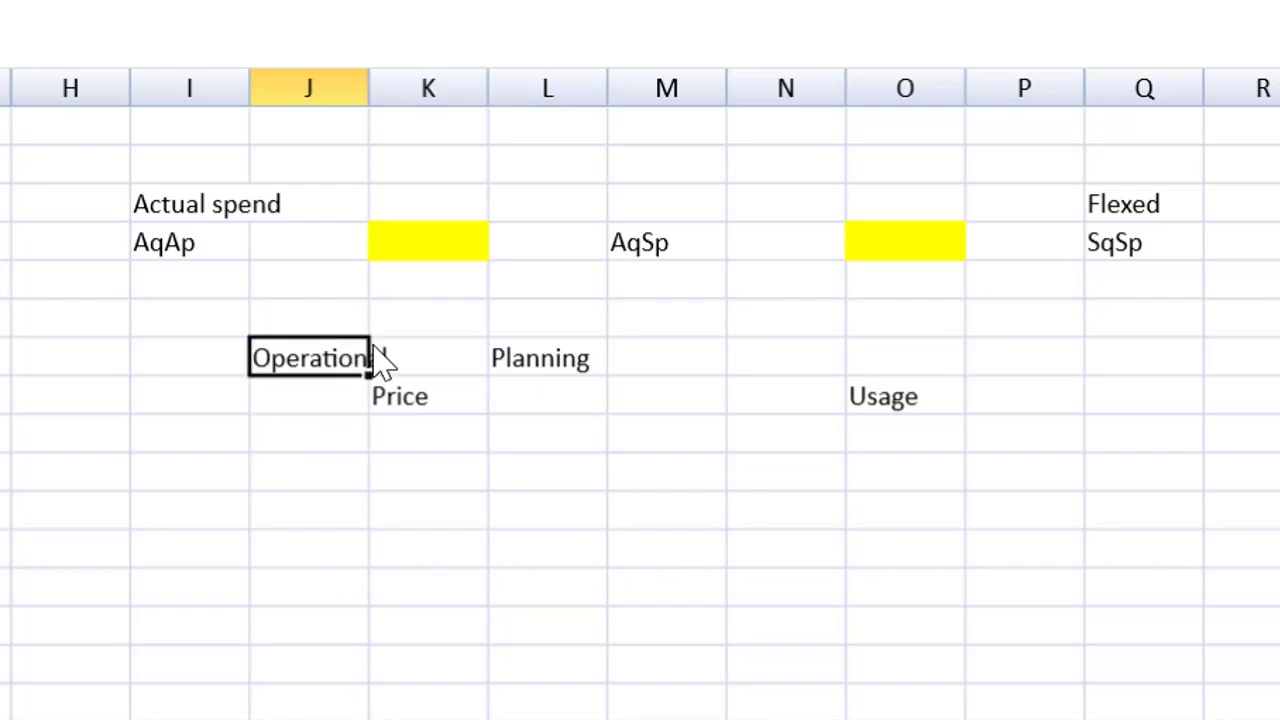
drag(308, 356, 548, 356)
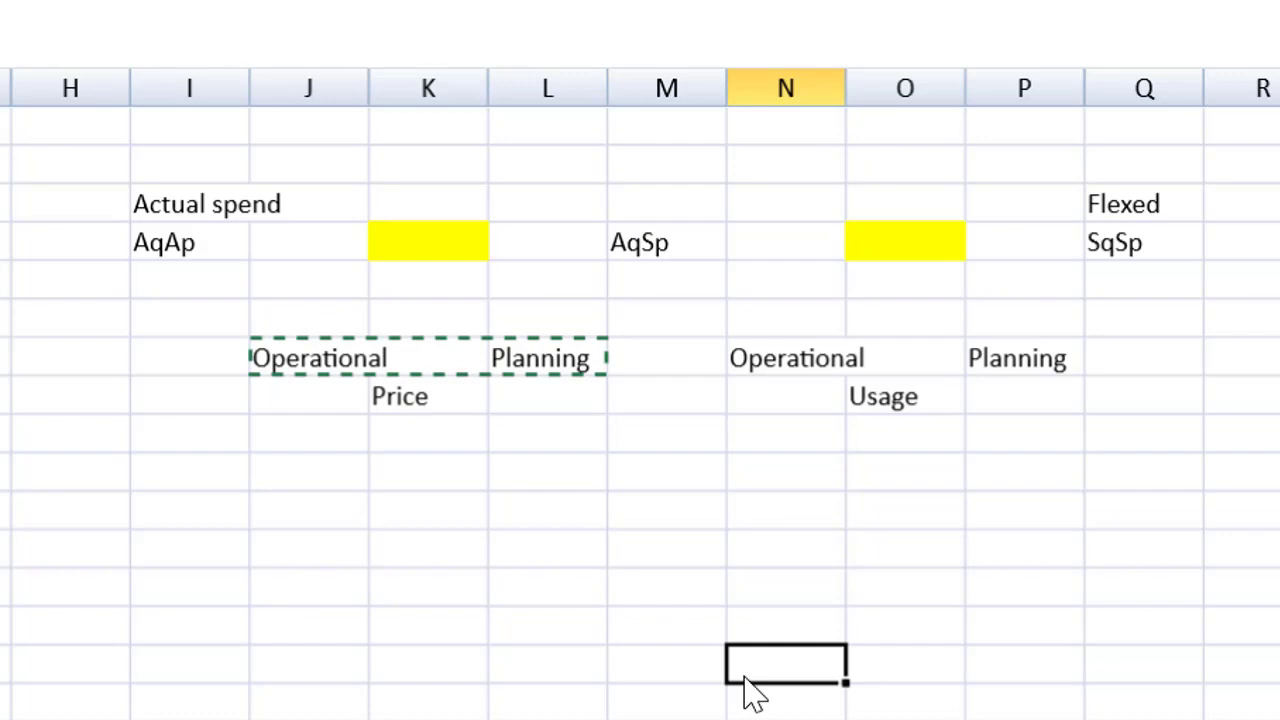
Add a '<---' arrow between the first yellow cell and AqSp, and head it AqRSp.
click(428, 396)
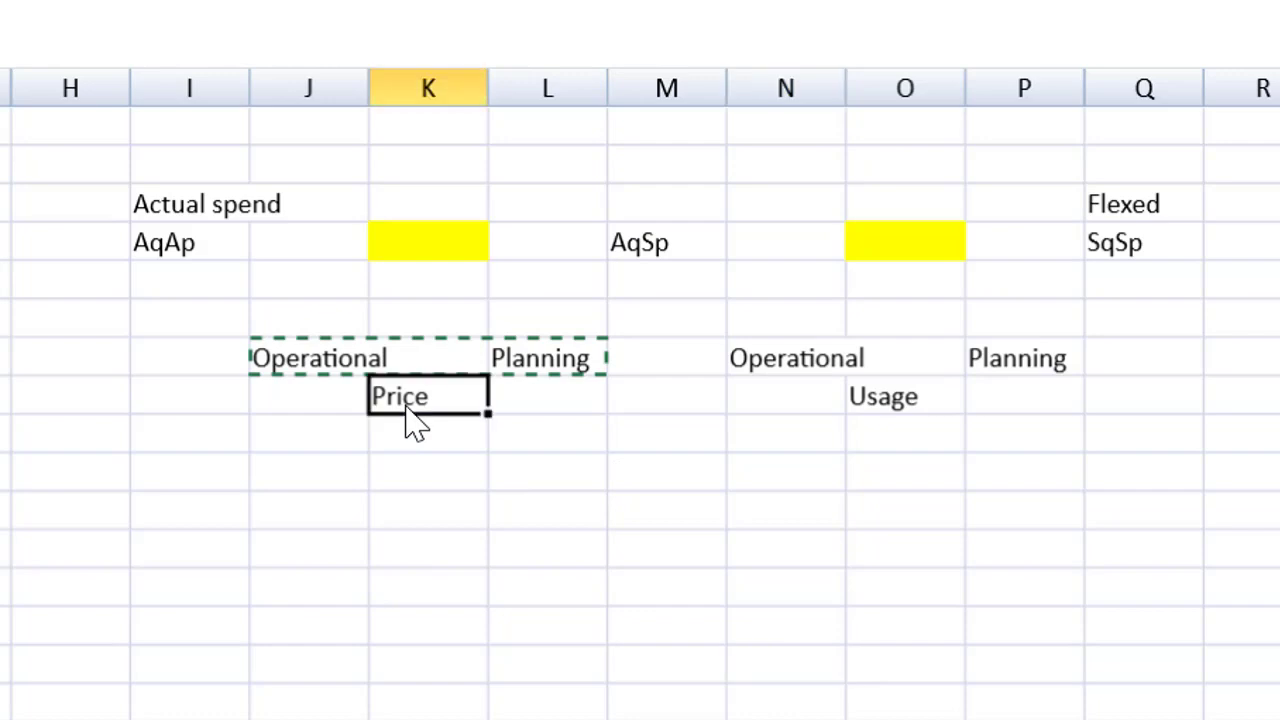
mouse_move(428, 242)
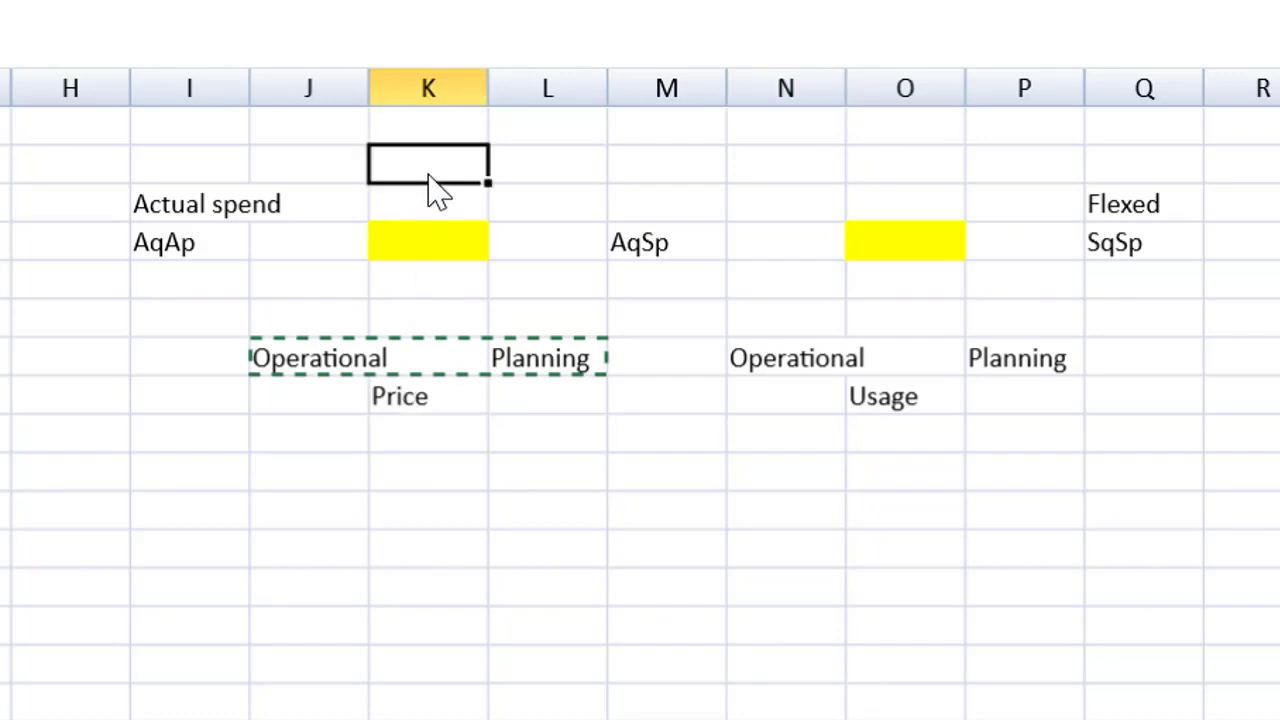
click(548, 242)
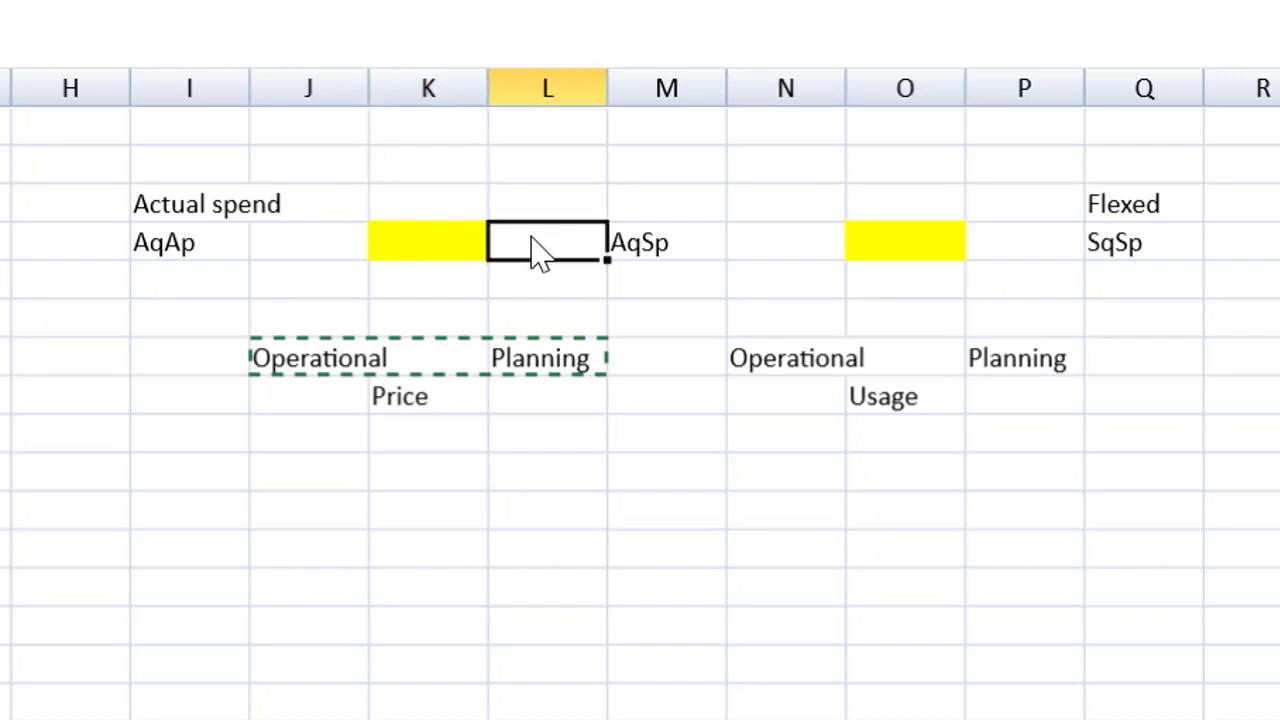
text(<)
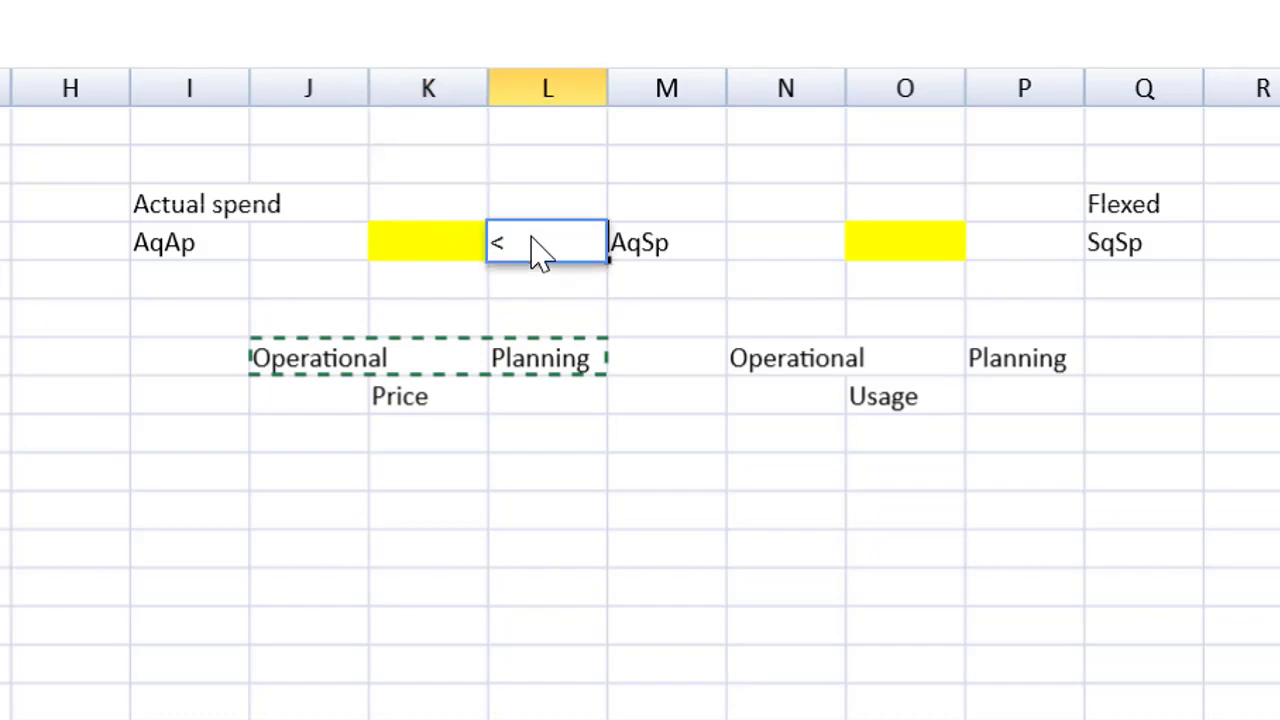
text(---)
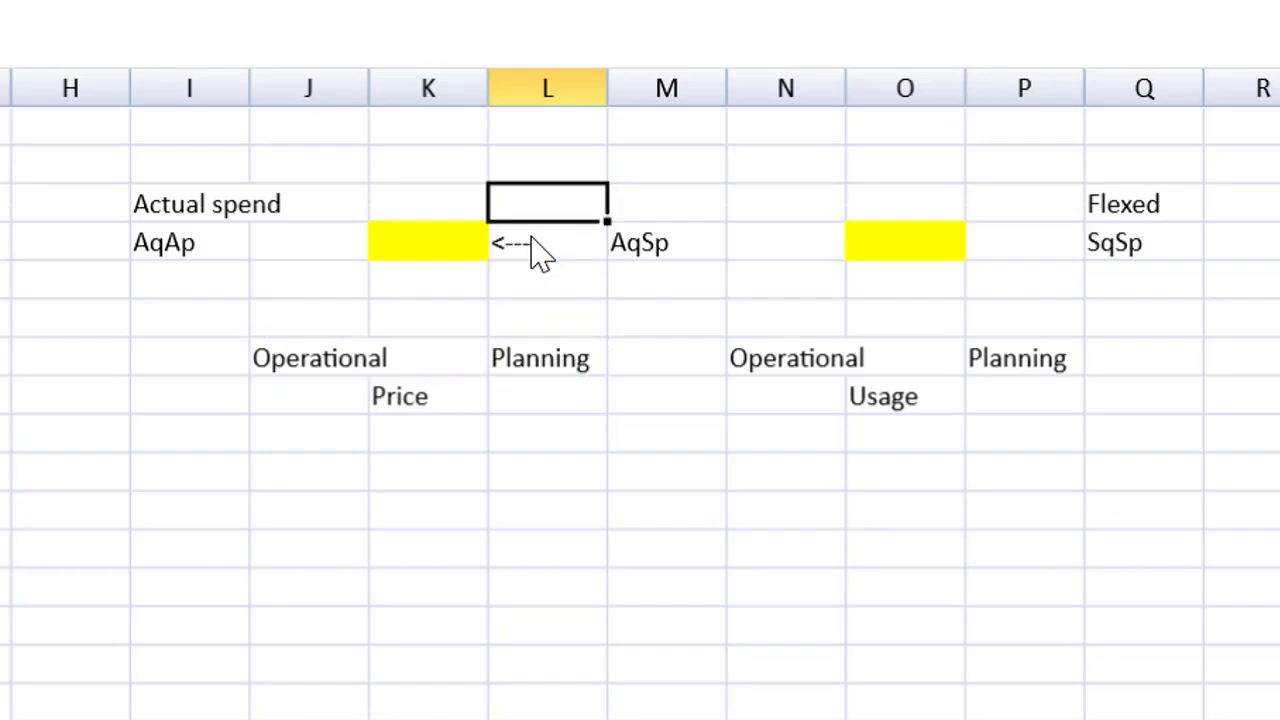
click(428, 396)
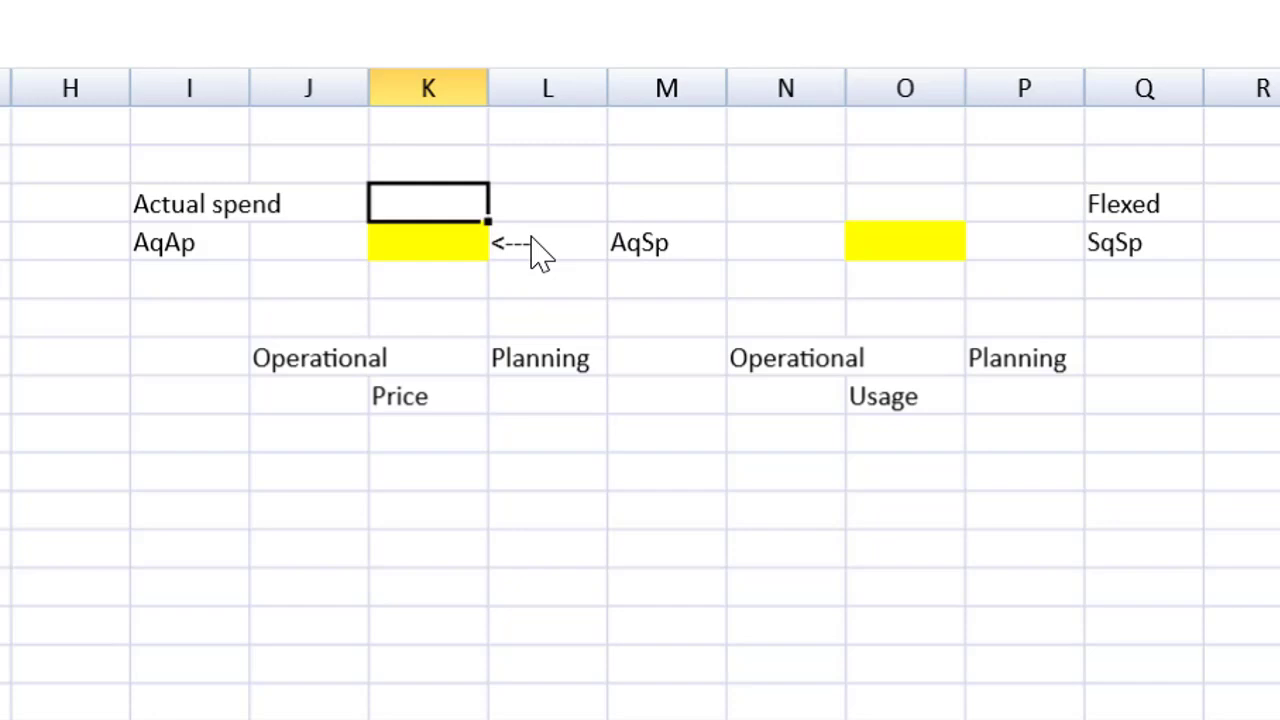
text(AqR)
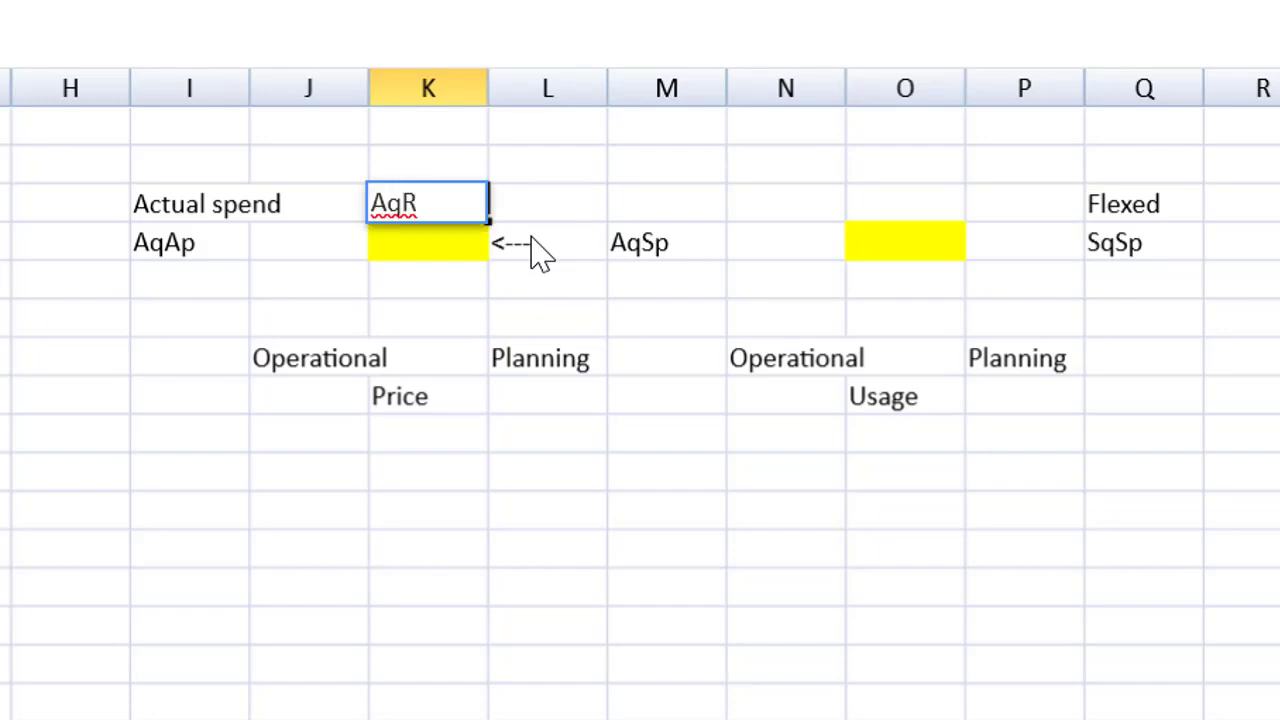
text(Sp)
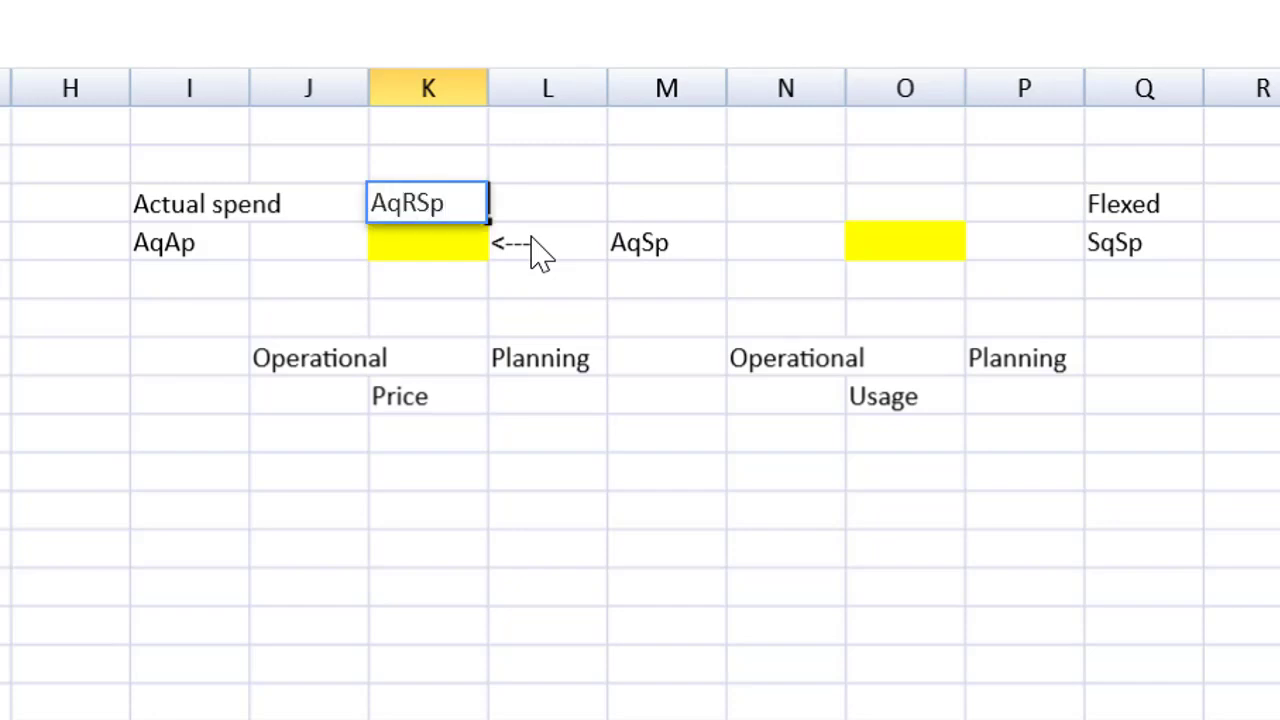
Add a '<-' arrow before SqSp and the heading RSqSp in O4 above the second yellow cell.
click(904, 204)
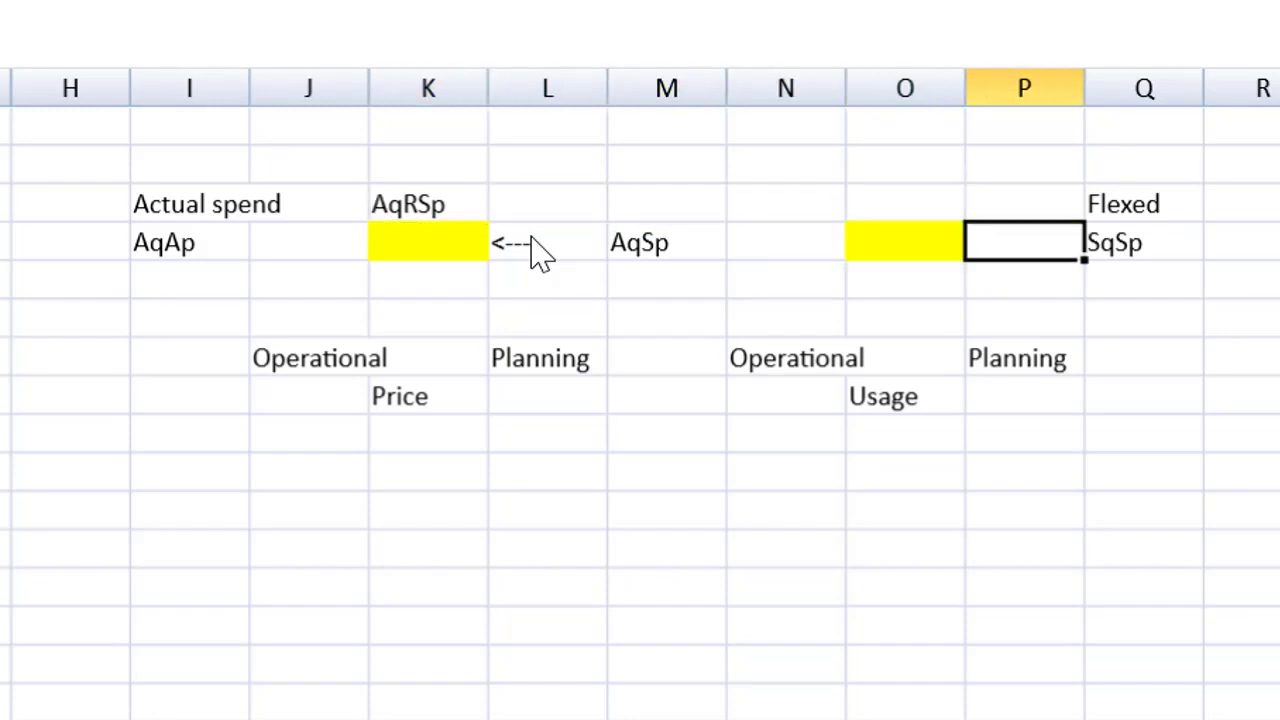
text(<-)
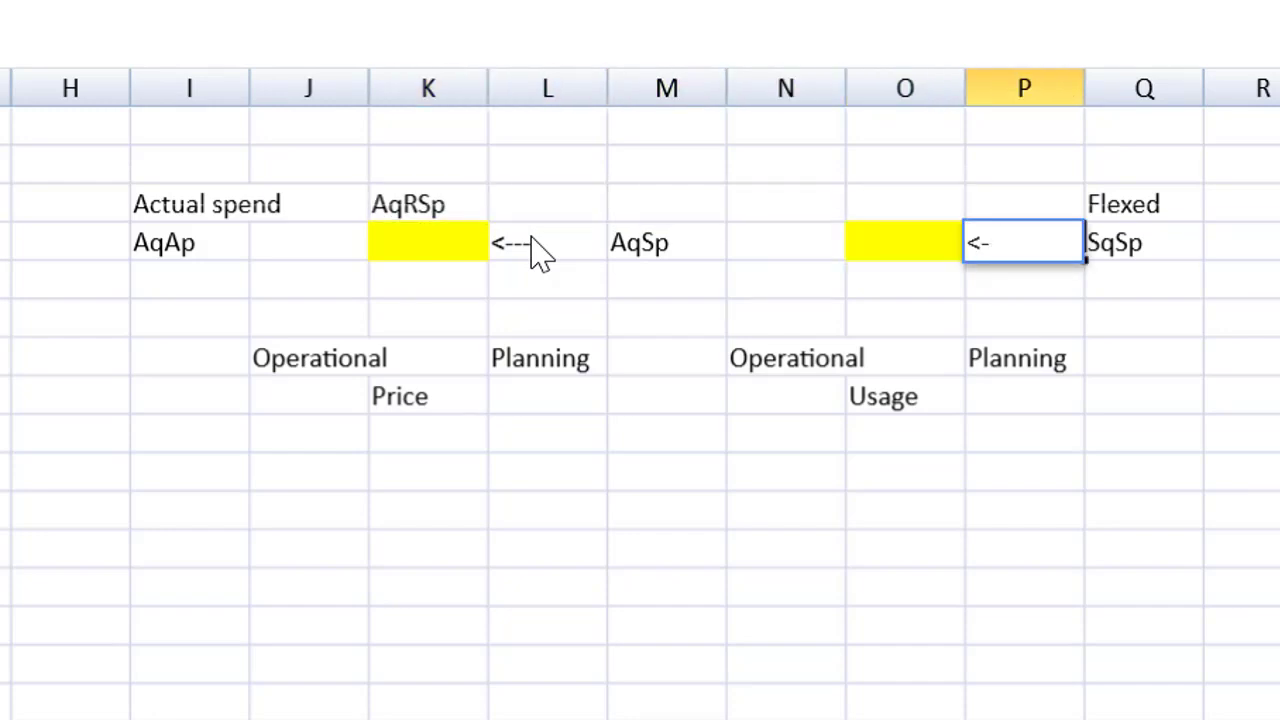
click(904, 204)
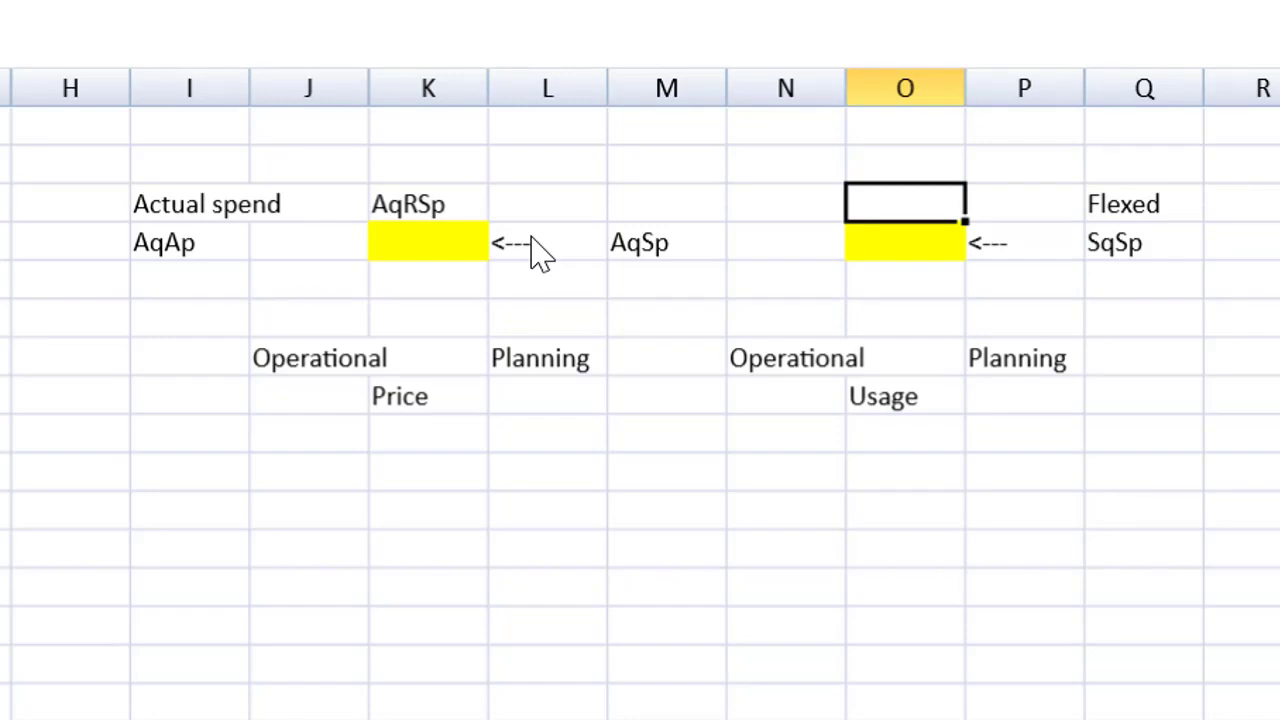
text(RS)
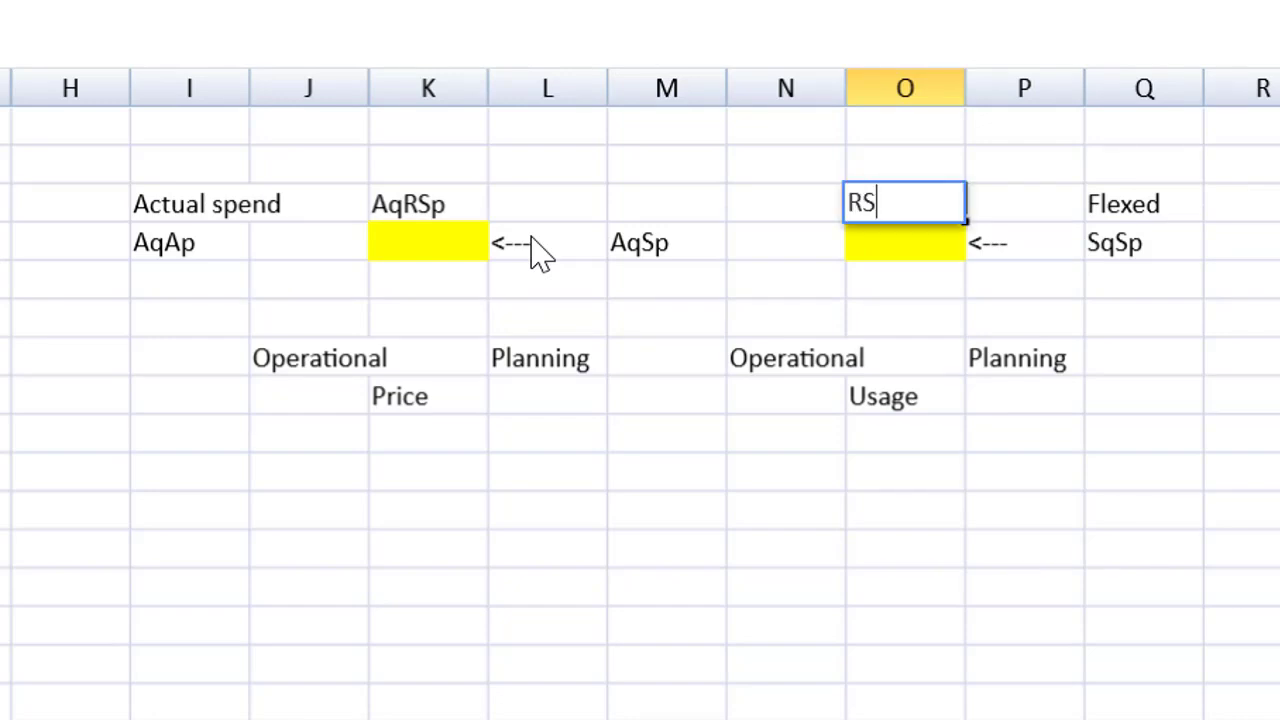
text(q)
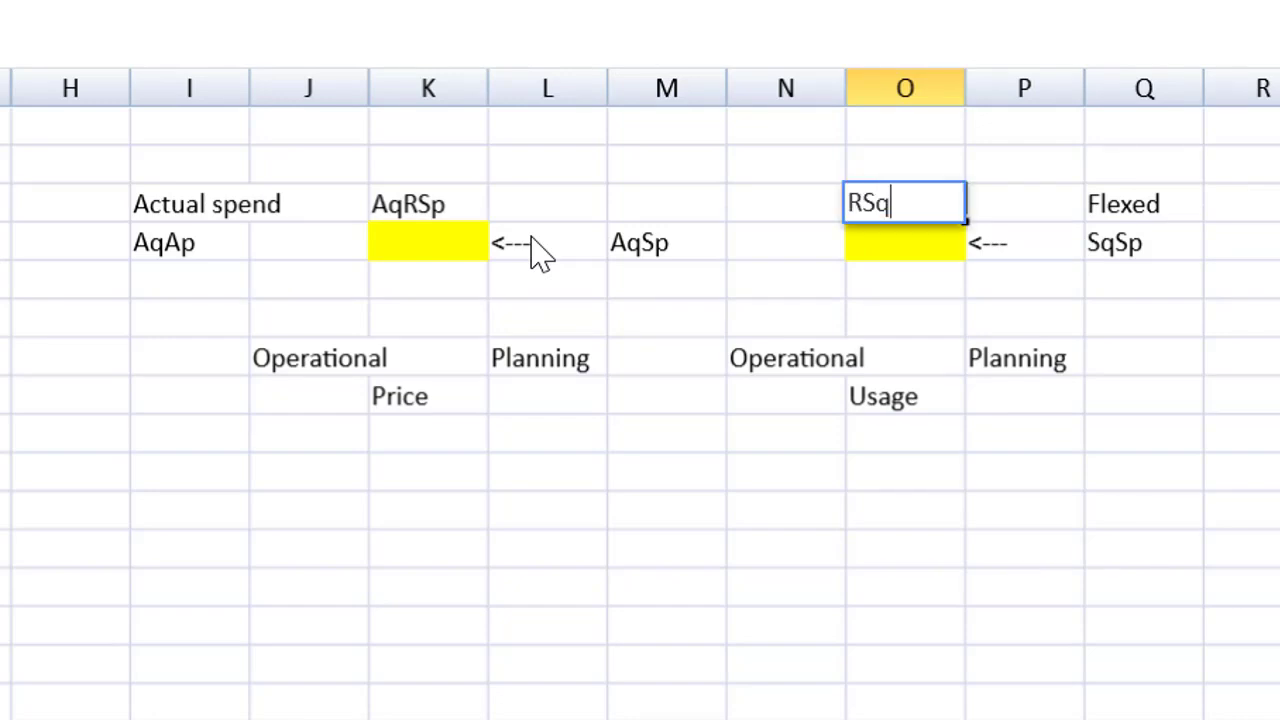
text(SP)
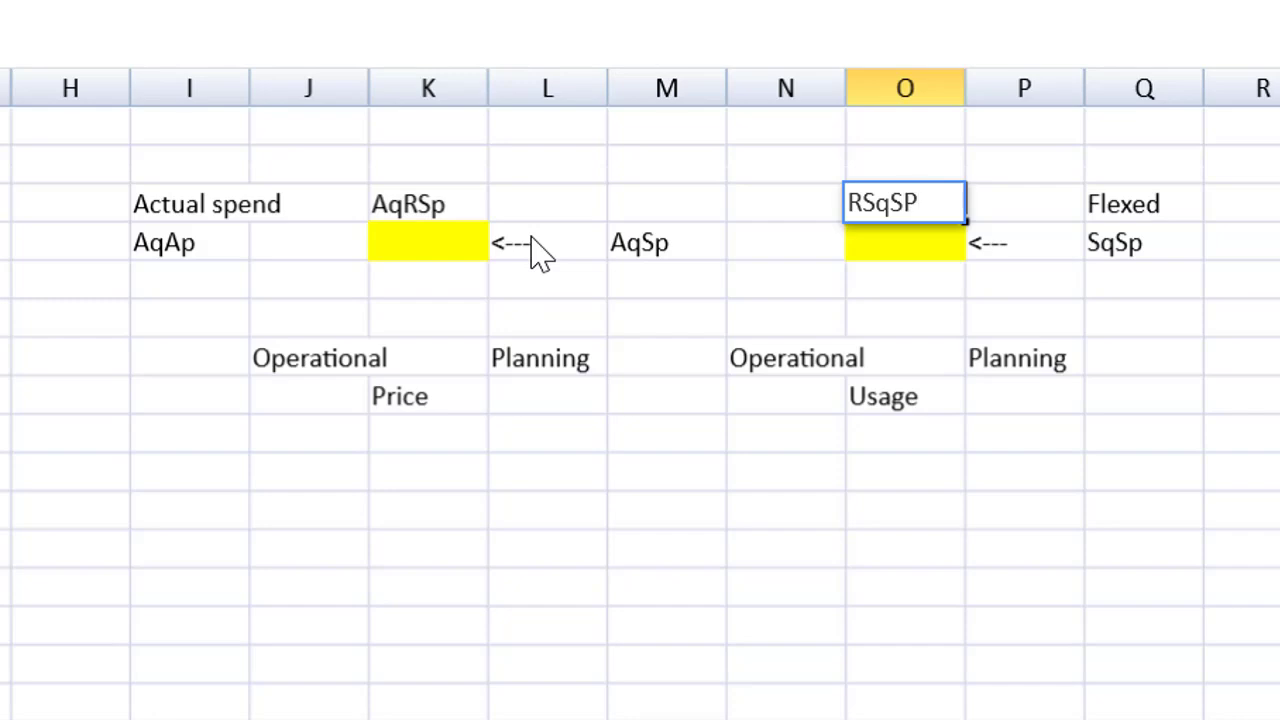
key(Backspace)
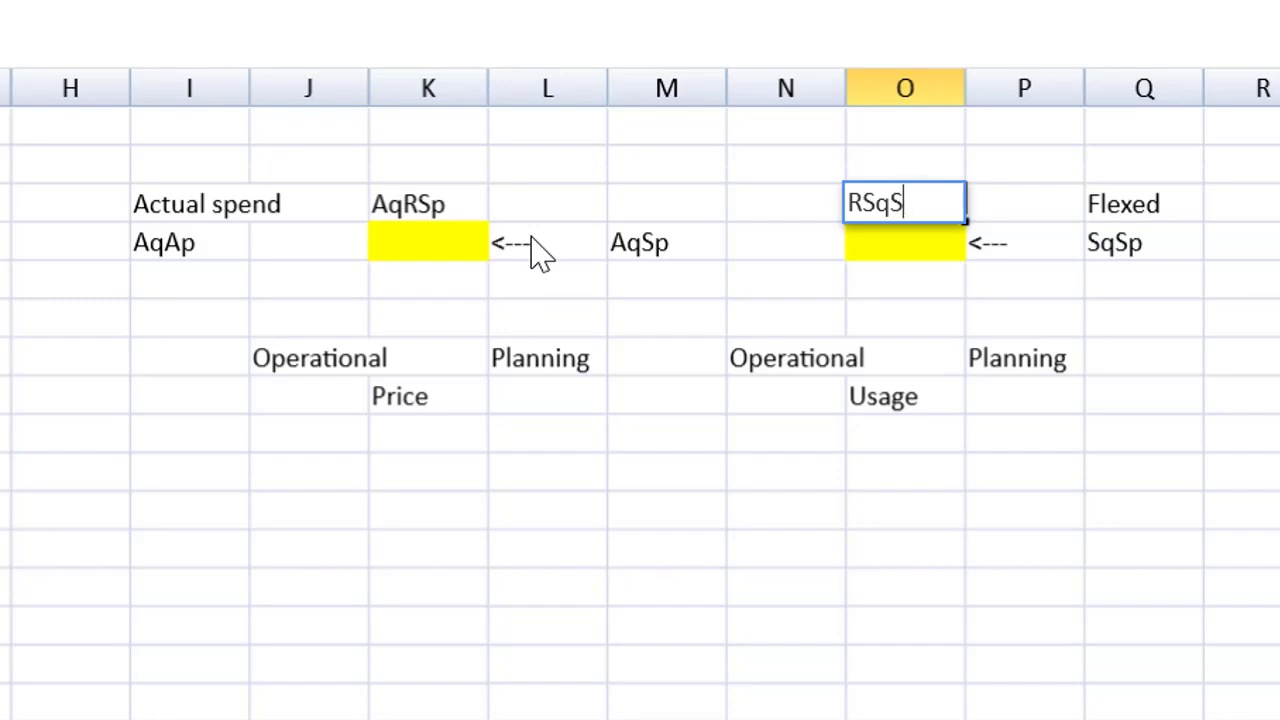
text(p)
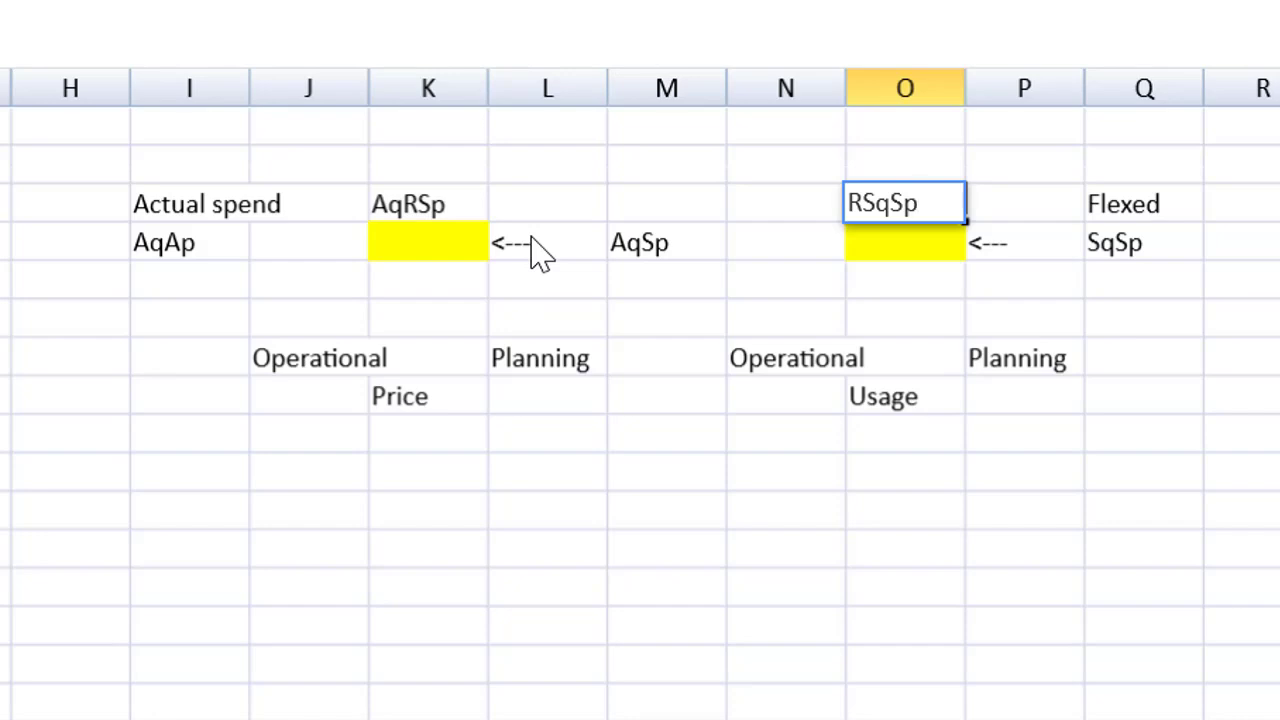
Enter the actual spend under AqAp as =95*5.8, giving 551.
click(190, 280)
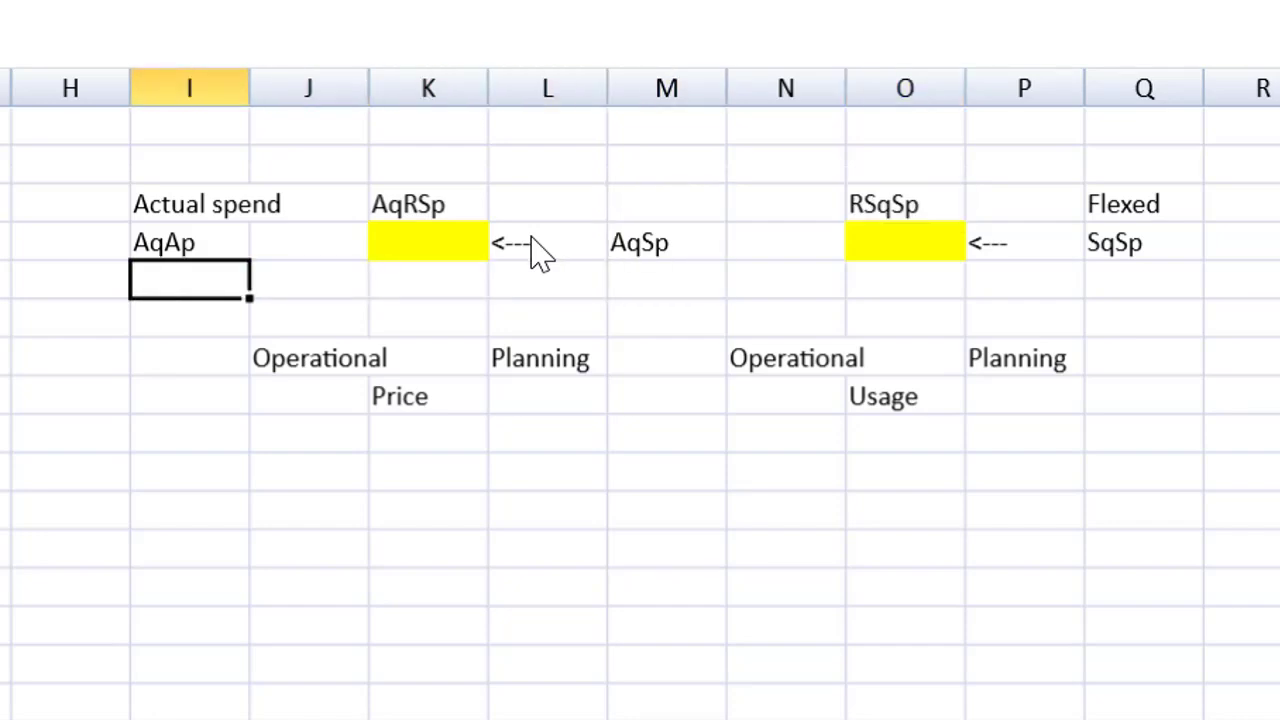
text(=)
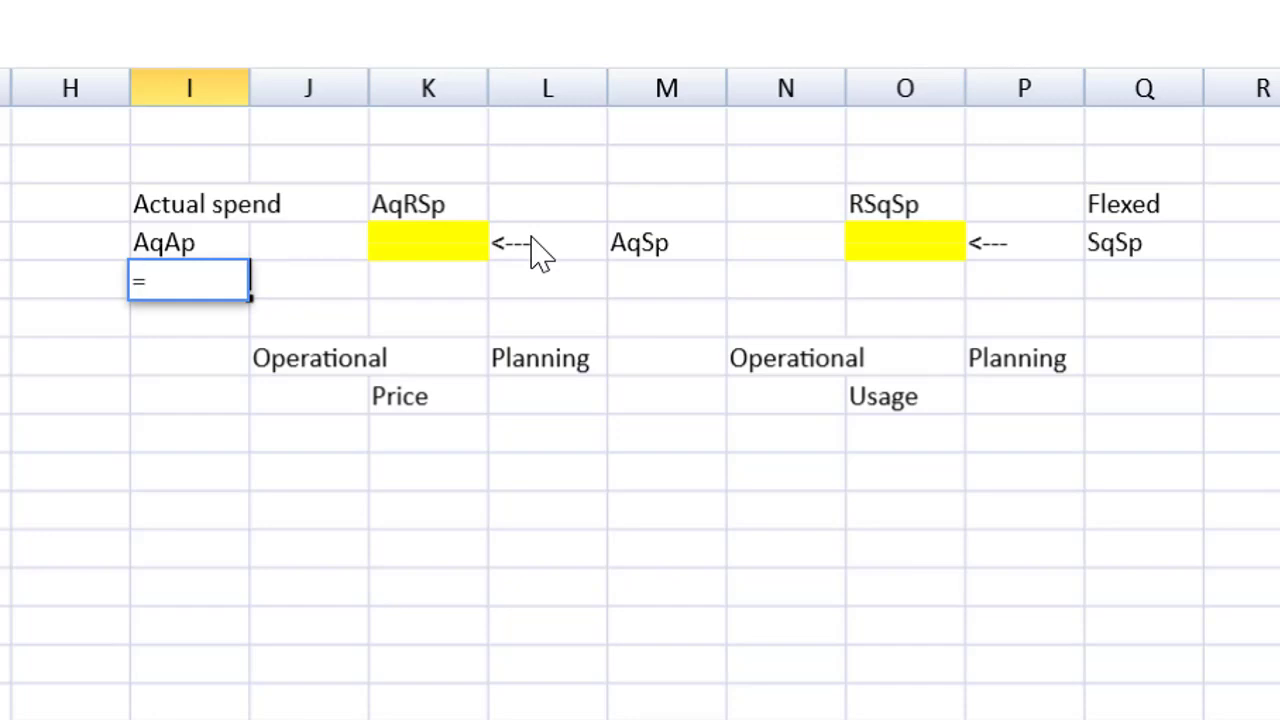
text(9)
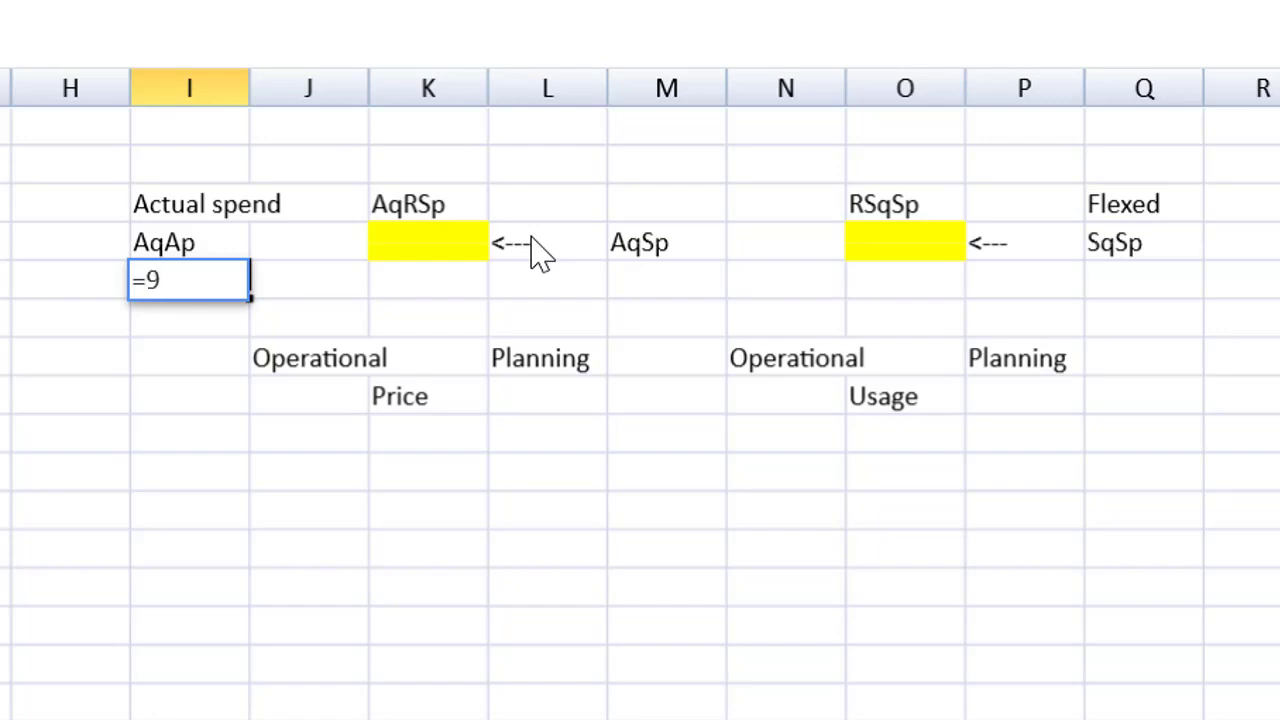
text(5)
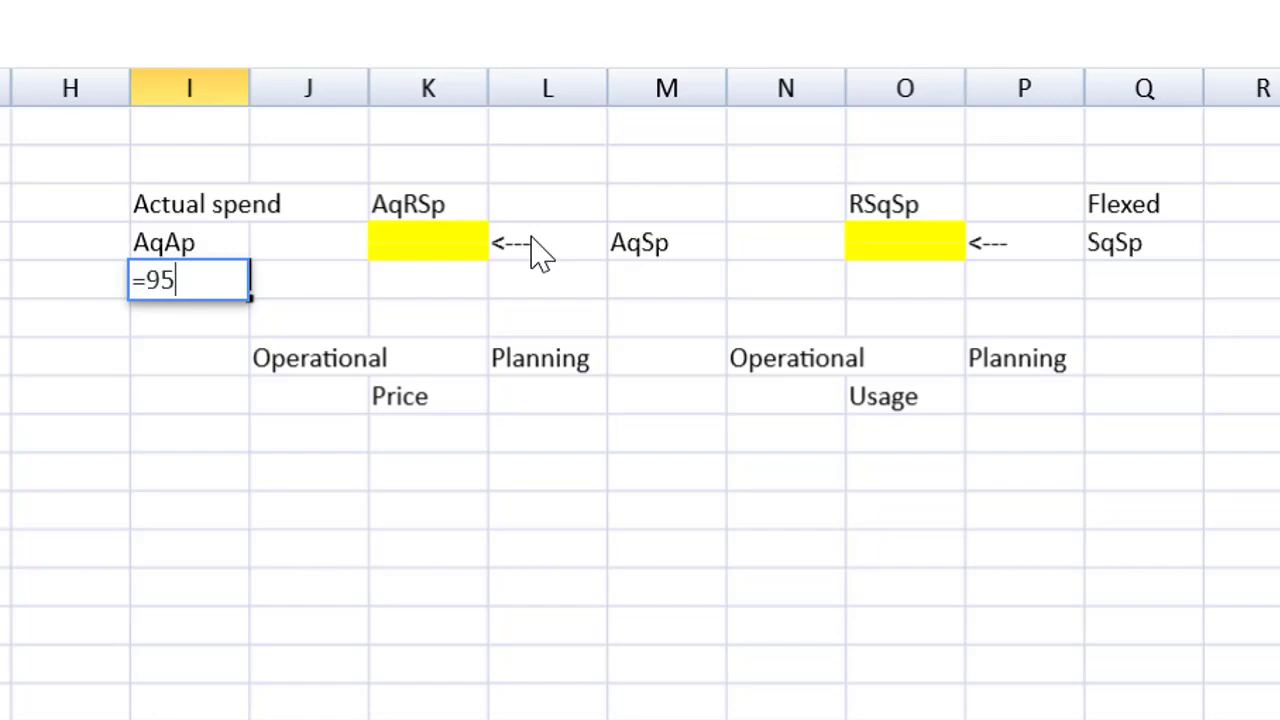
text(*5.)
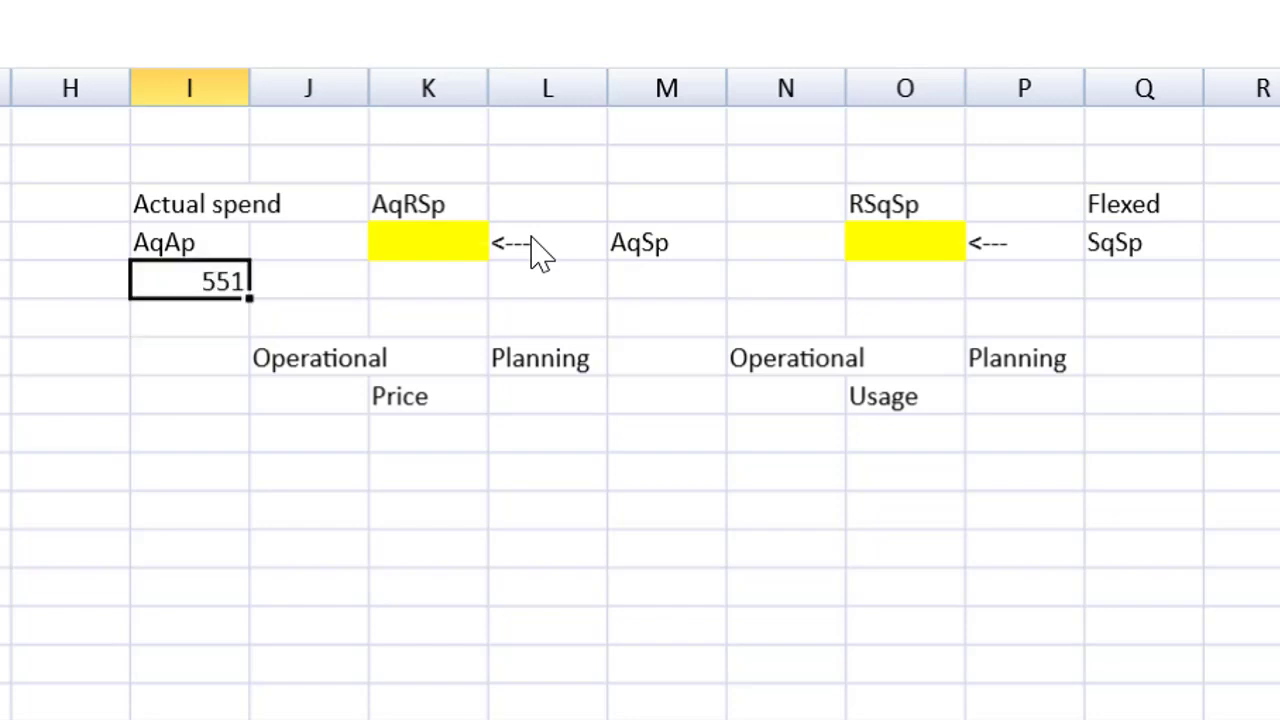
Enter AqSp as =95*5 (475) and flexed SqSp as =180*0.5*5 (450).
click(666, 280)
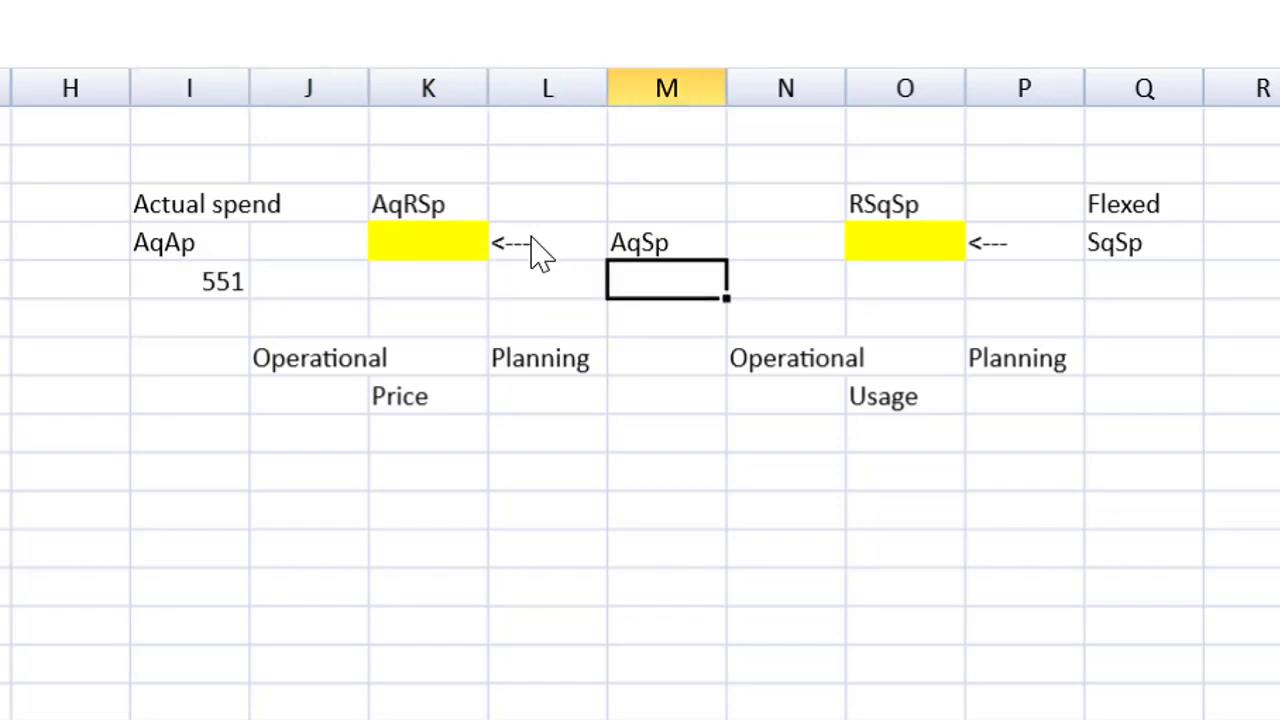
text(=95)
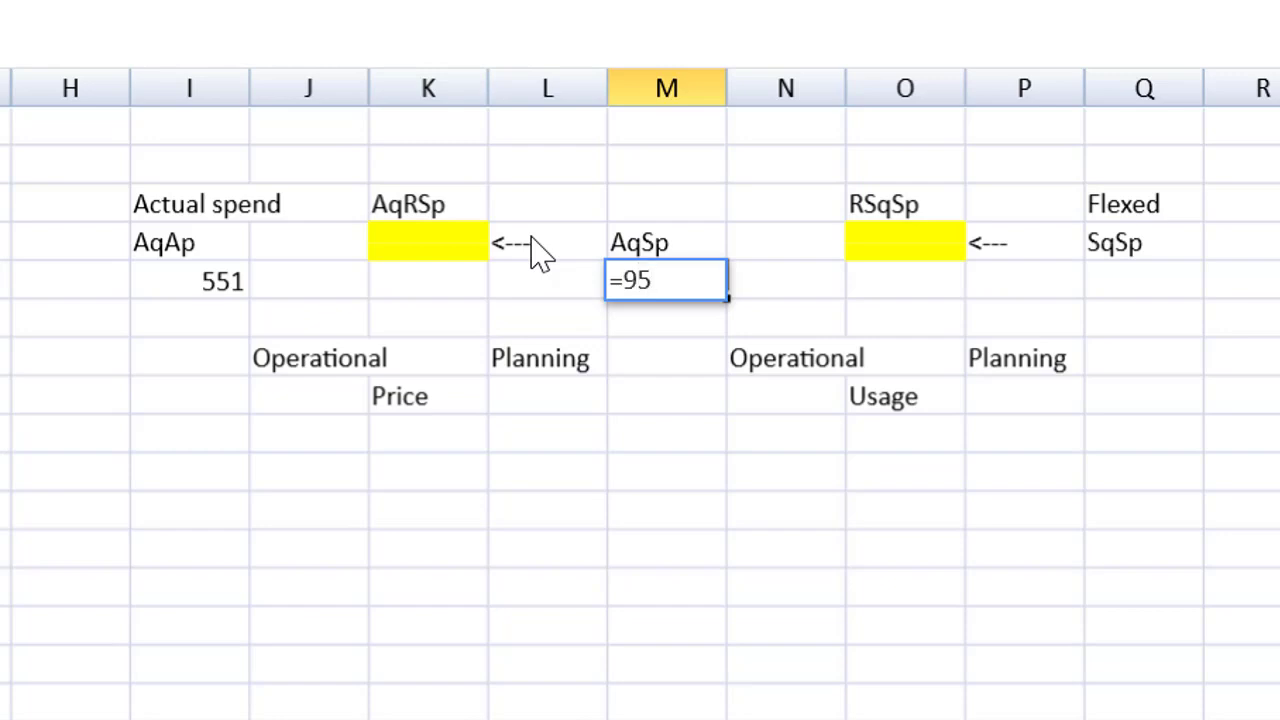
text(*5)
click(1144, 280)
text(=)
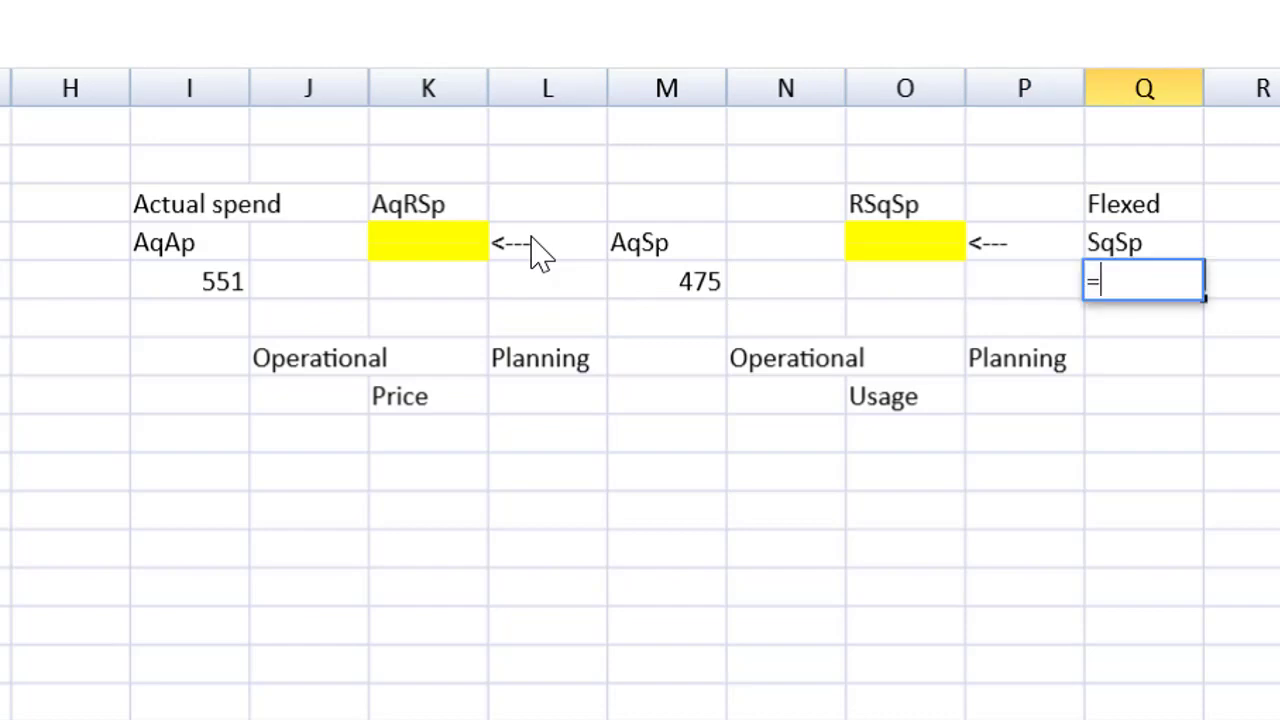
text(180)
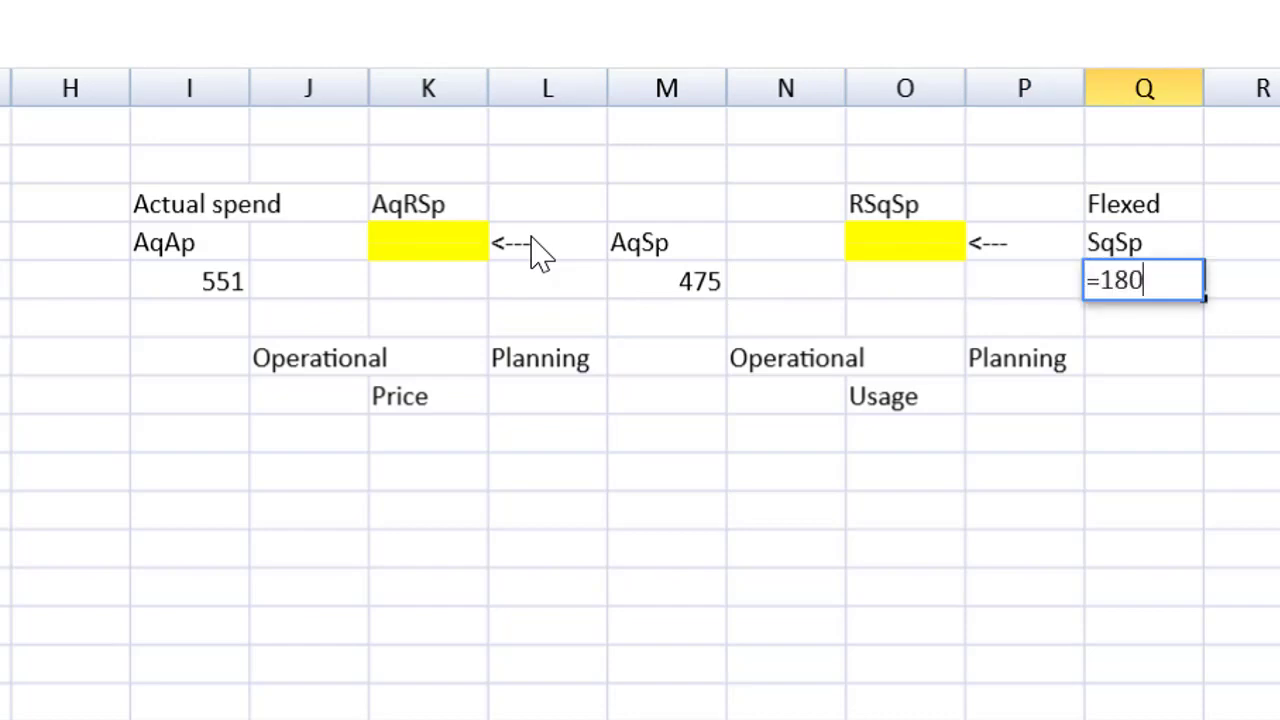
text(*)
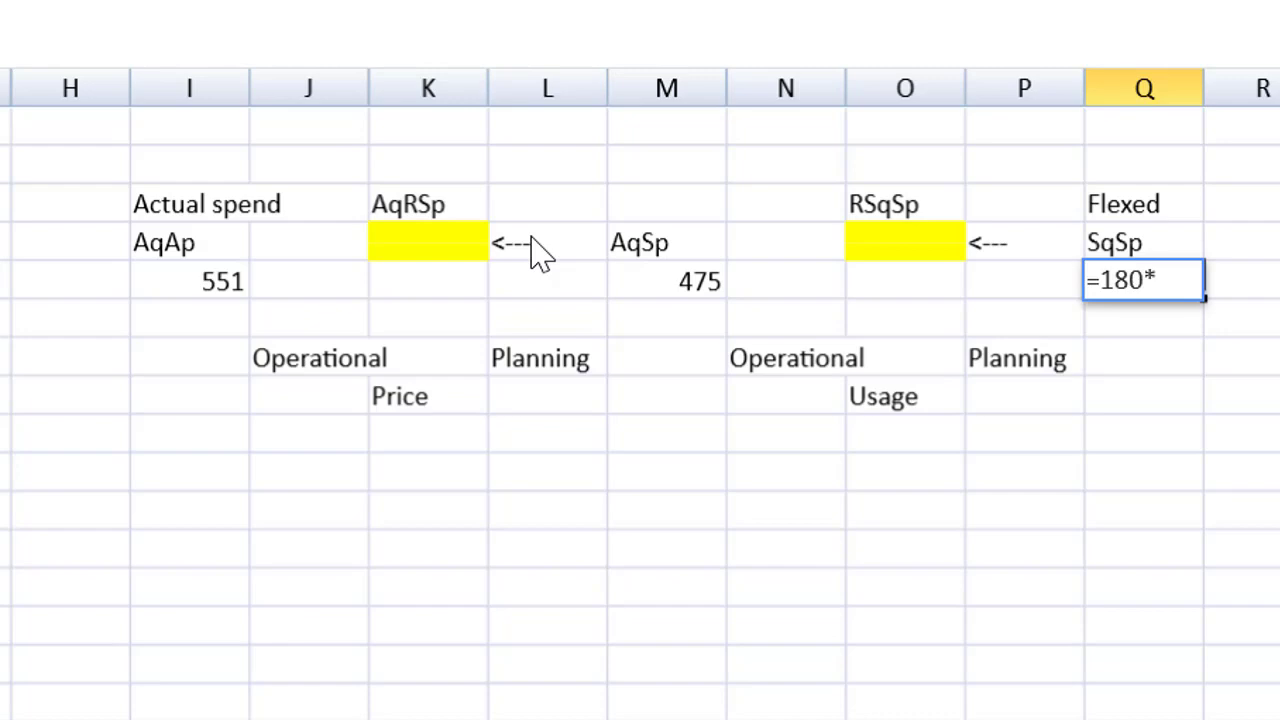
text(0.5)
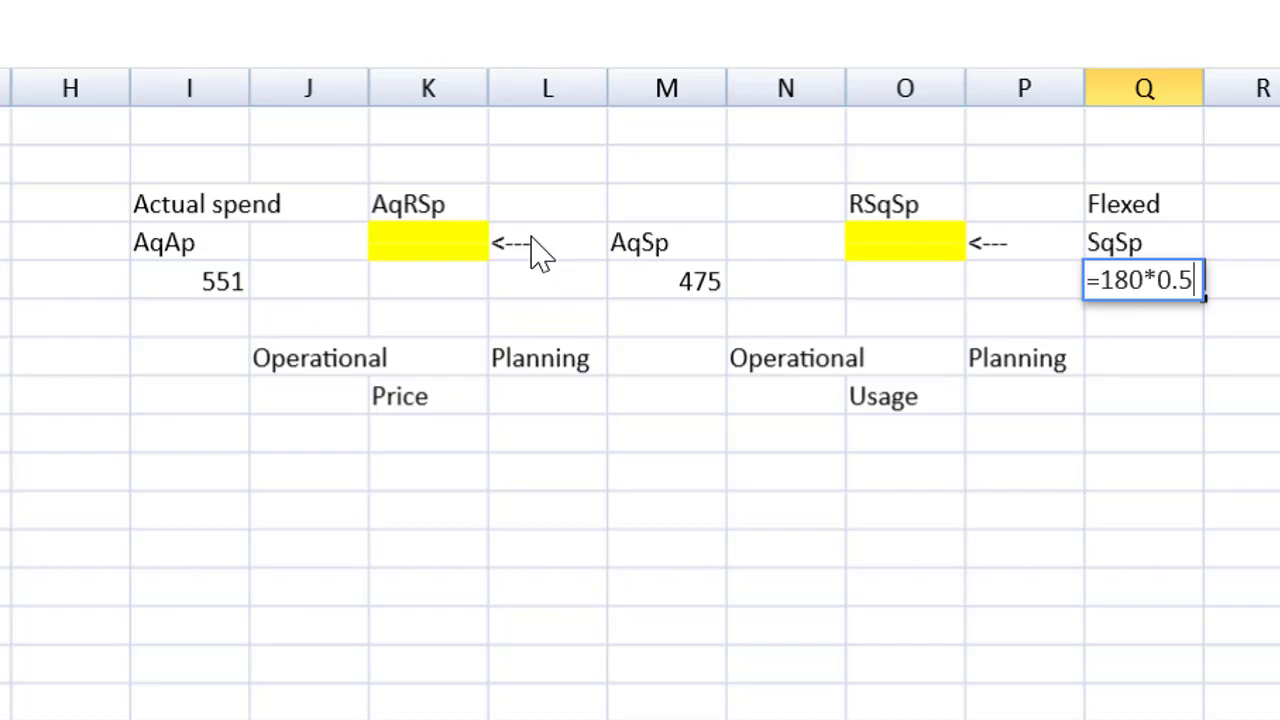
text(*)
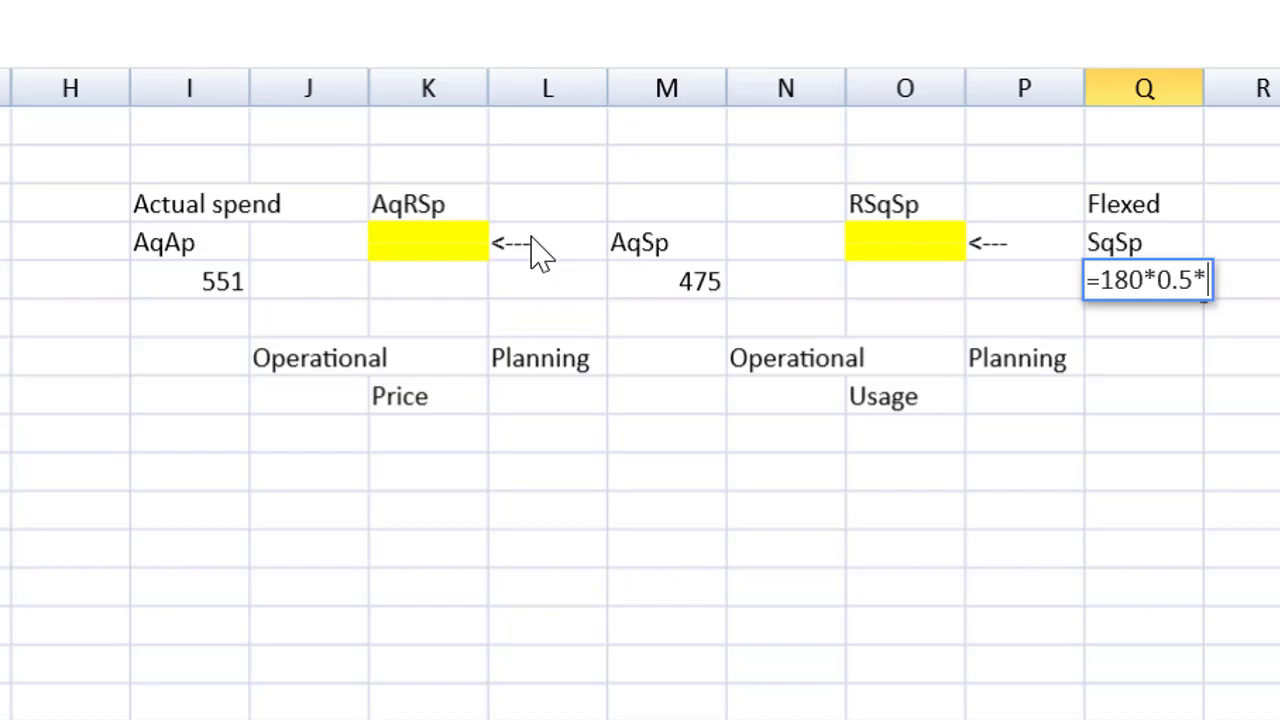
text(0)
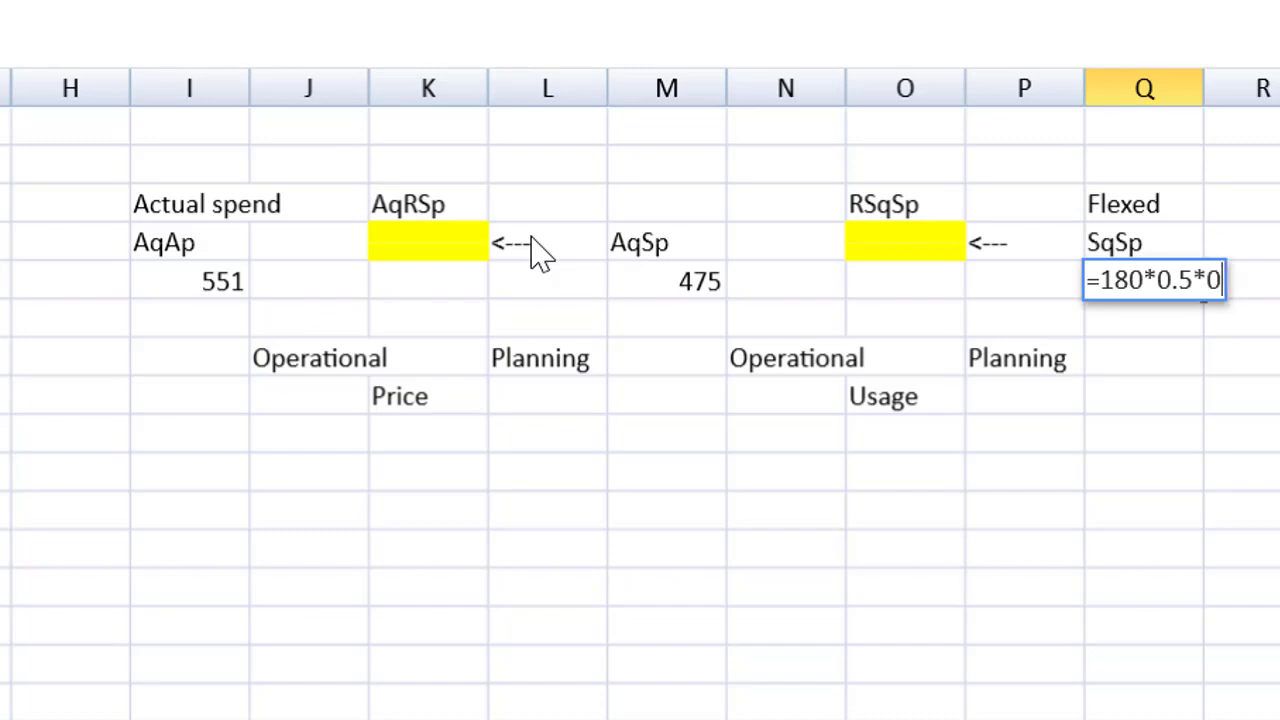
text(5)
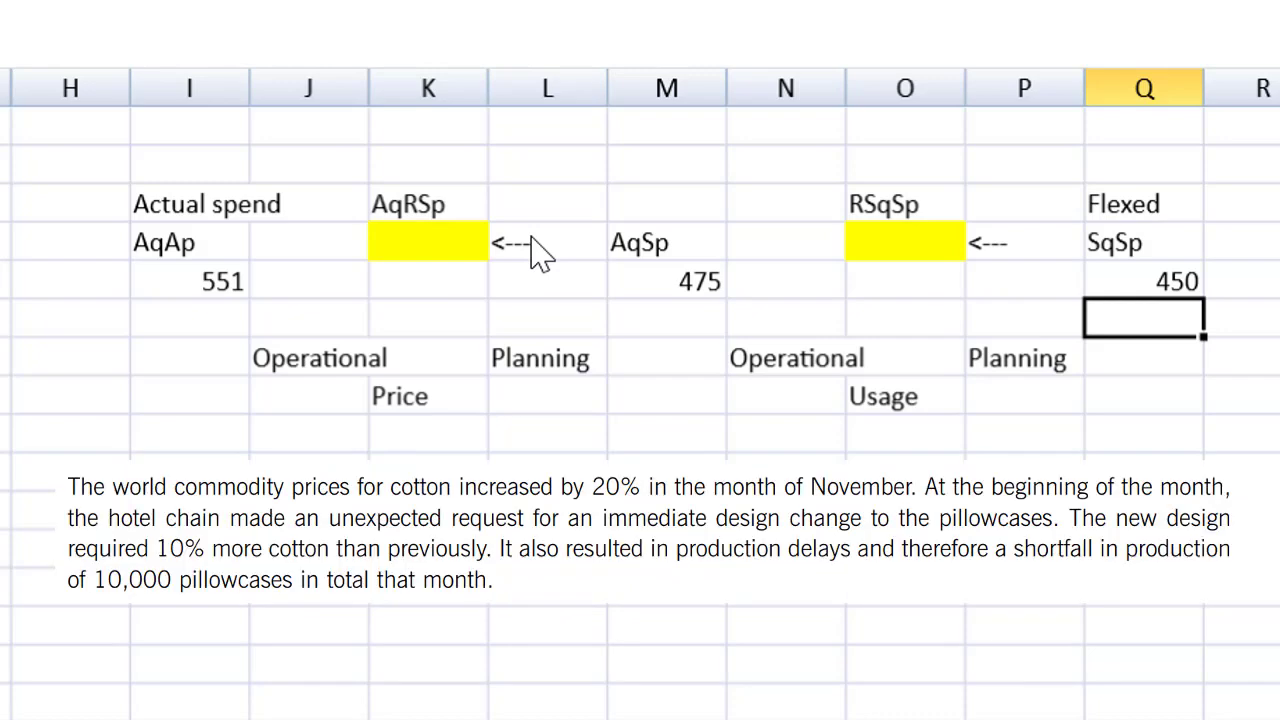
Highlight the 10% more cotton note and set RSqSp to SqSp 450 × 1.1 = 495.
drag(152, 548, 340, 548)
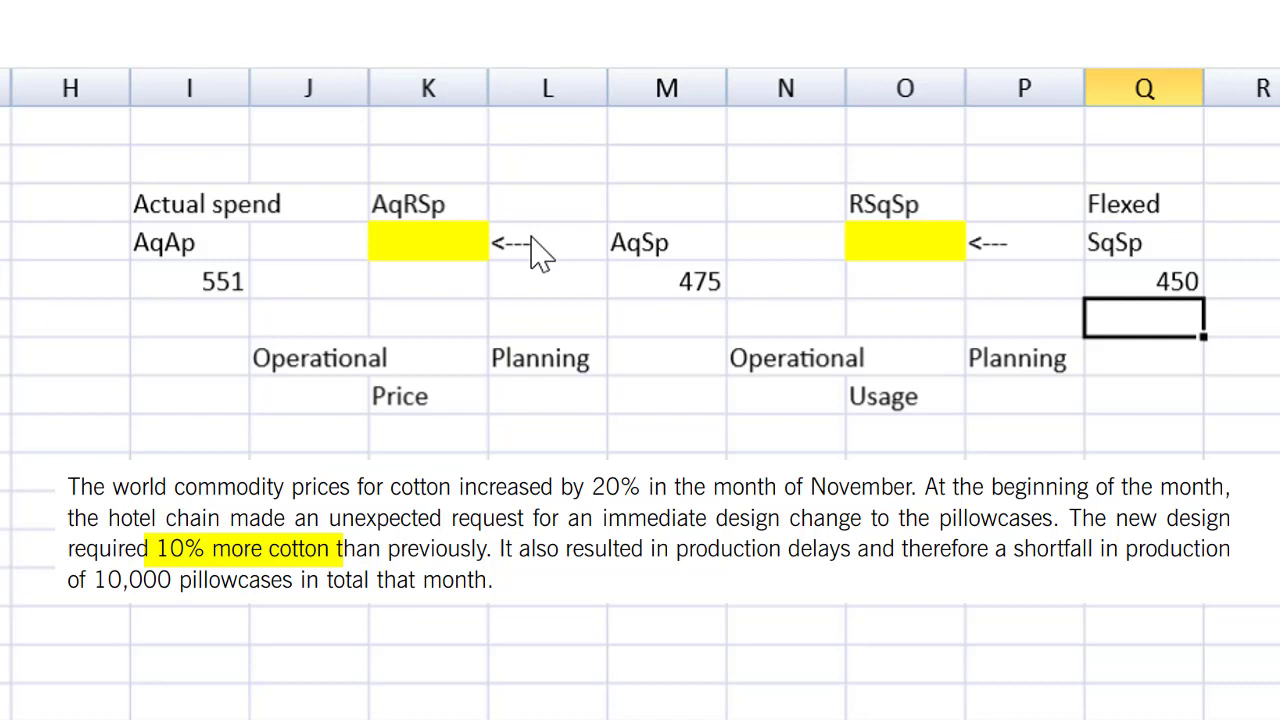
click(904, 280)
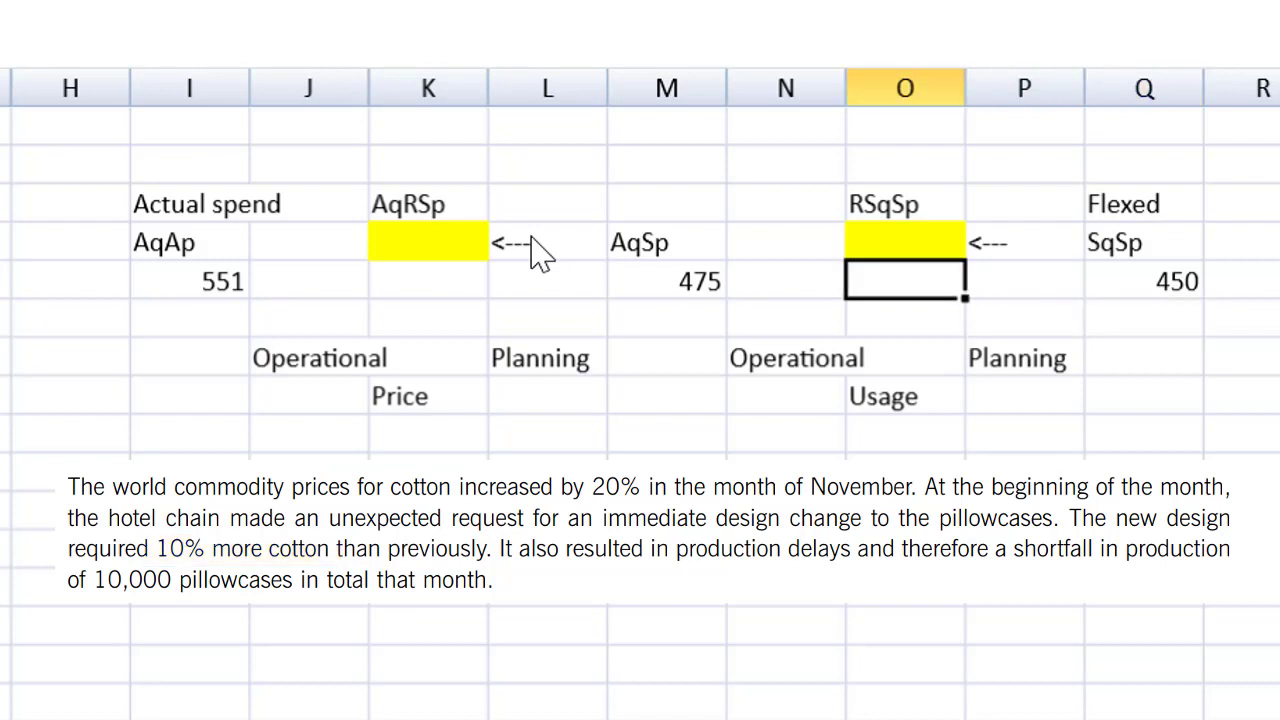
text(=)
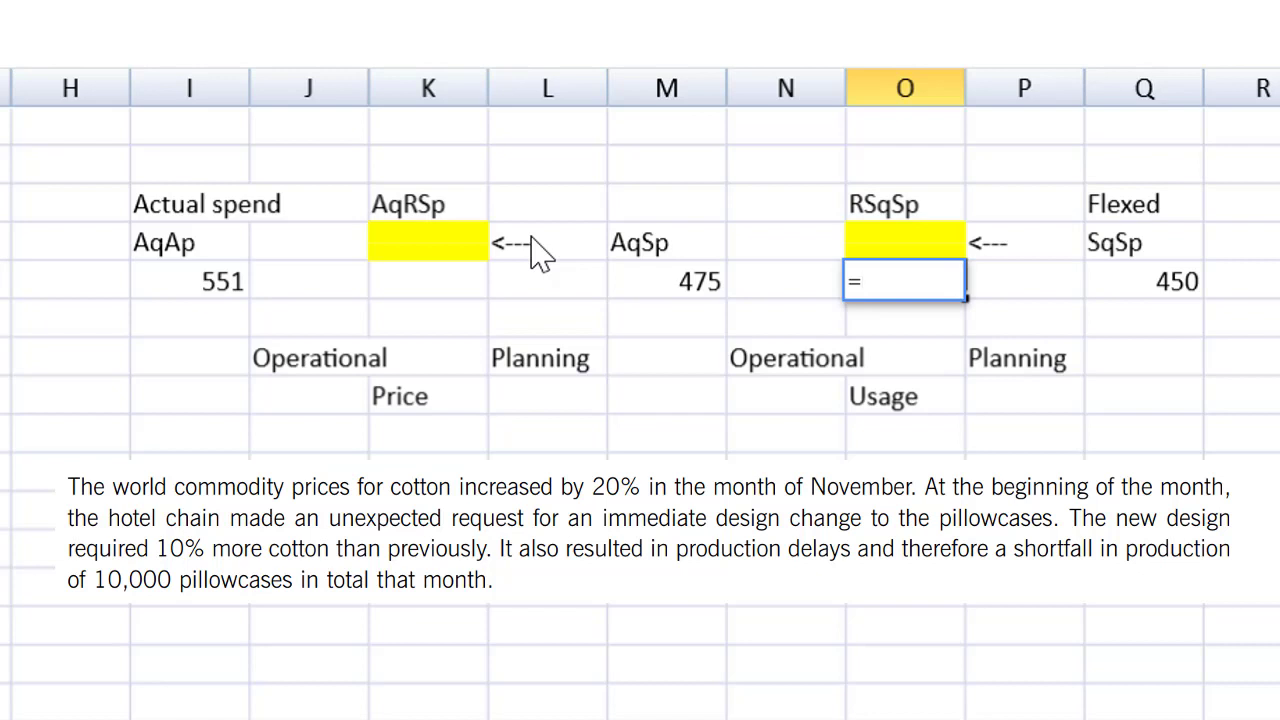
click(1144, 280)
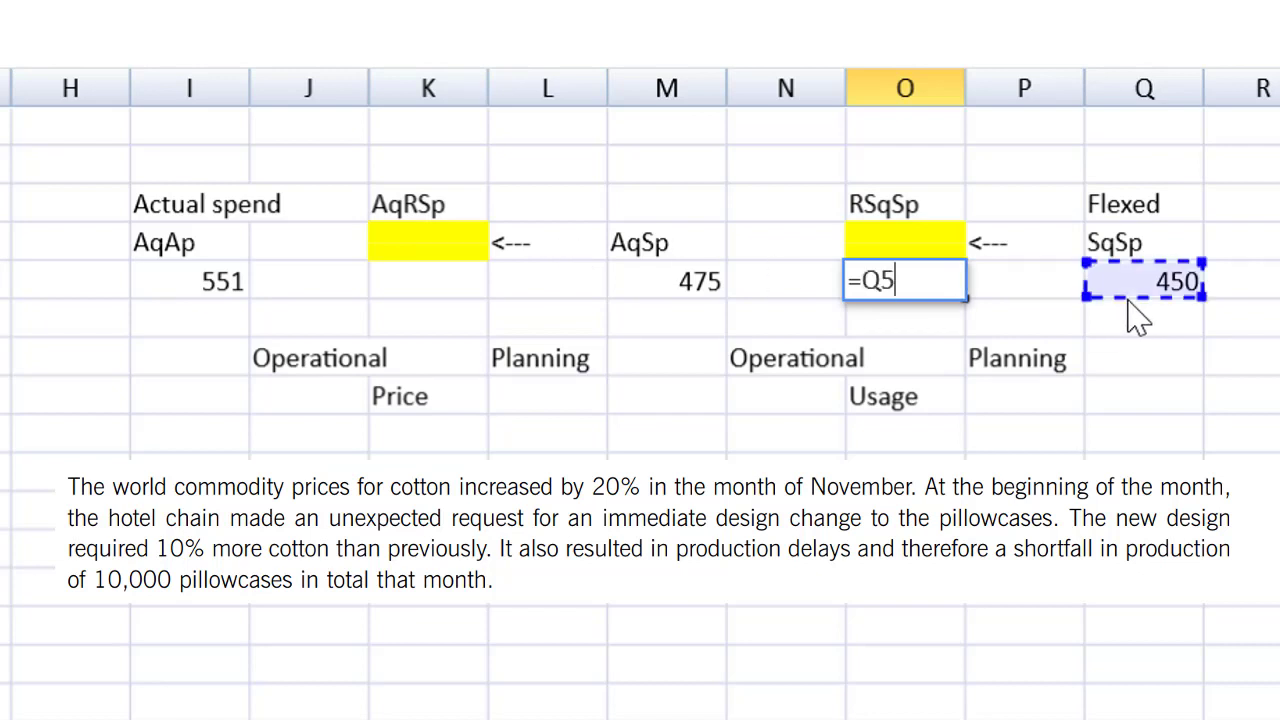
text(*1.1)
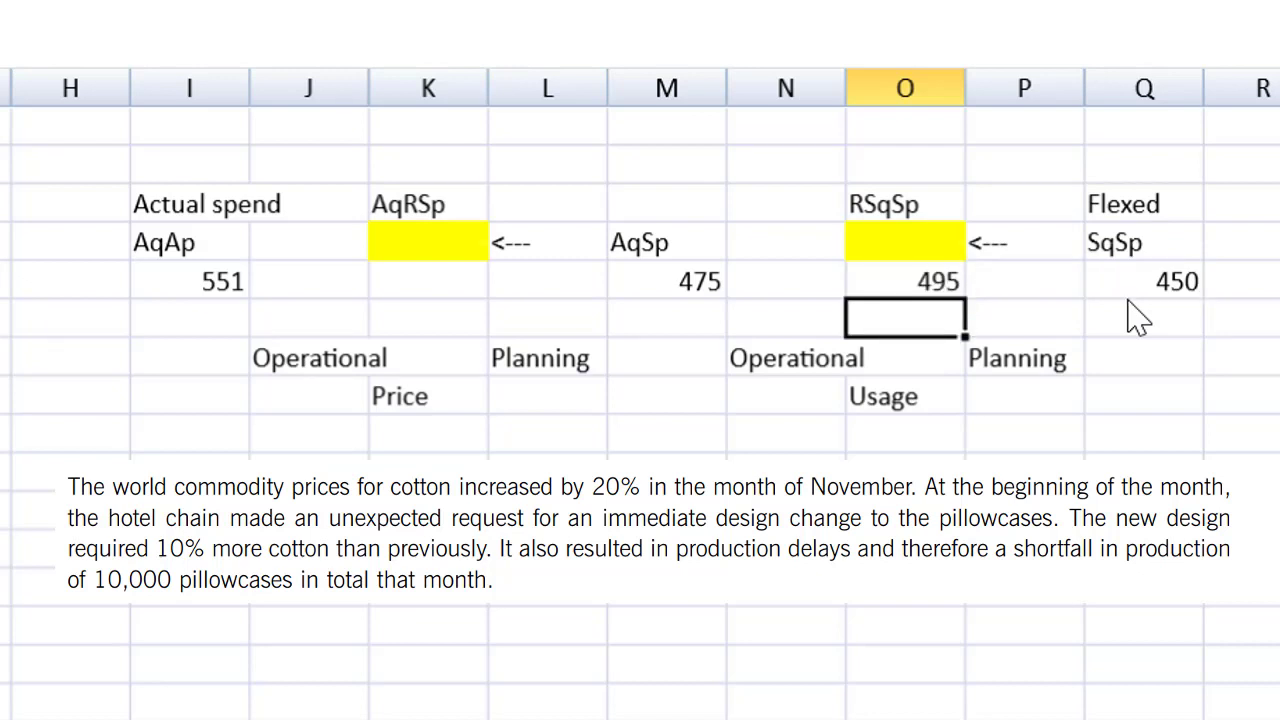
click(784, 318)
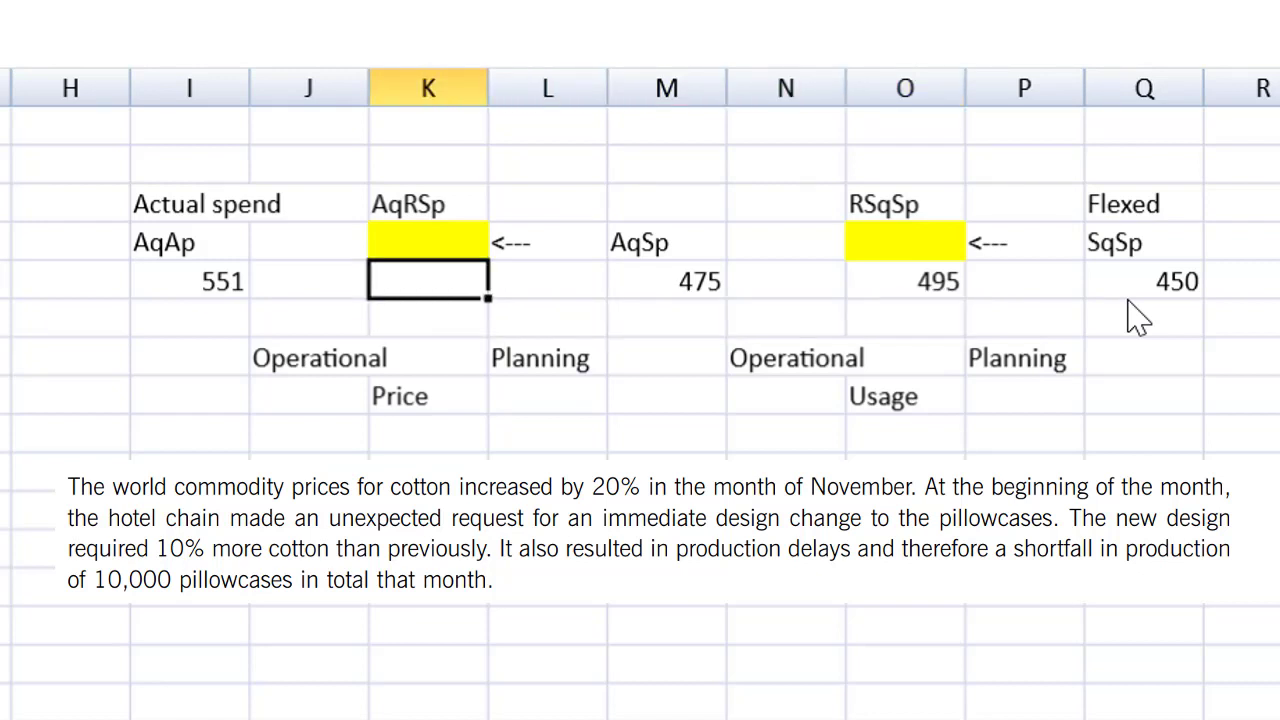
Highlight the 20% cotton price rise and try AqRSp as AqSp 475 × 1.2, briefly showing 570.
drag(292, 486, 638, 486)
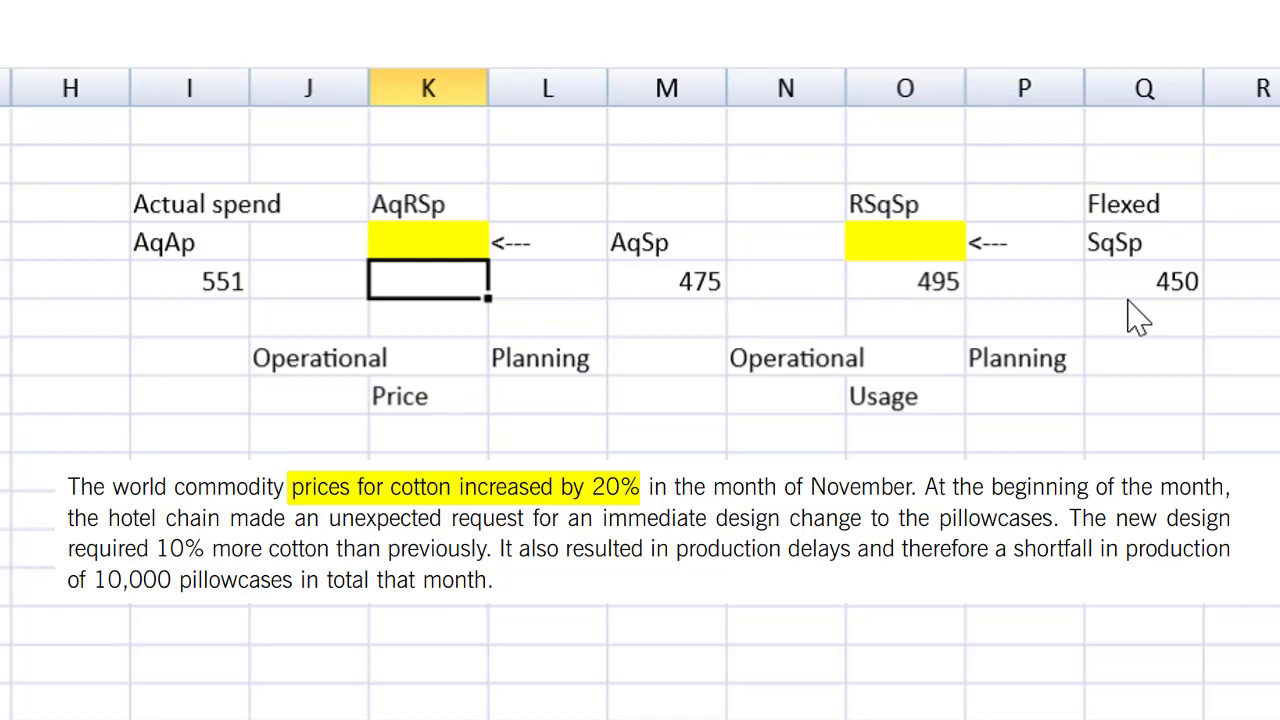
text(=)
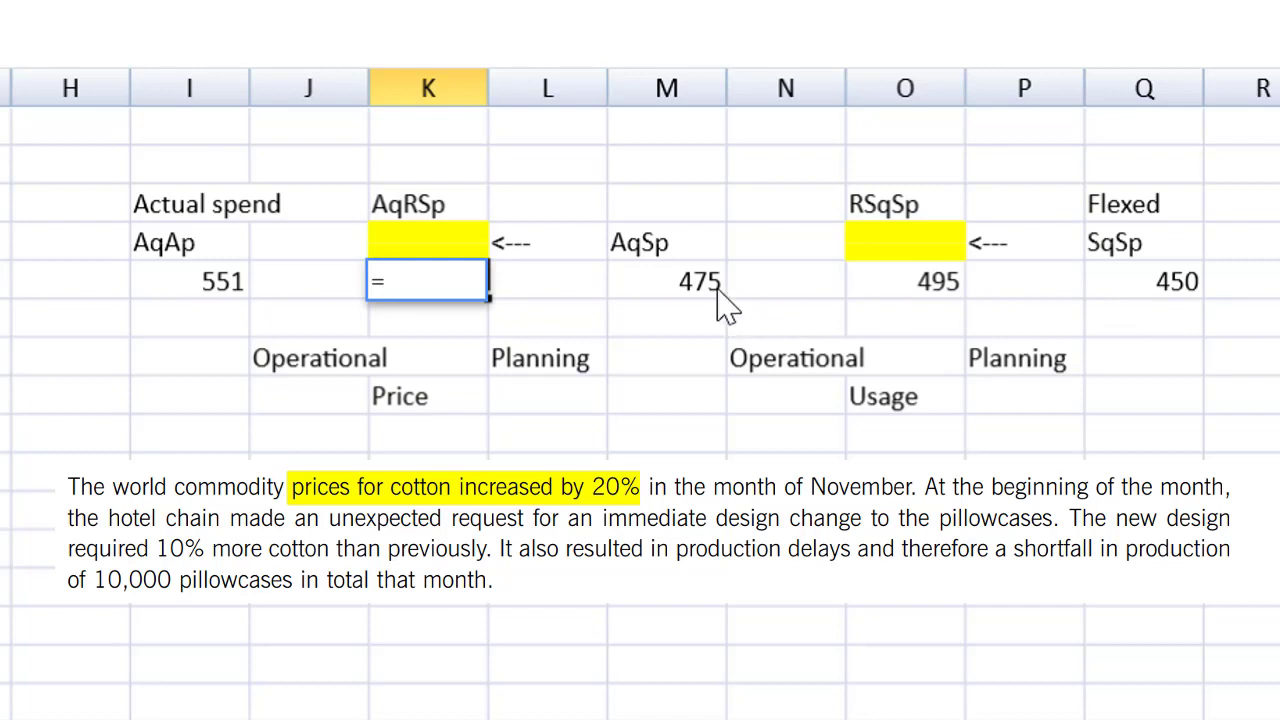
click(668, 280)
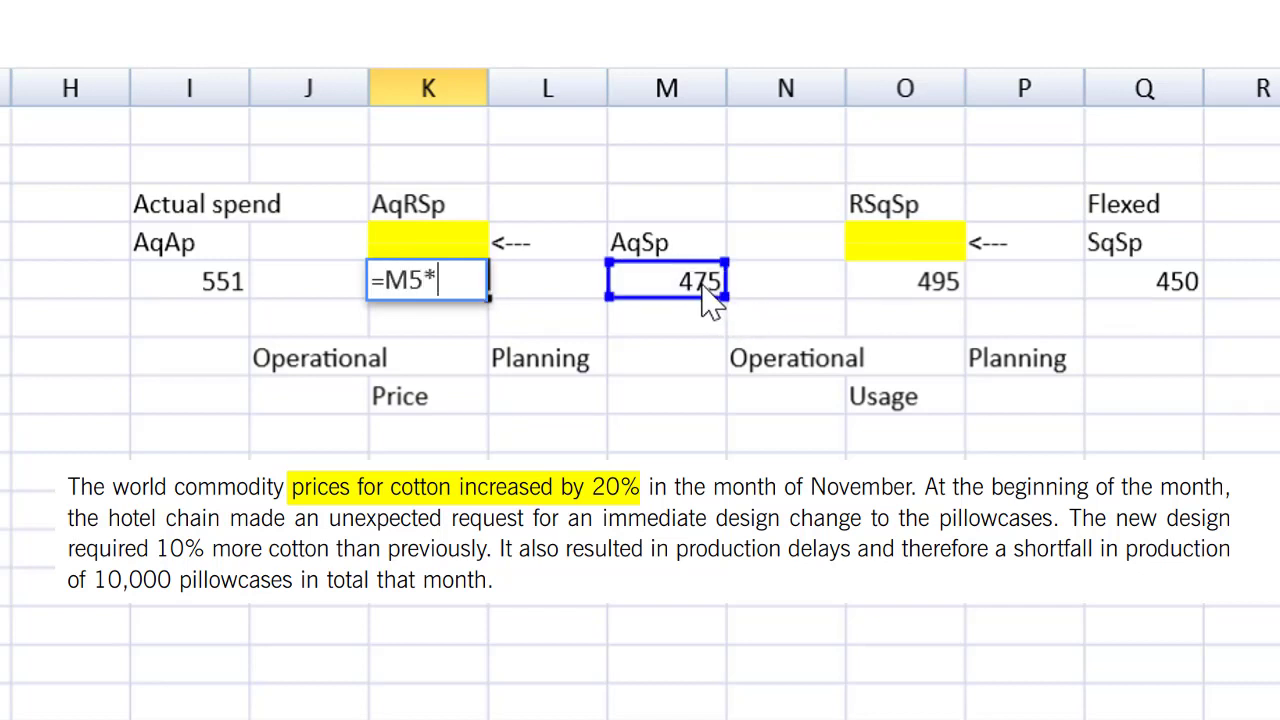
text(1.2)
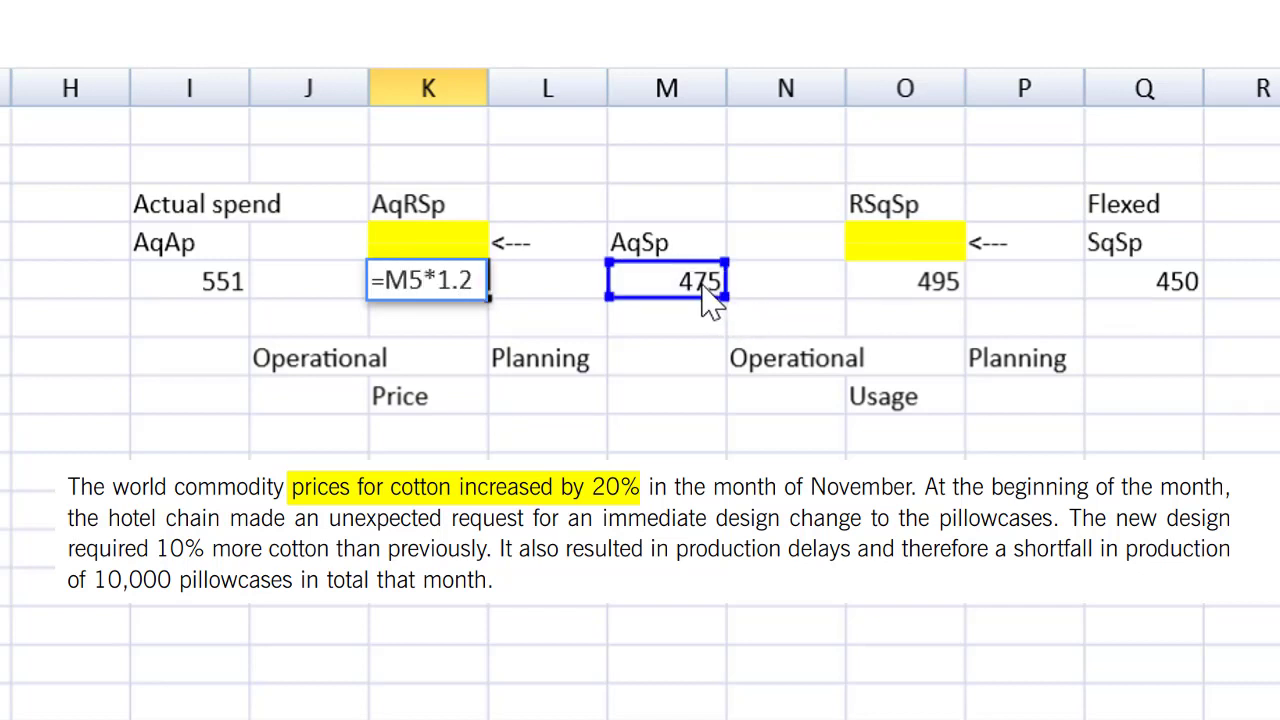
key(enter)
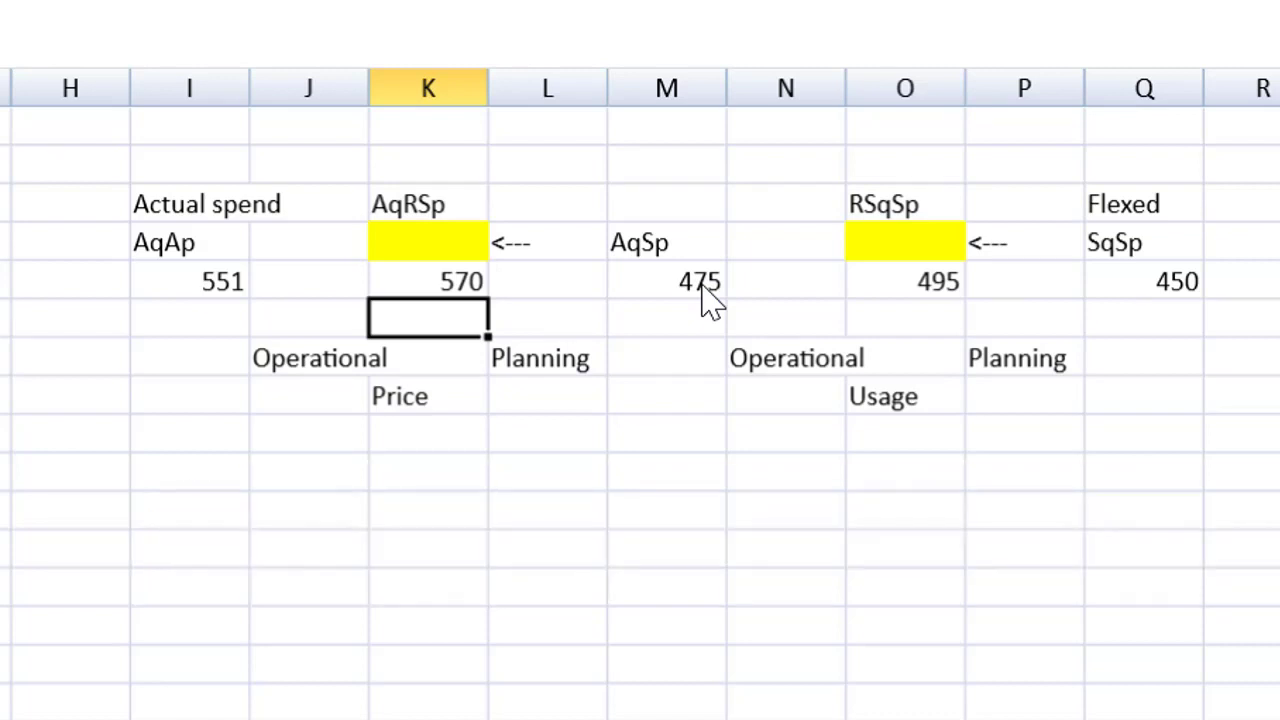
click(904, 280)
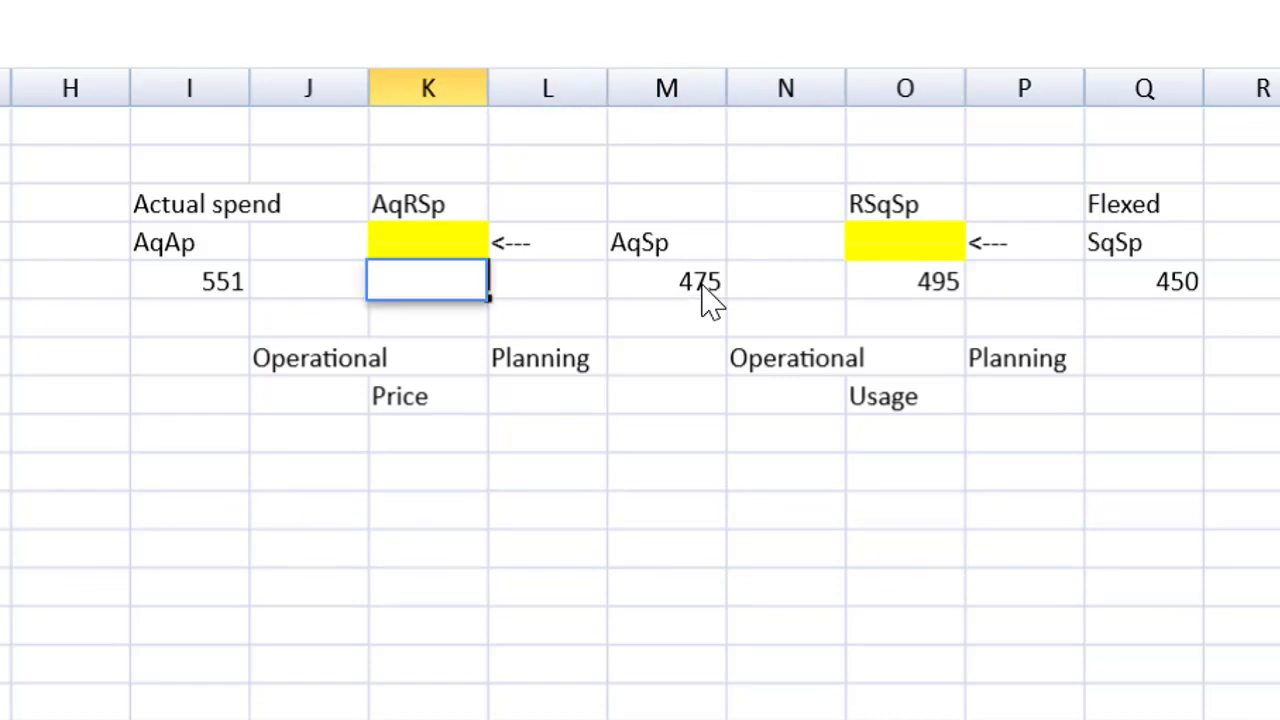
mouse_move(800, 264)
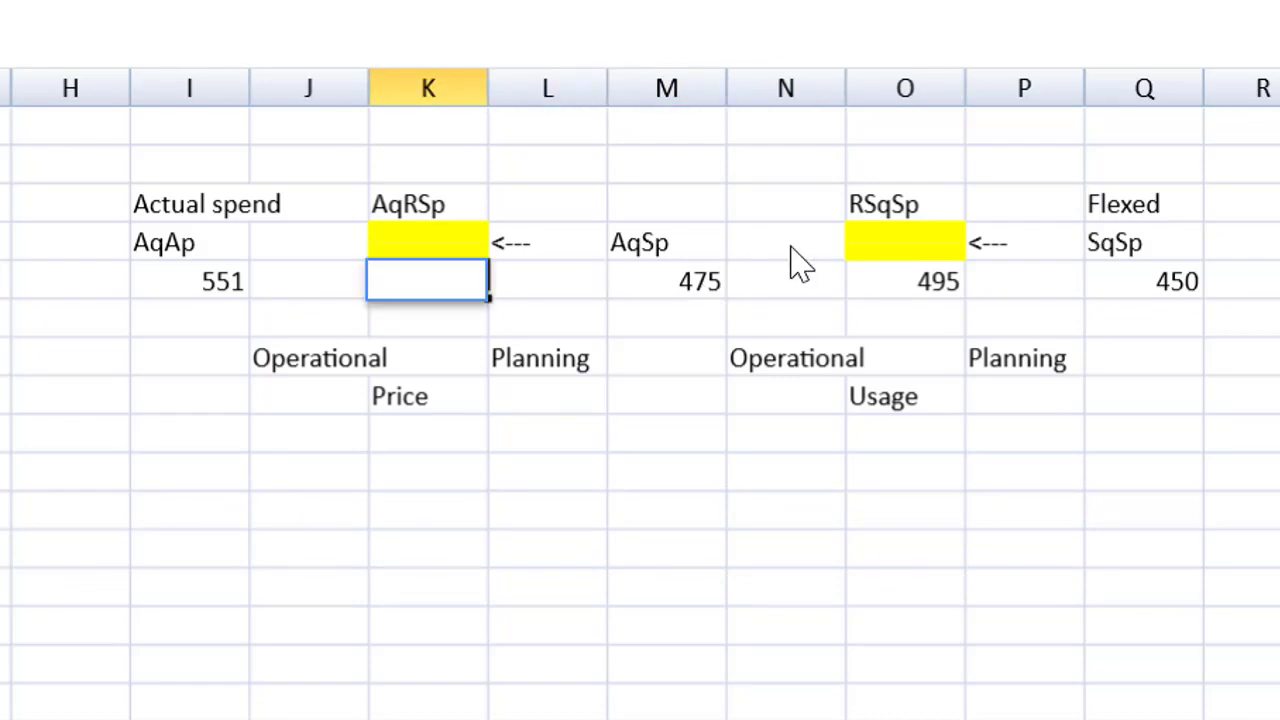
Recalculate RSqSp directly as =180*(0.5*1.1)*5, giving 495.
click(904, 280)
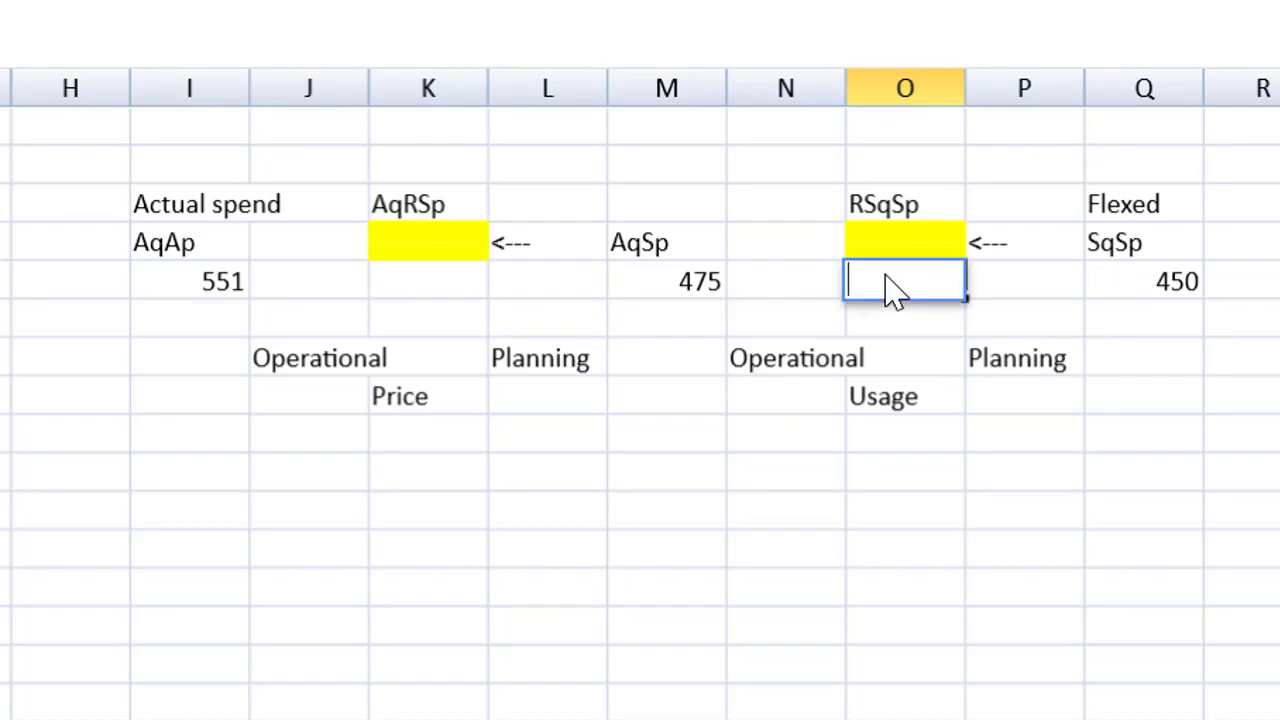
text(=)
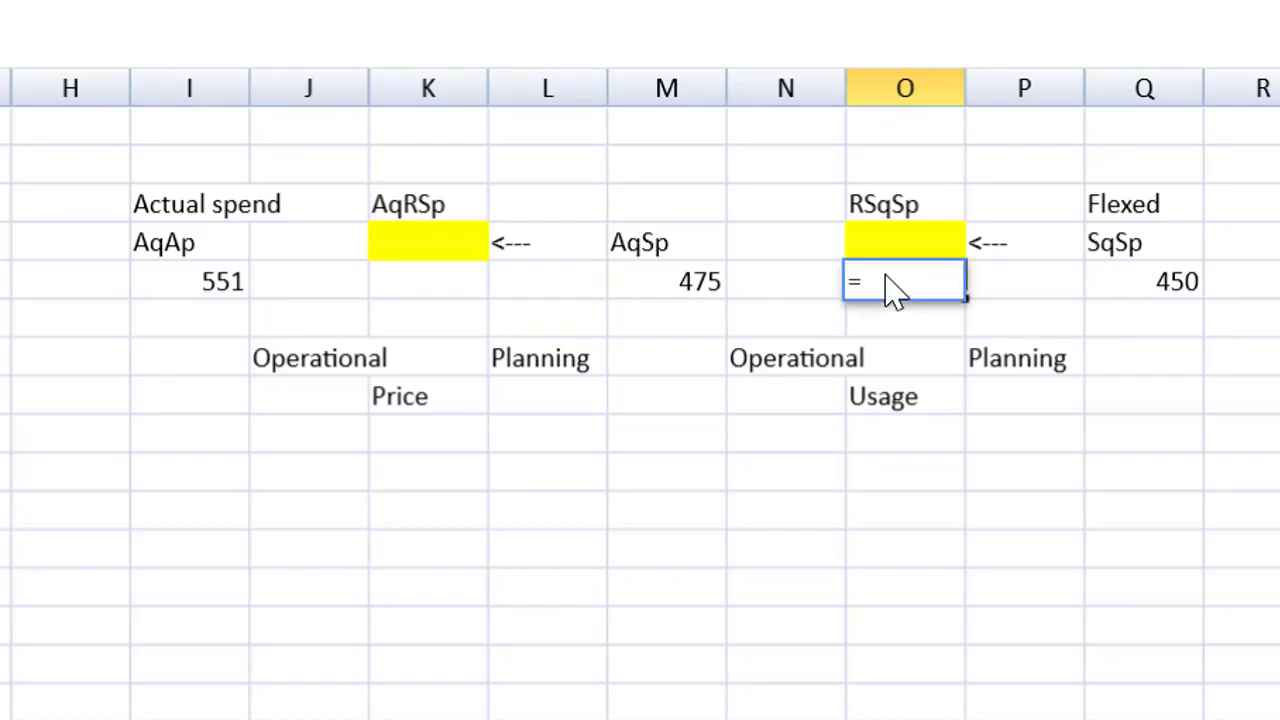
text(180)
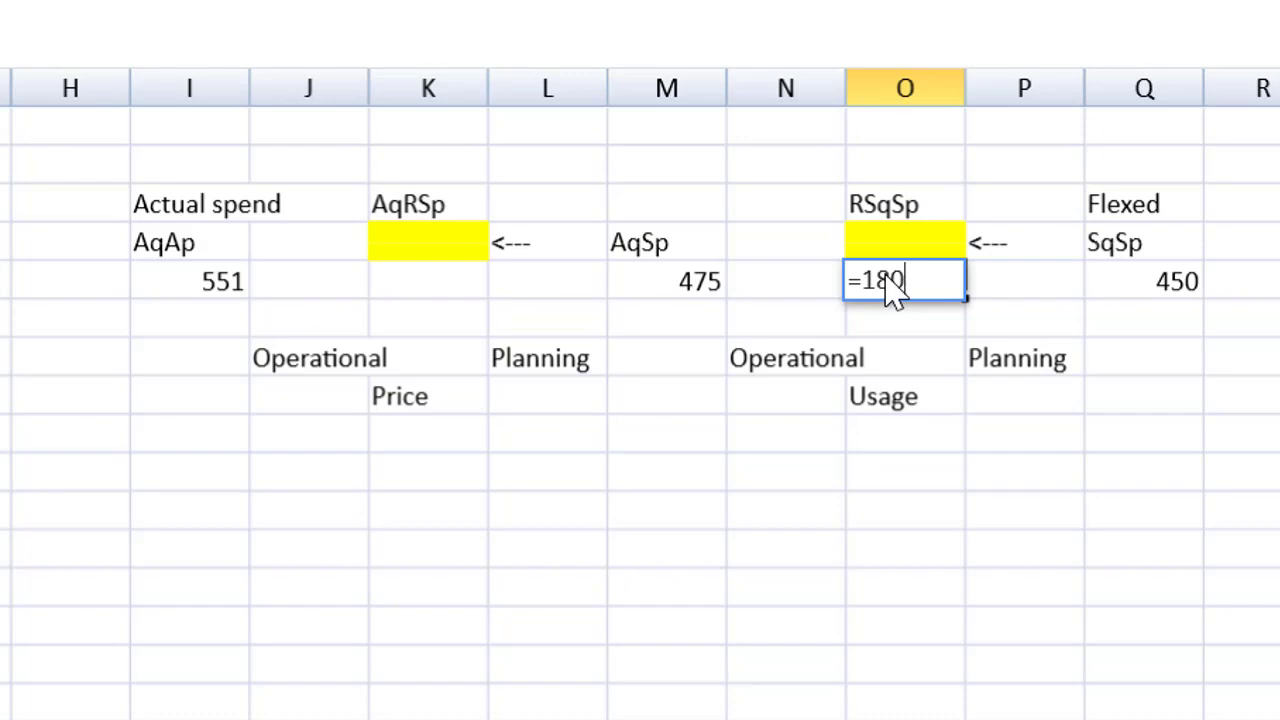
text(*)
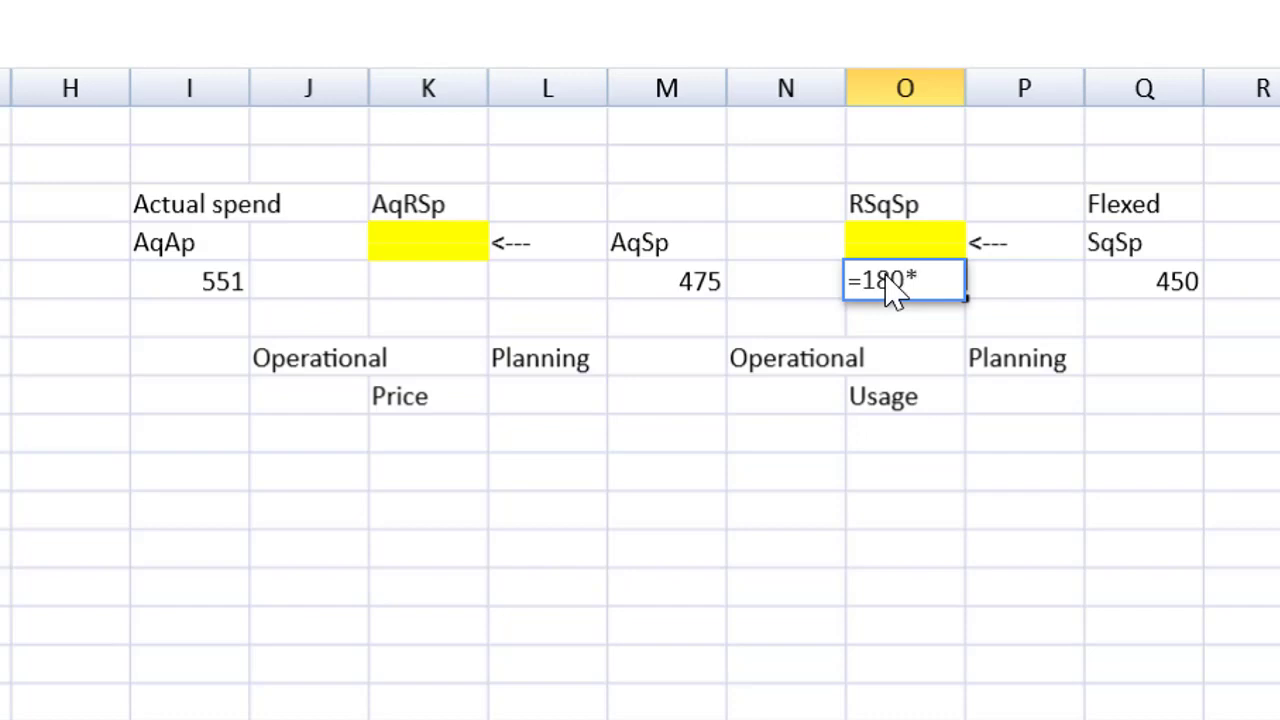
text((0.5)
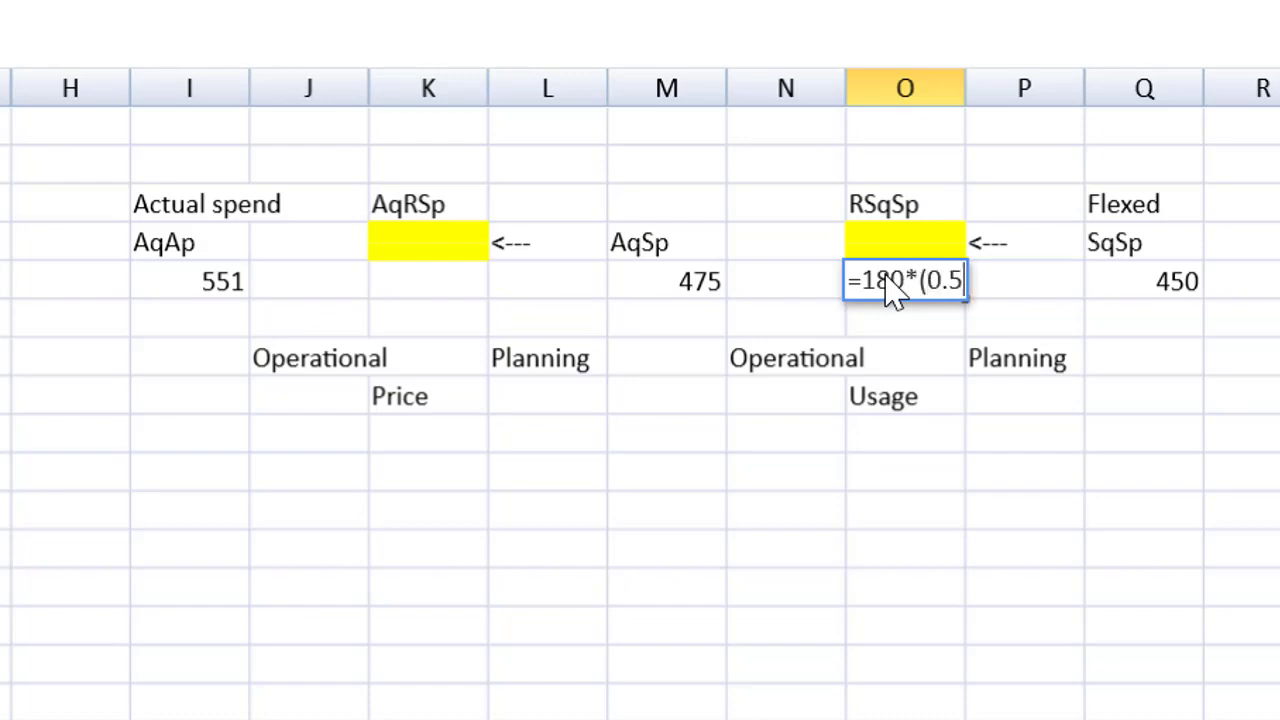
text(*1)
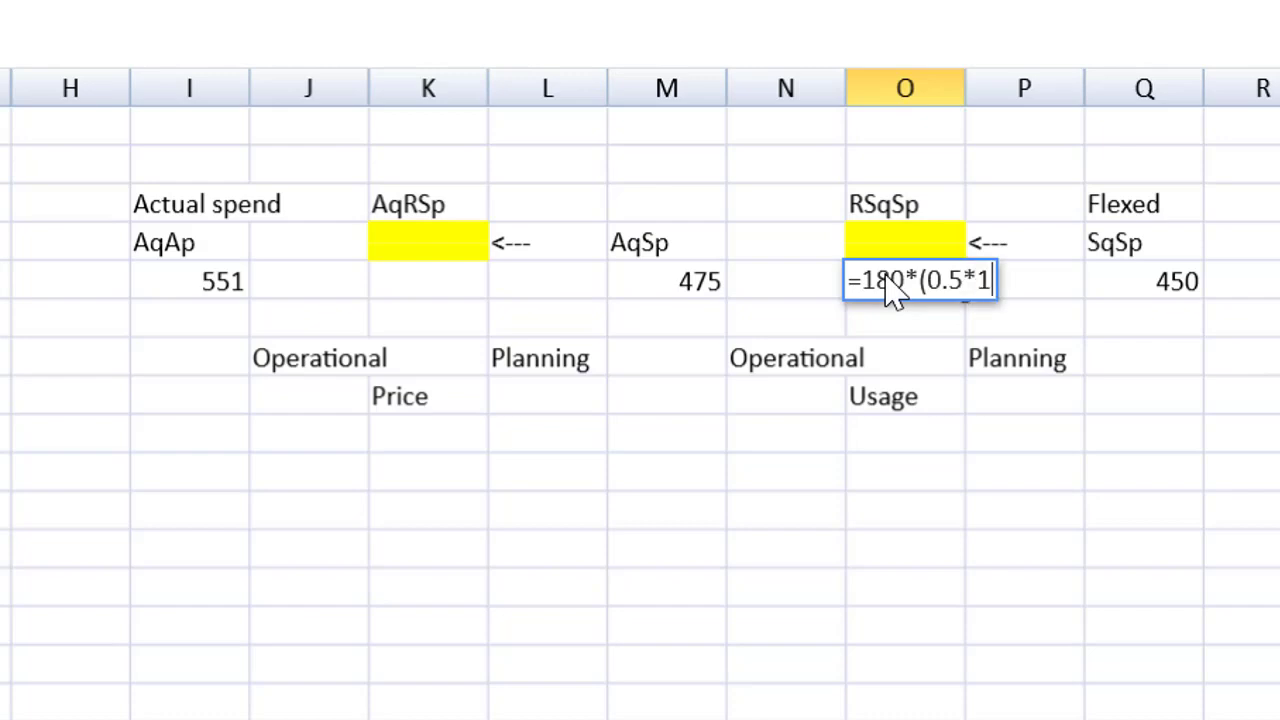
text(.1))
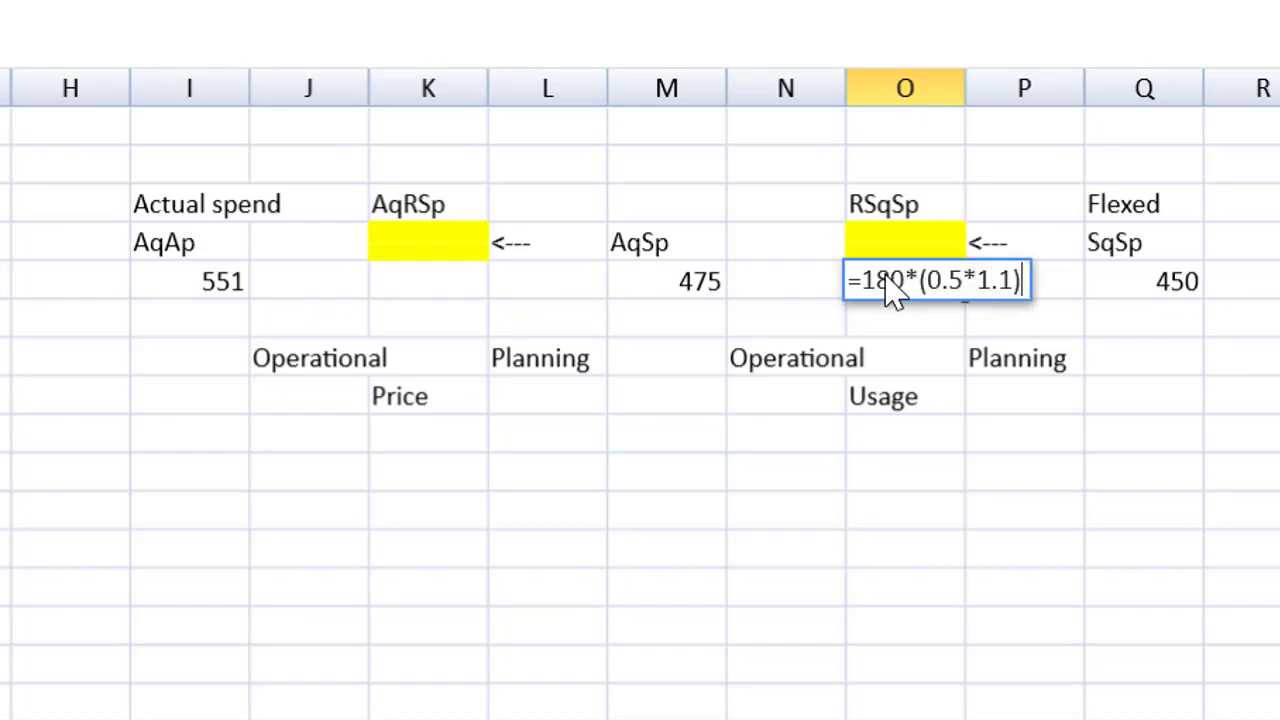
text(*)
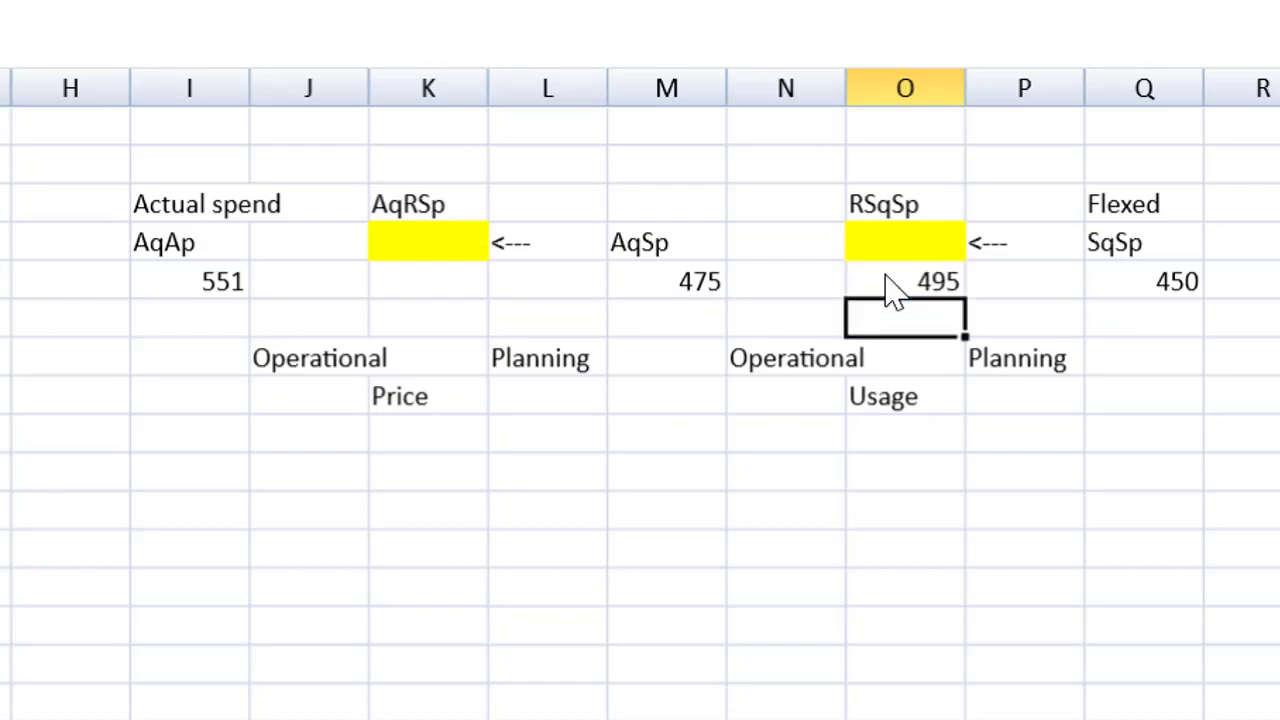
click(784, 318)
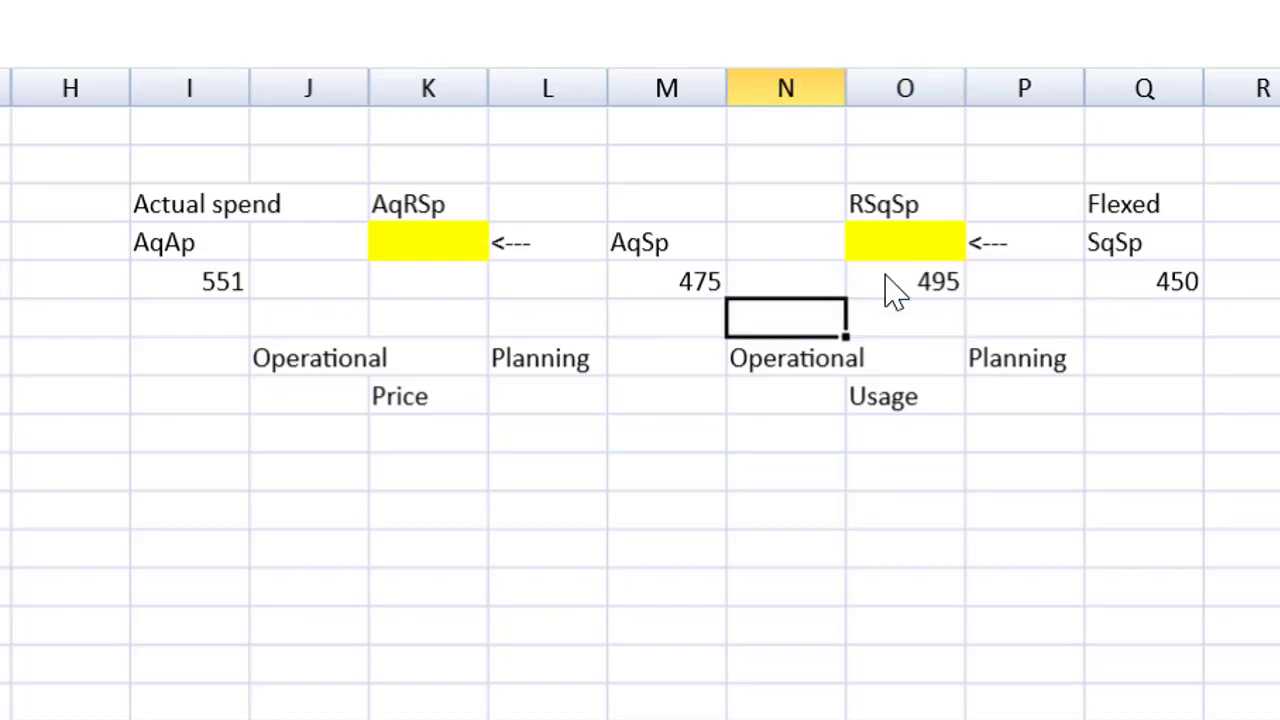
Calculate AqRSp as =95*5*1.2, giving 570.
click(428, 280)
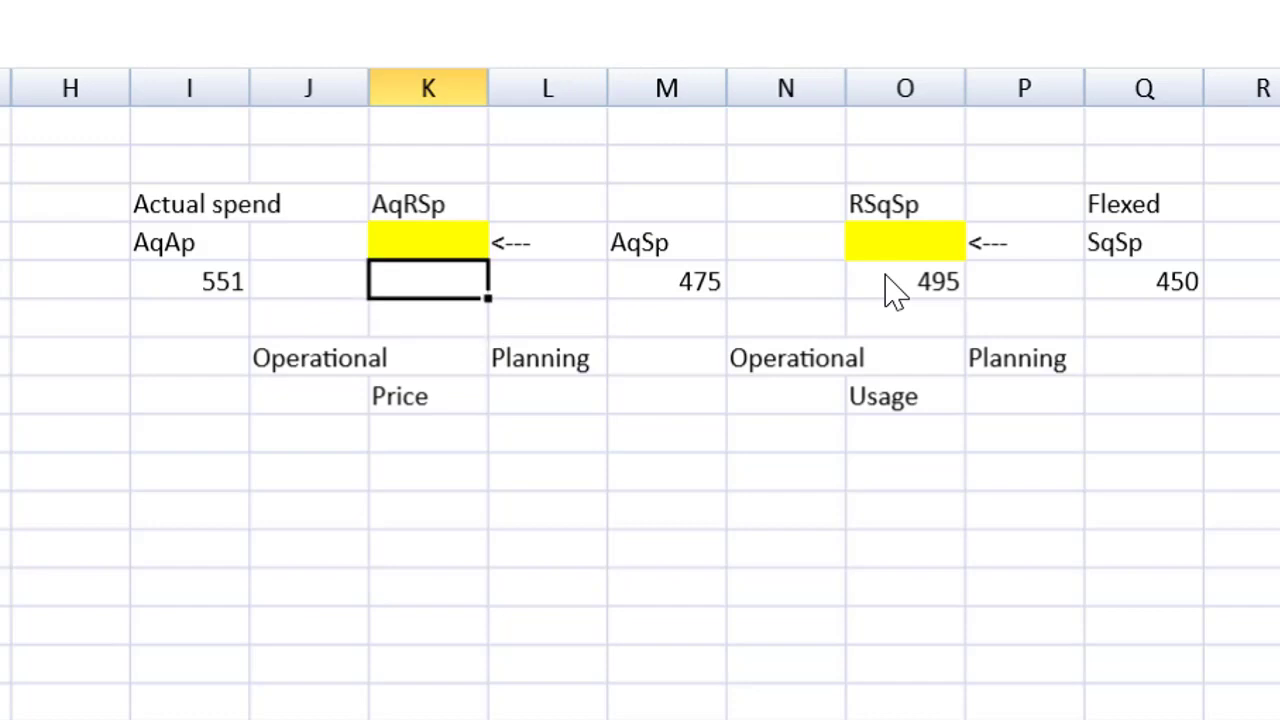
text(=)
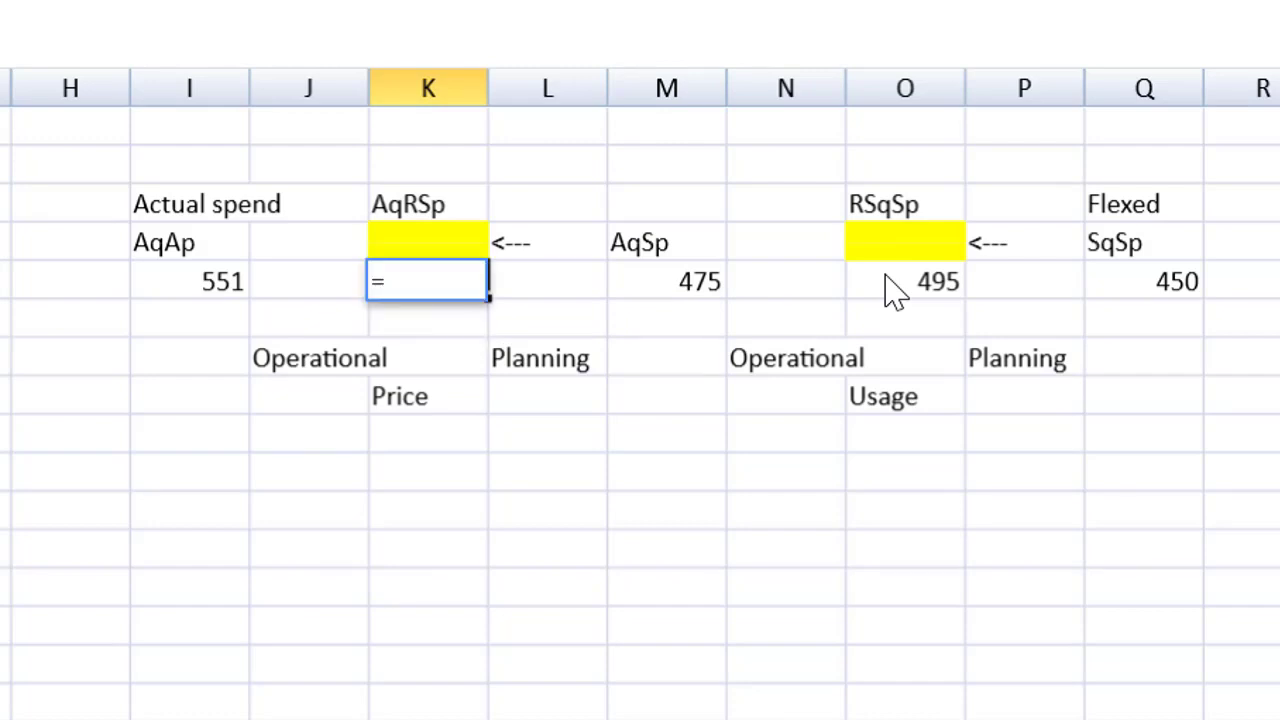
text(95)
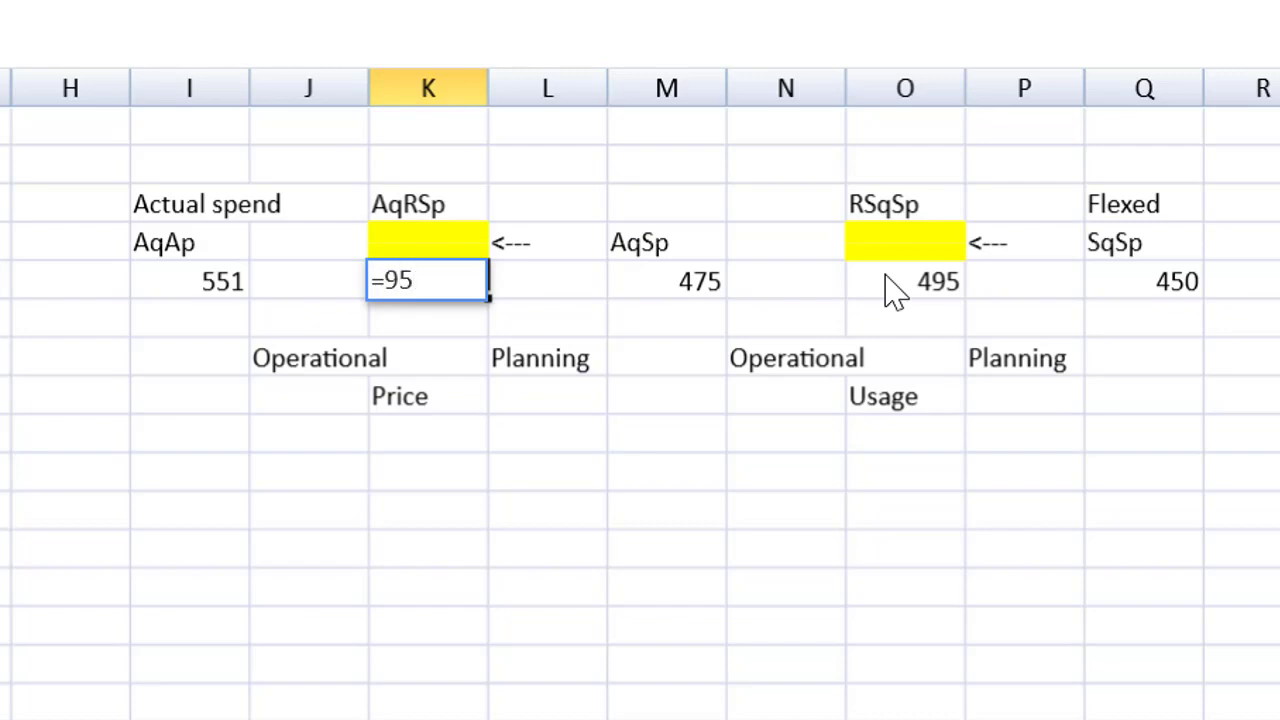
text(*)
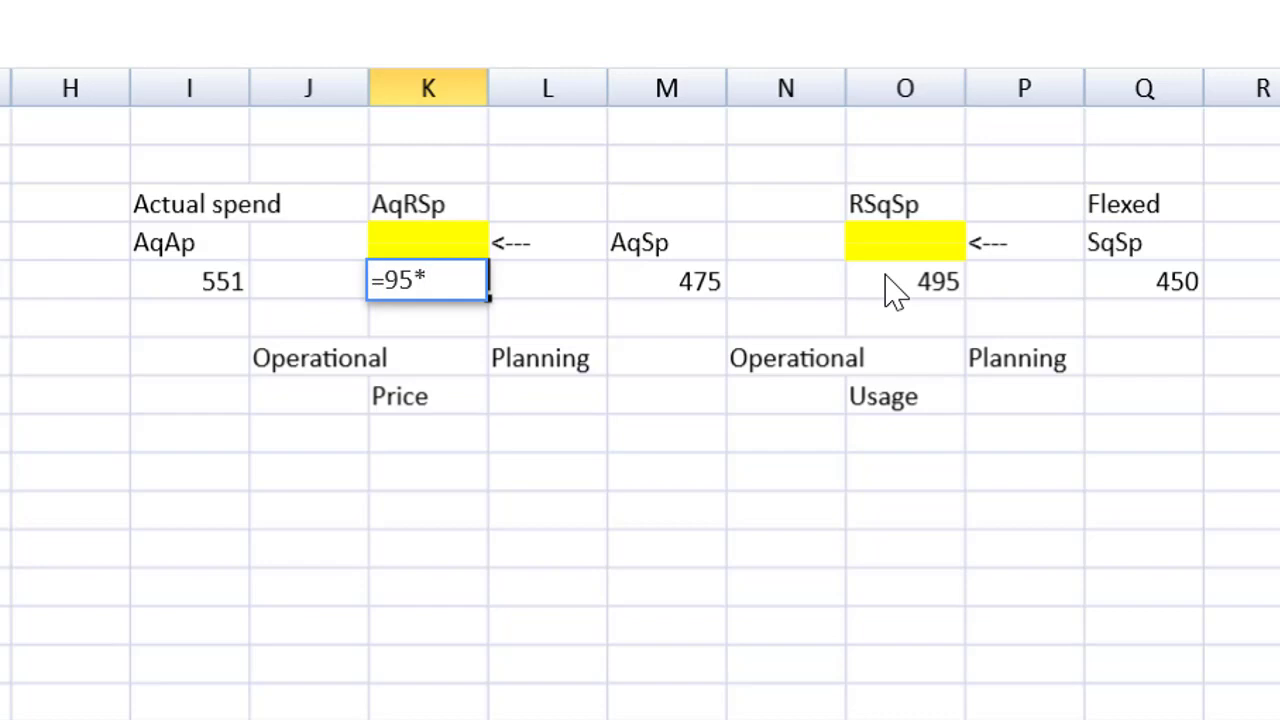
text(5*)
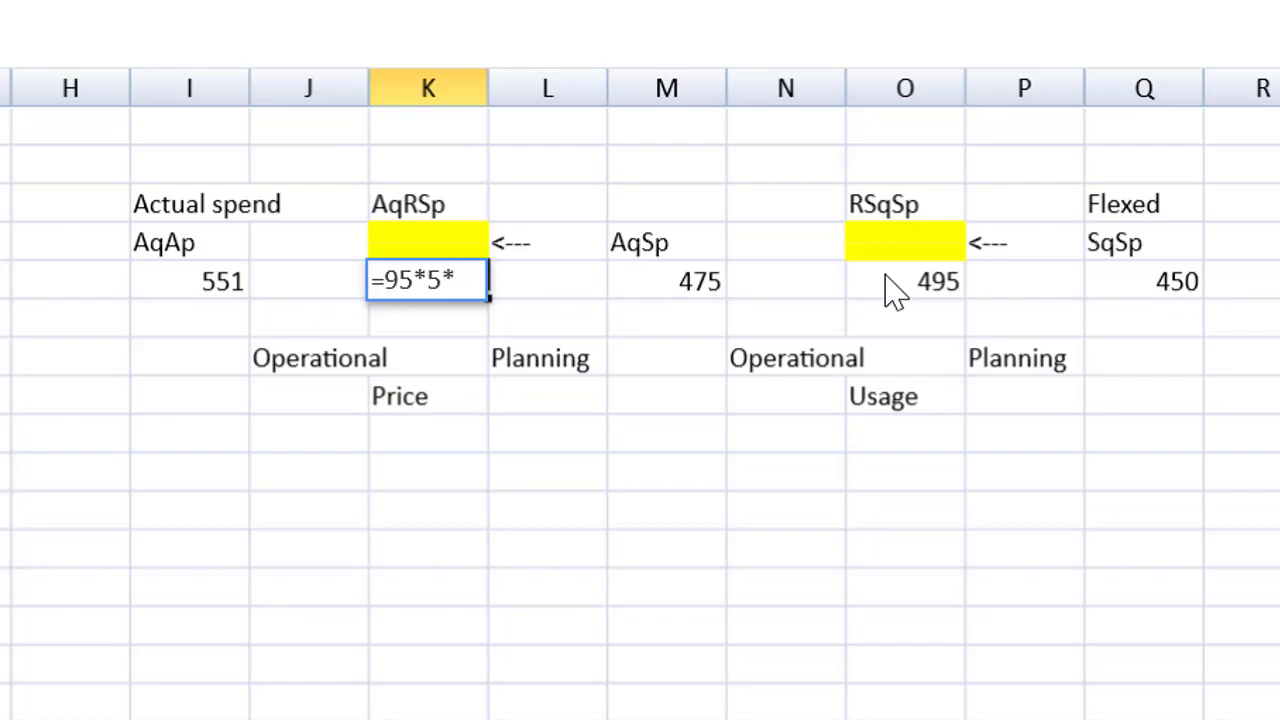
text(1.2)
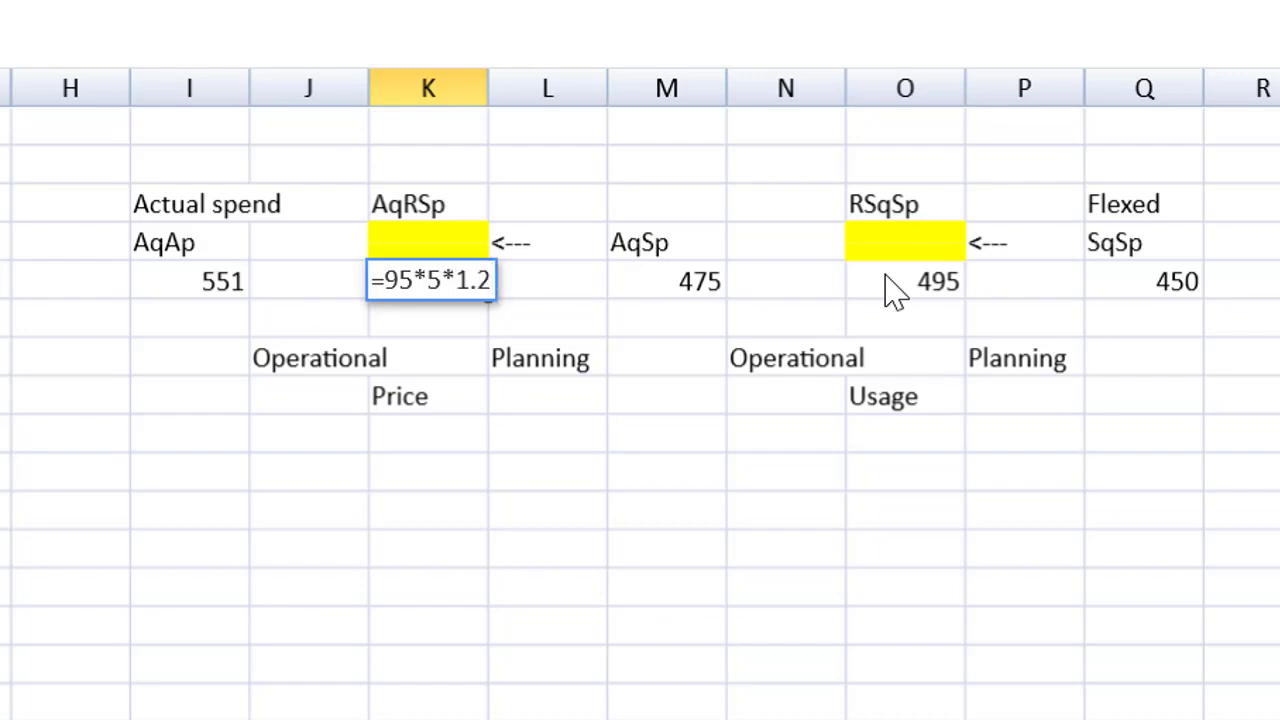
key(enter)
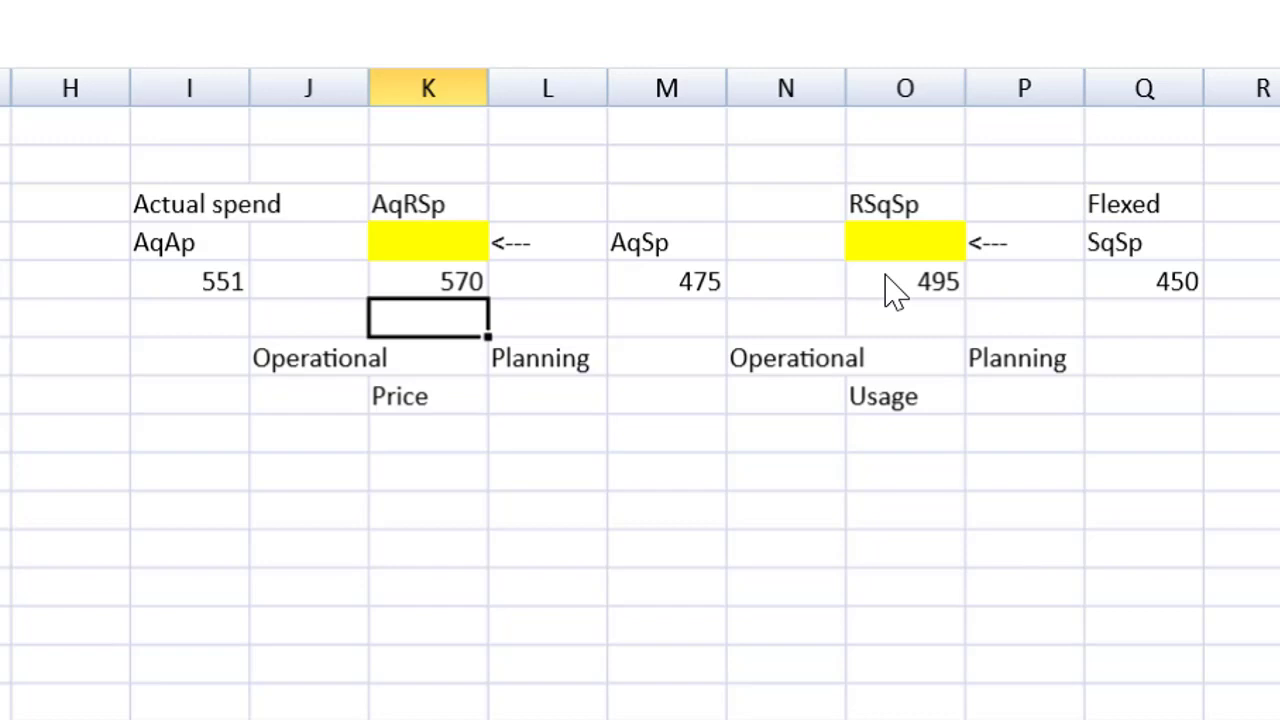
mouse_move(924, 310)
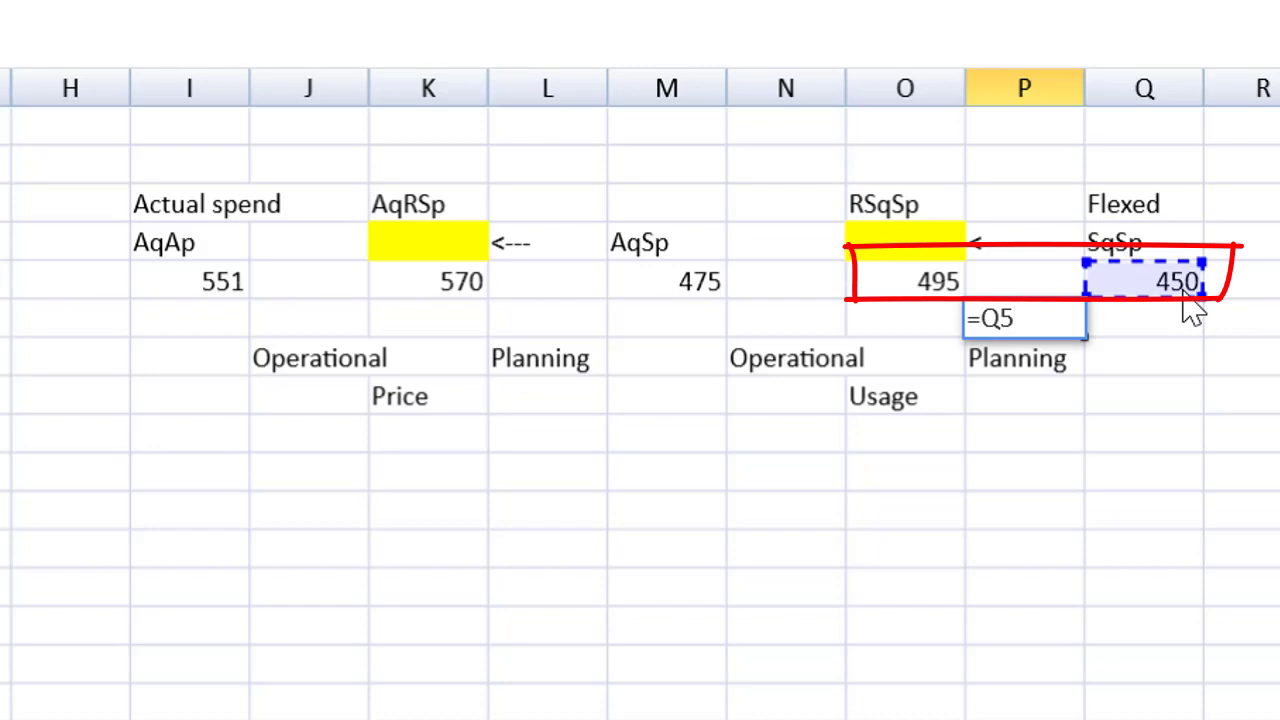
Enter planning usage variance SqSp−RSqSp = -45 and operational usage variance RSqSp−AqSp = 20.
click(904, 280)
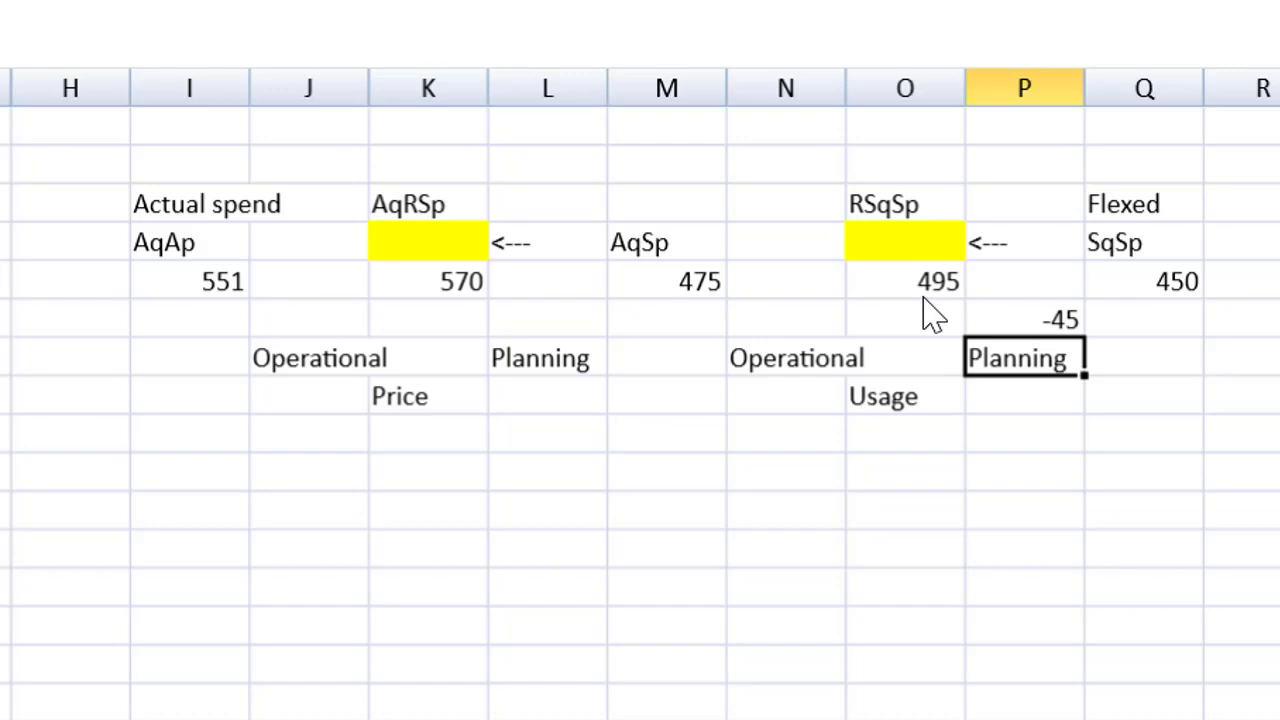
click(1024, 320)
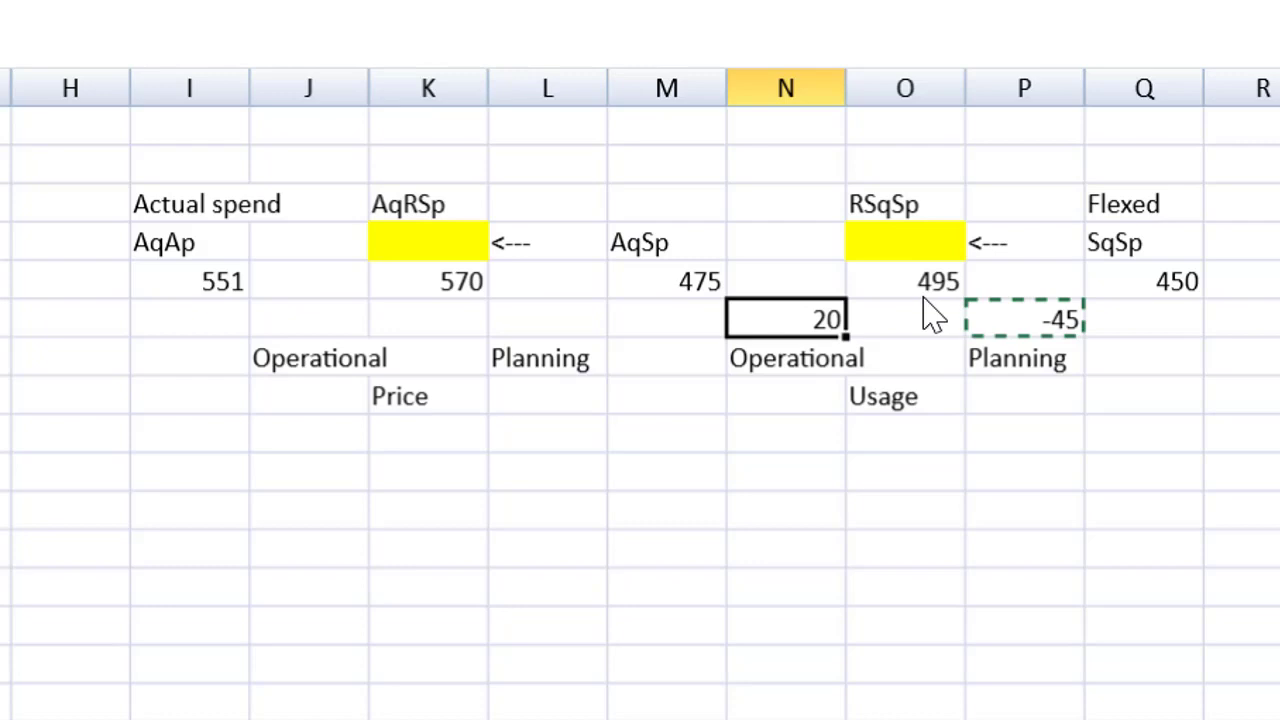
Enter planning price variance AqSp−AqRSp = -95 and operational price variance 570−551 = 19.
click(428, 318)
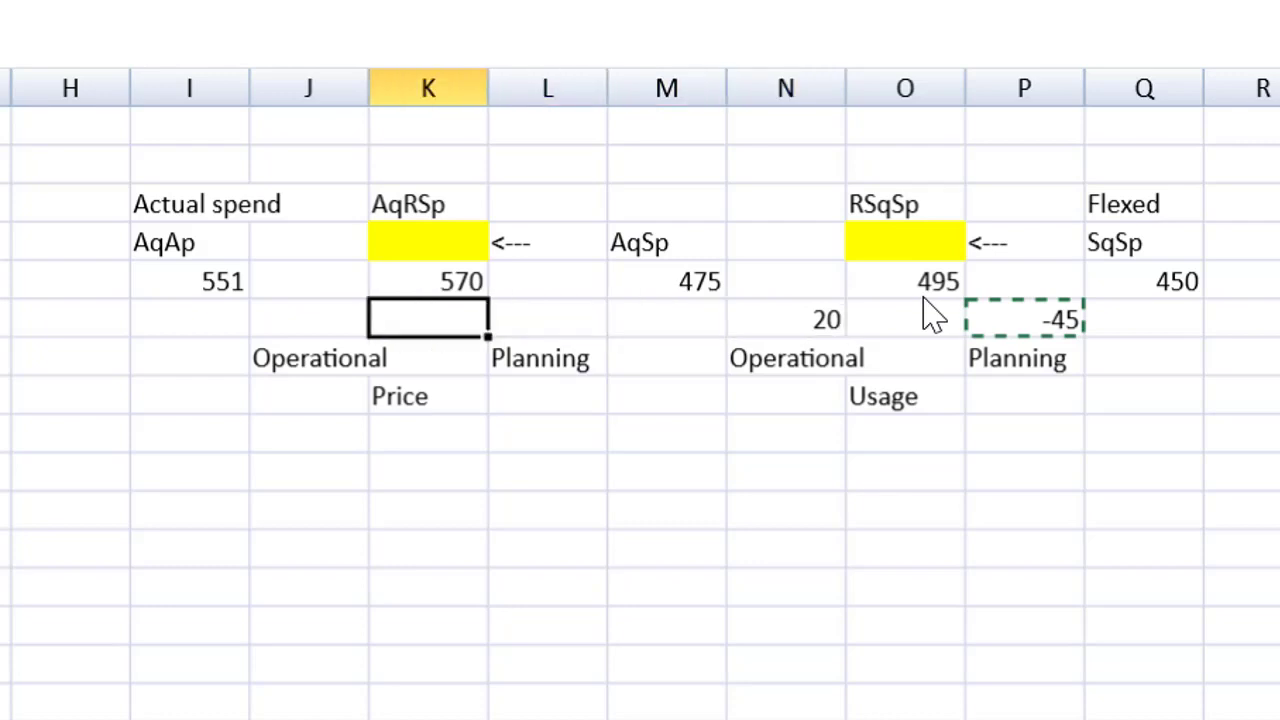
click(668, 316)
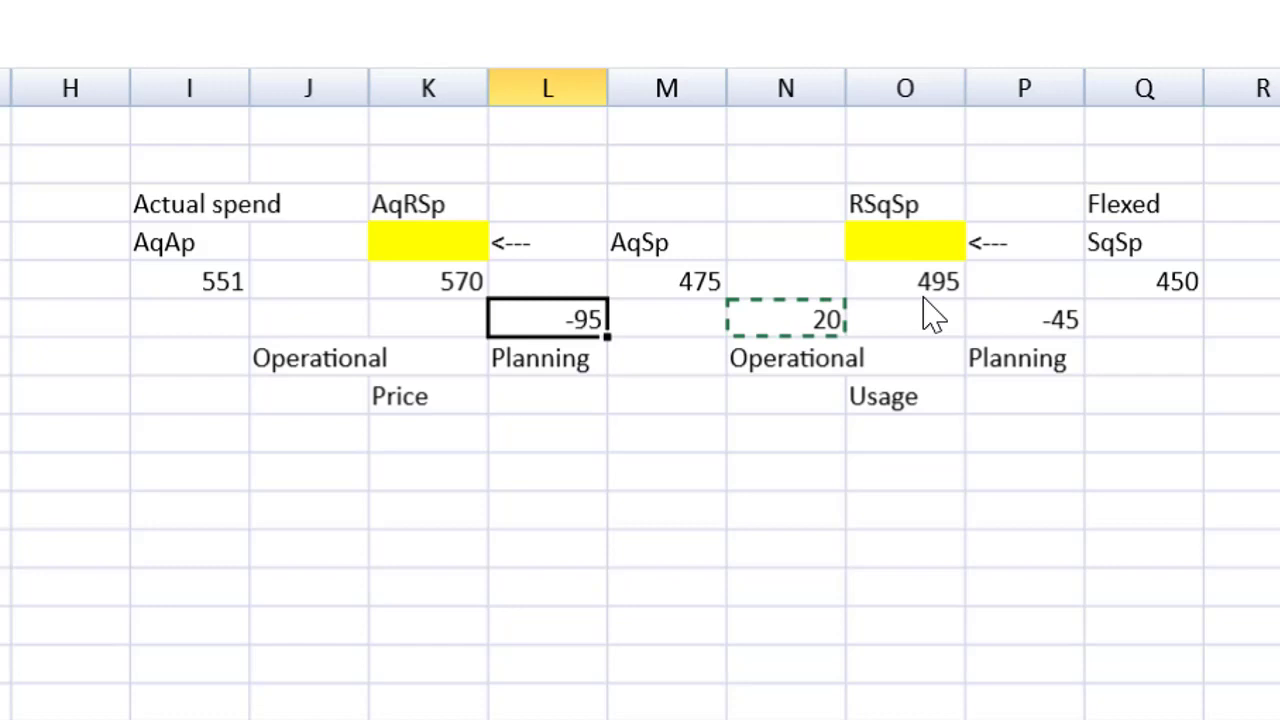
click(308, 318)
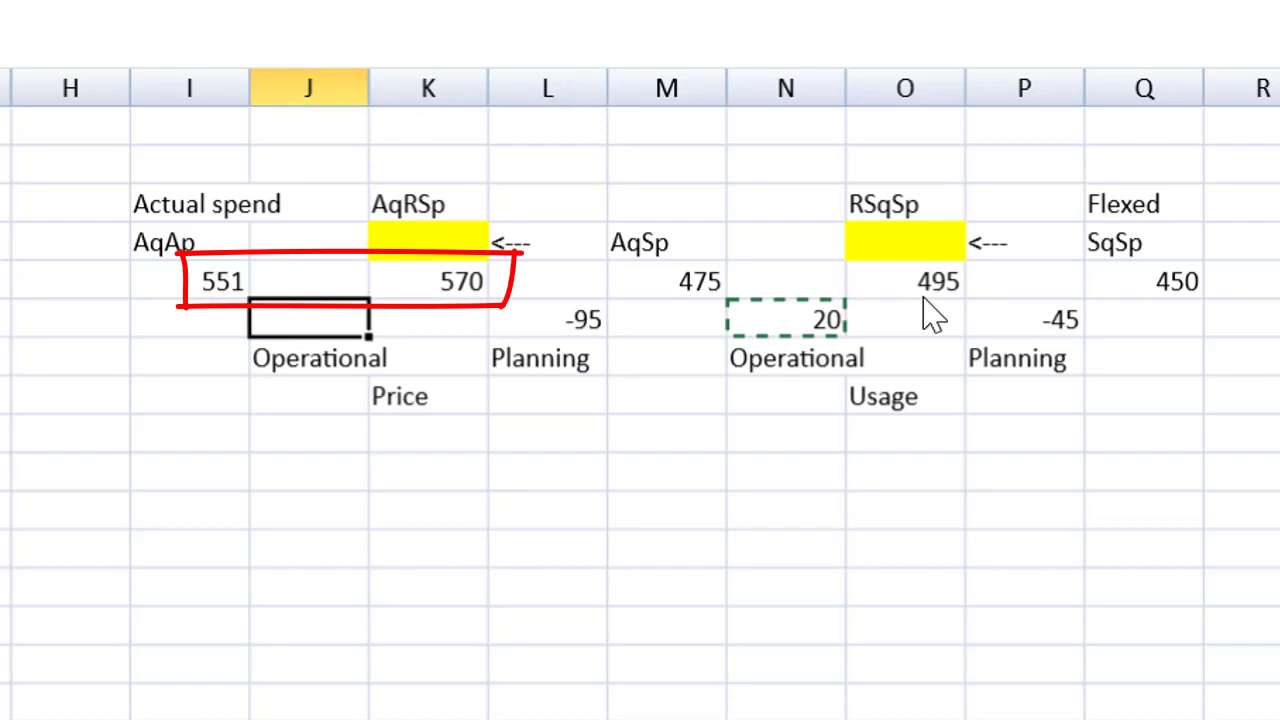
click(428, 280)
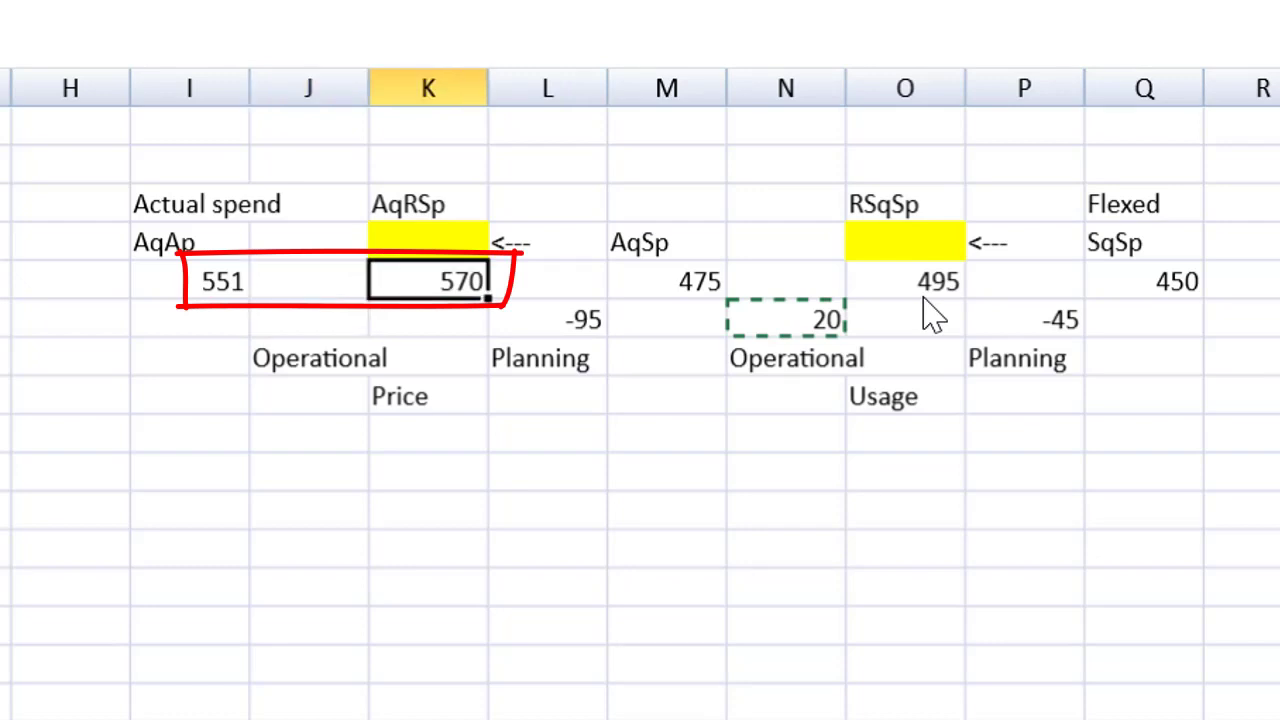
click(308, 318)
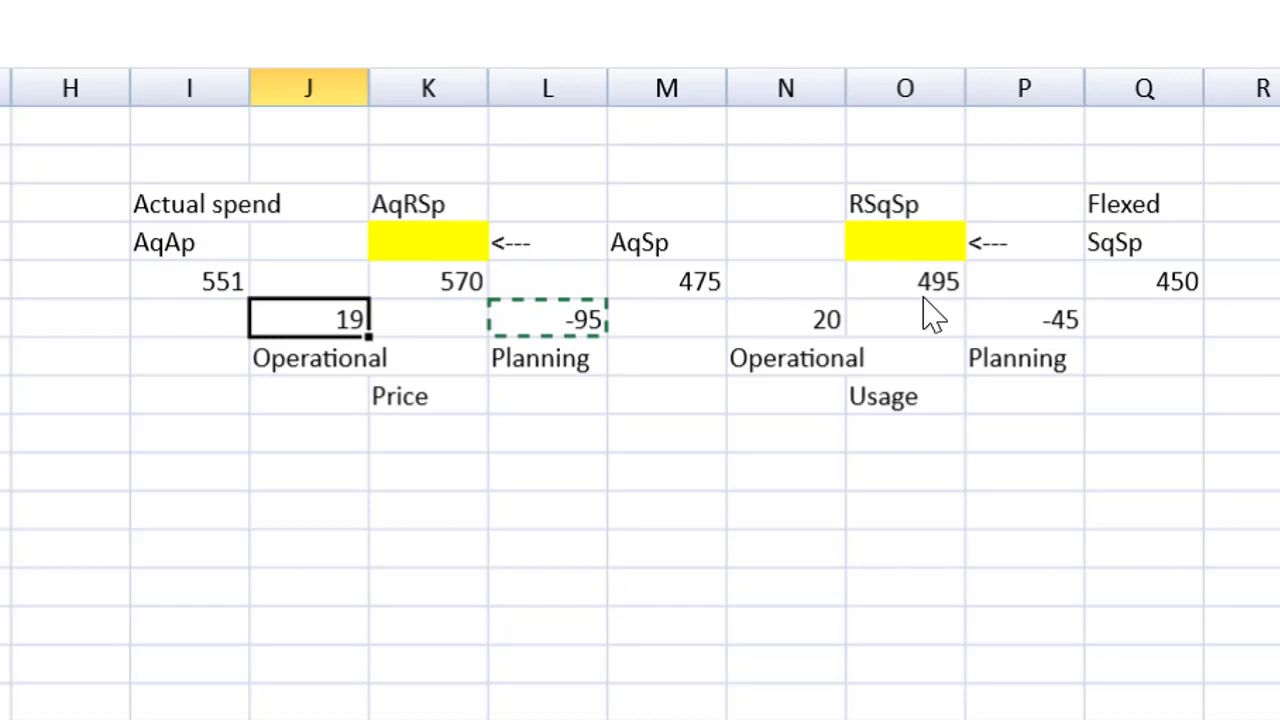
click(308, 396)
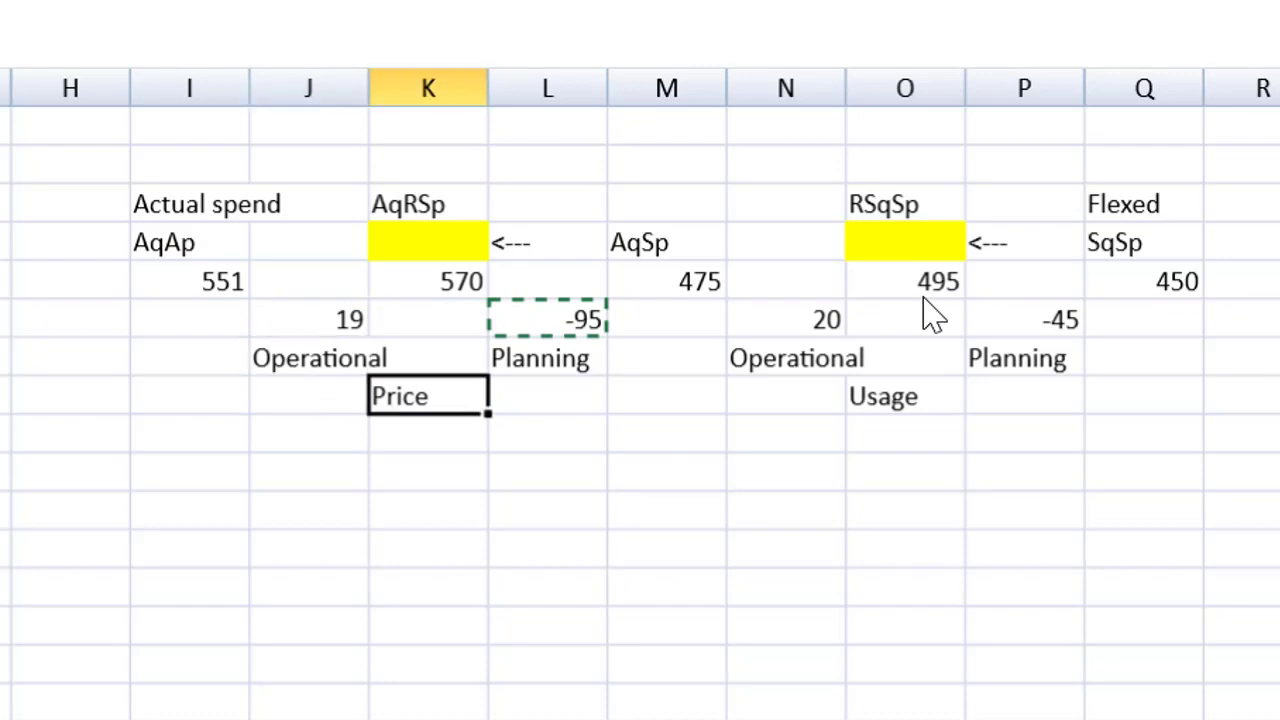
mouse_move(762, 476)
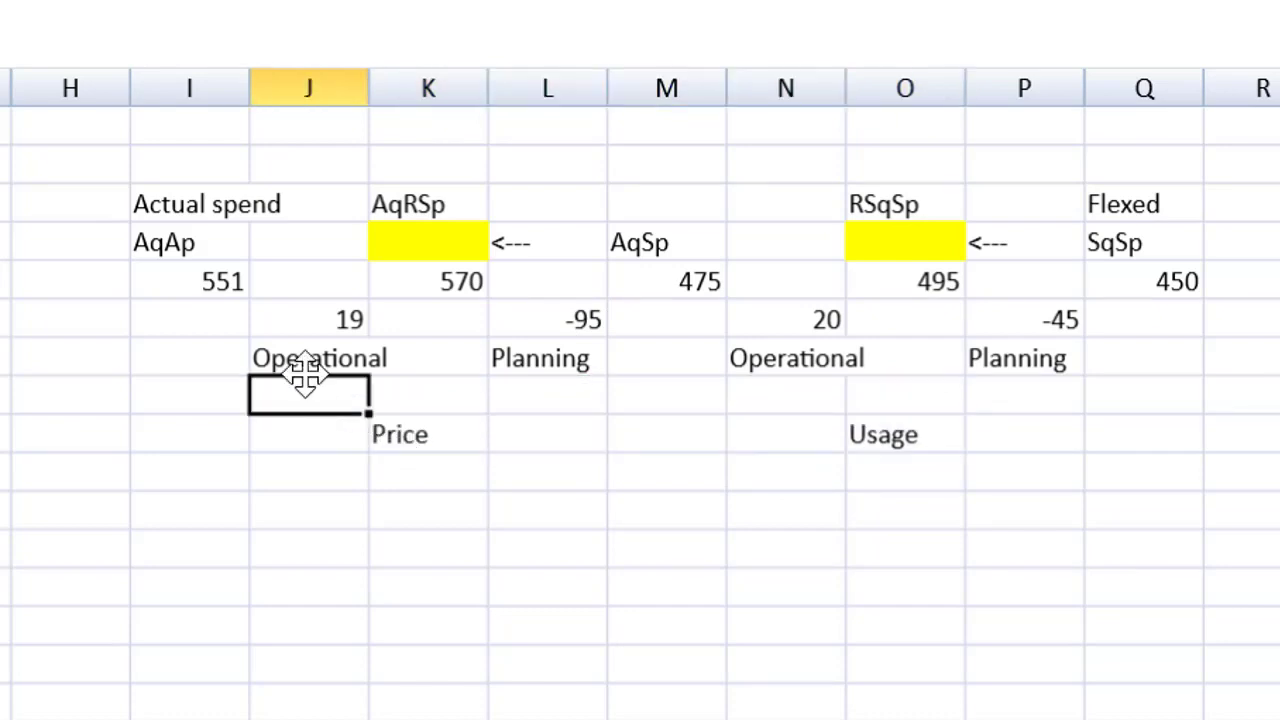
Label the operational variances Favourable and both planning variances Adverse.
text(Favourable)
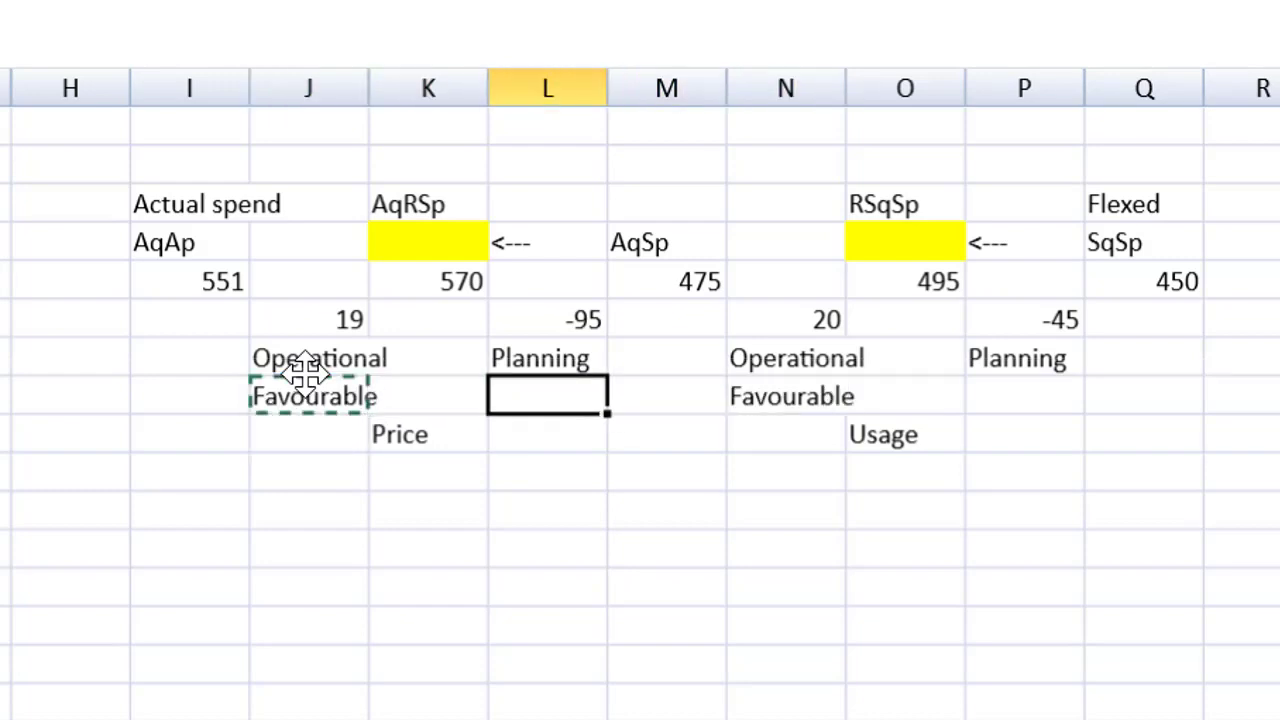
text(Adverse)
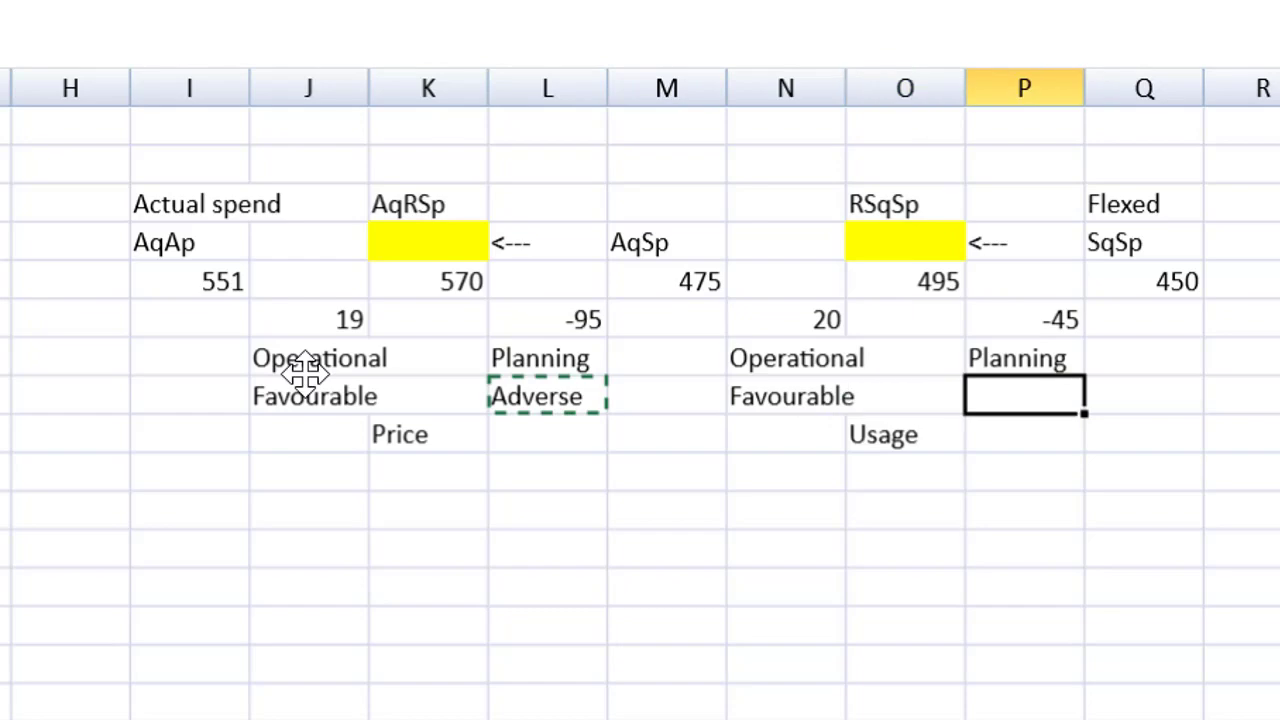
text(Adverse)
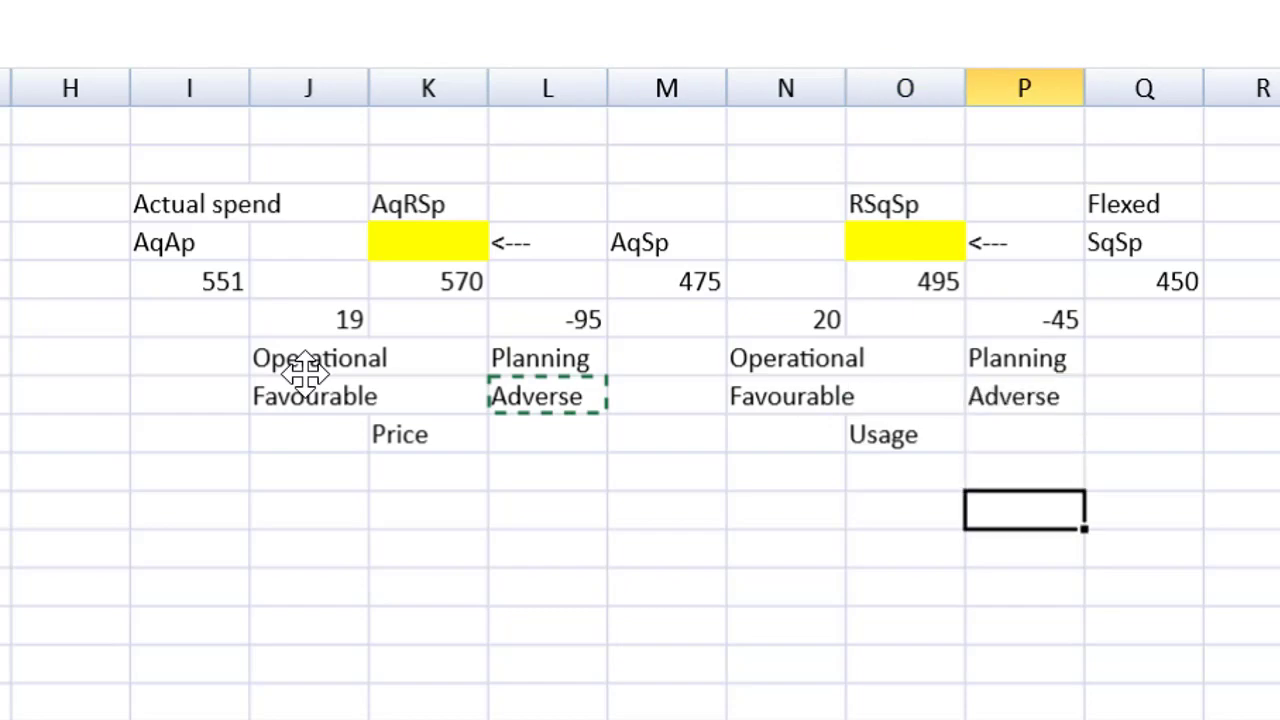